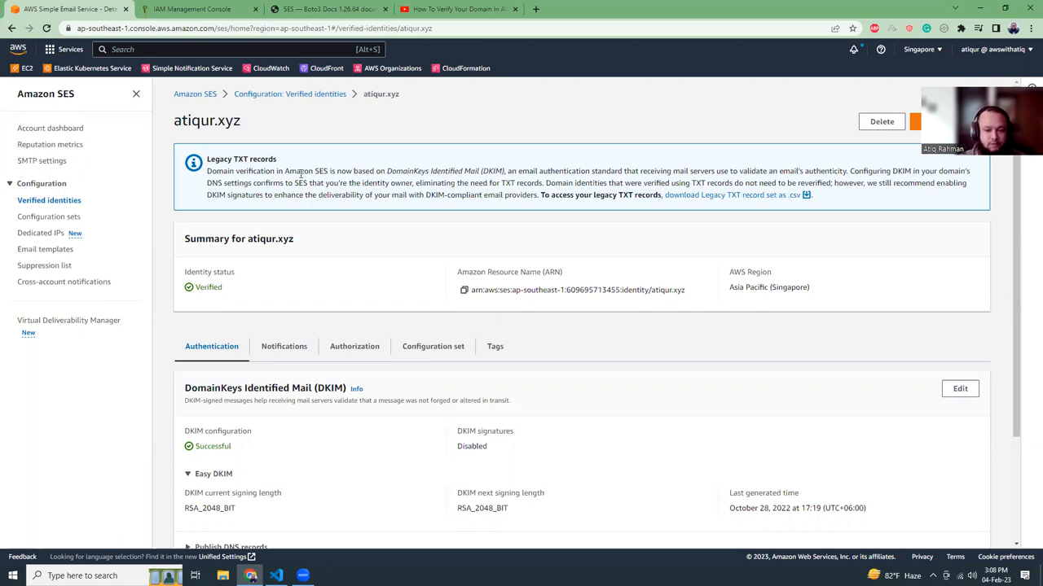
{"action": "mouse_move", "coordinate": [293, 152]}
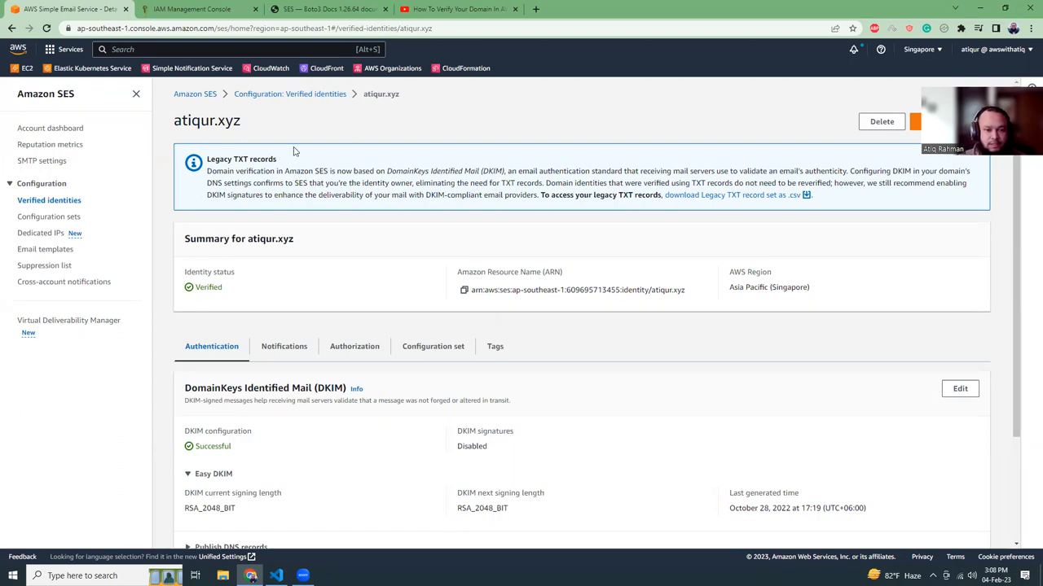
- Review the SES domain identity page and move to the IAM users list
{"action": "left_click", "coordinate": [456, 10]}
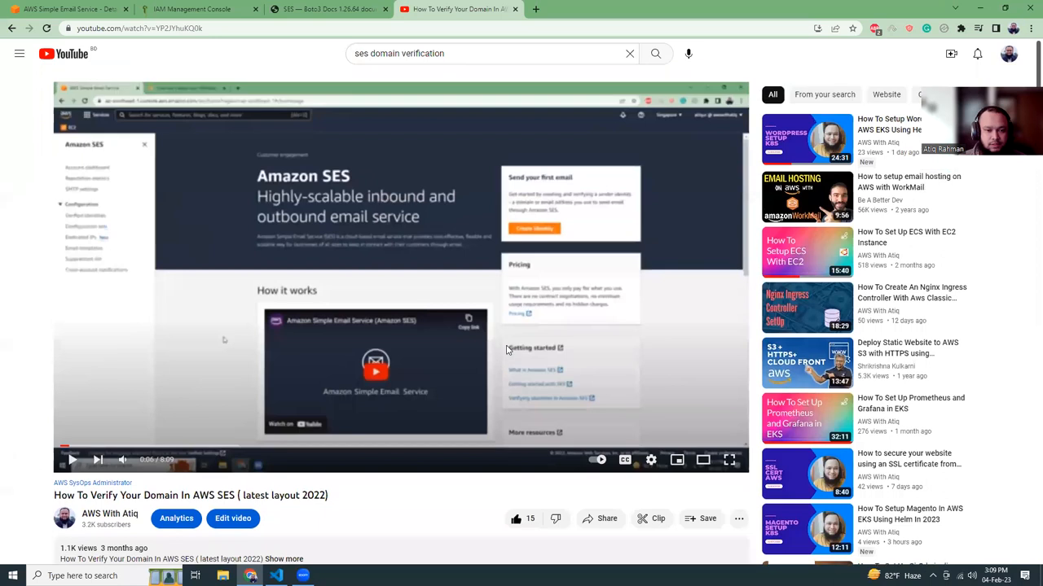
{"action": "scroll", "scroll_direction": "down", "scroll_amount": 3}
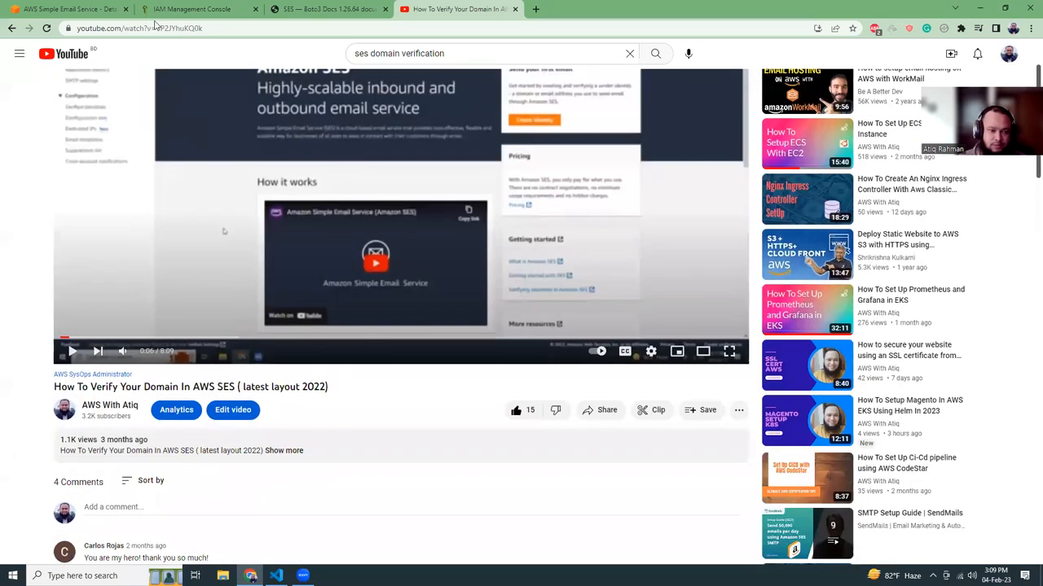
{"action": "left_click", "coordinate": [73, 10]}
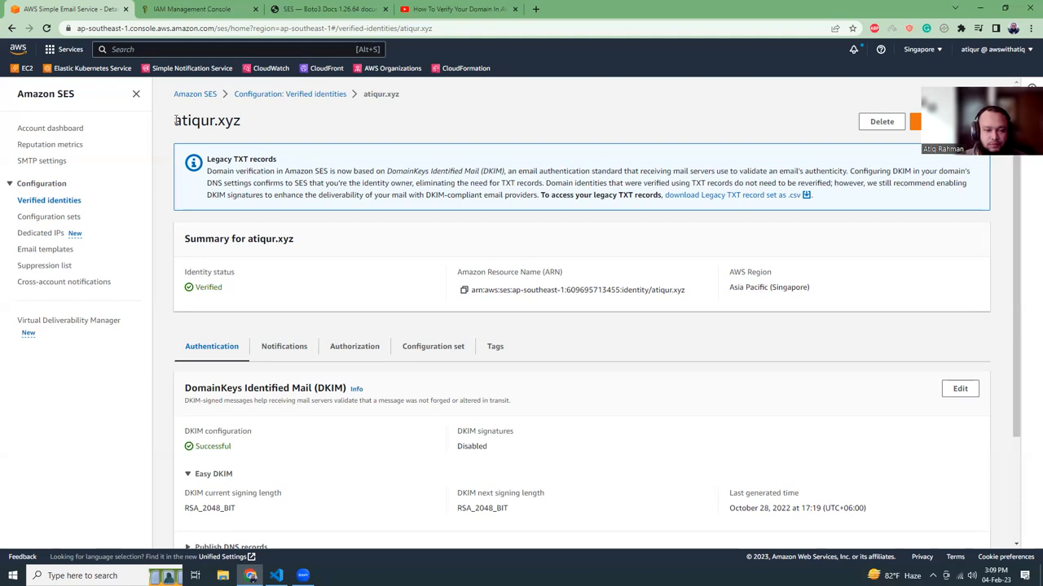
{"action": "double_click", "coordinate": [206, 120]}
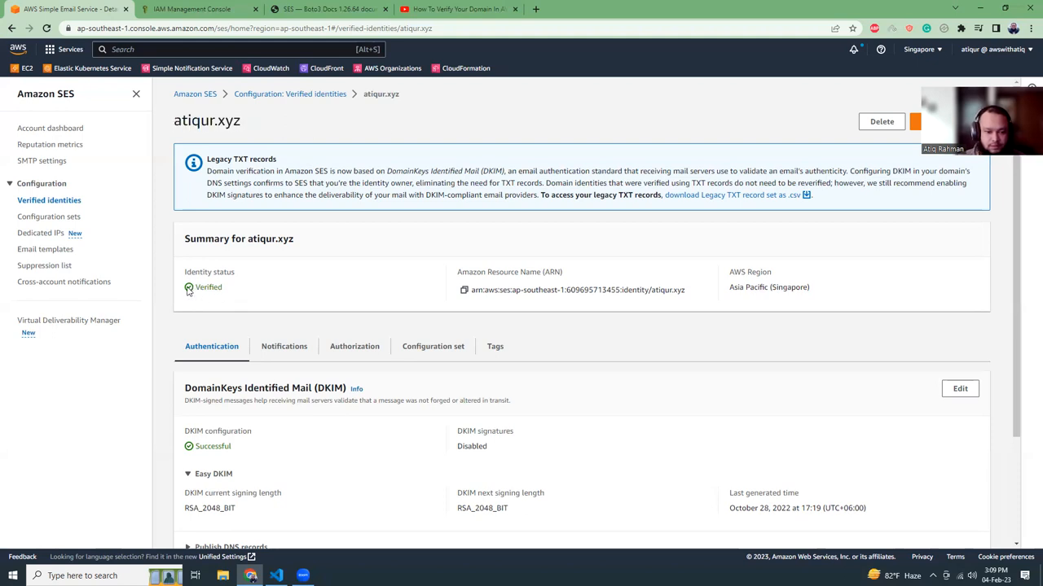
{"action": "mouse_move", "coordinate": [322, 276]}
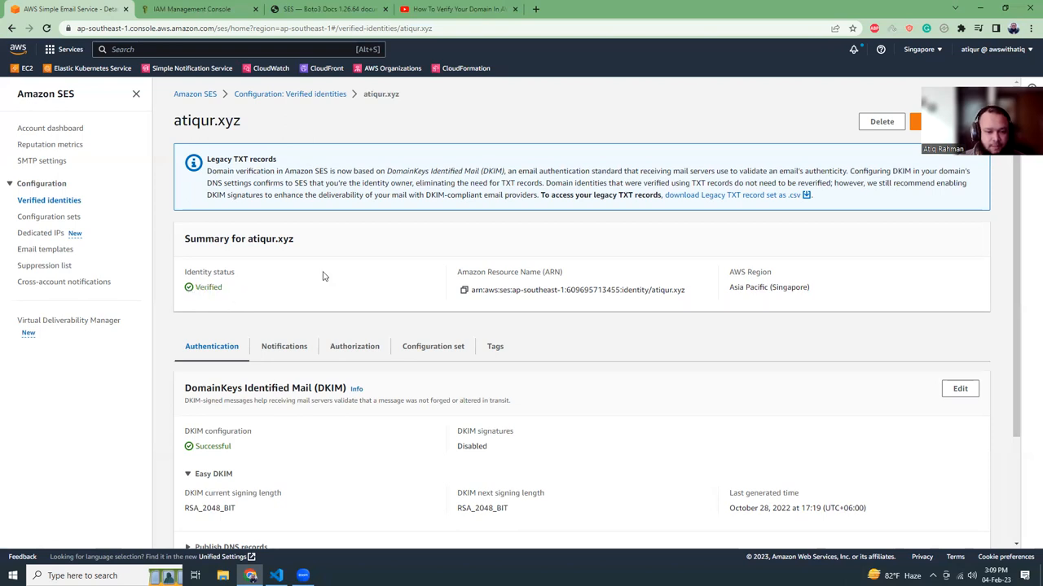
{"action": "mouse_move", "coordinate": [325, 230]}
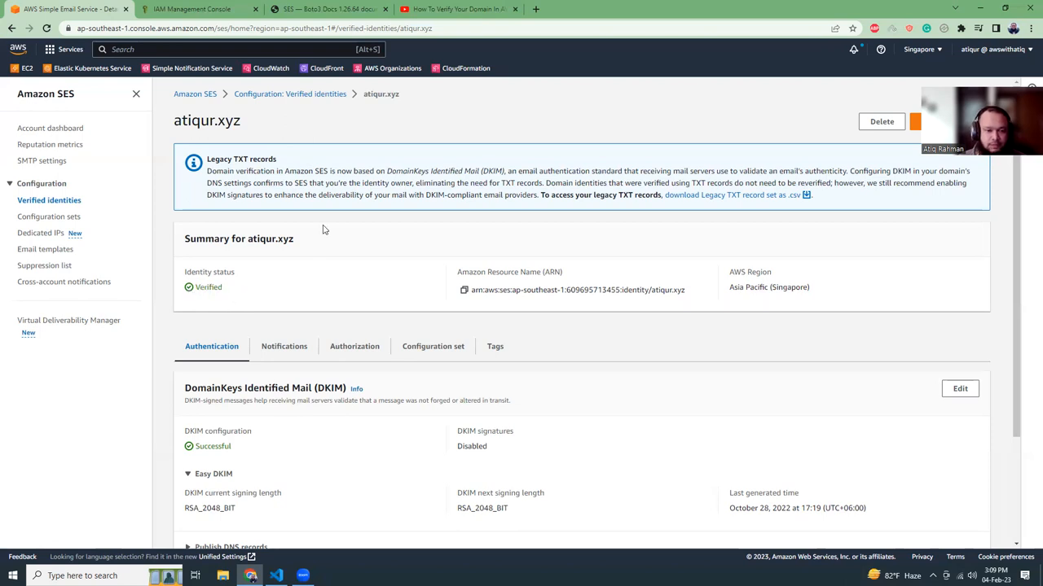
{"action": "left_click", "coordinate": [193, 10]}
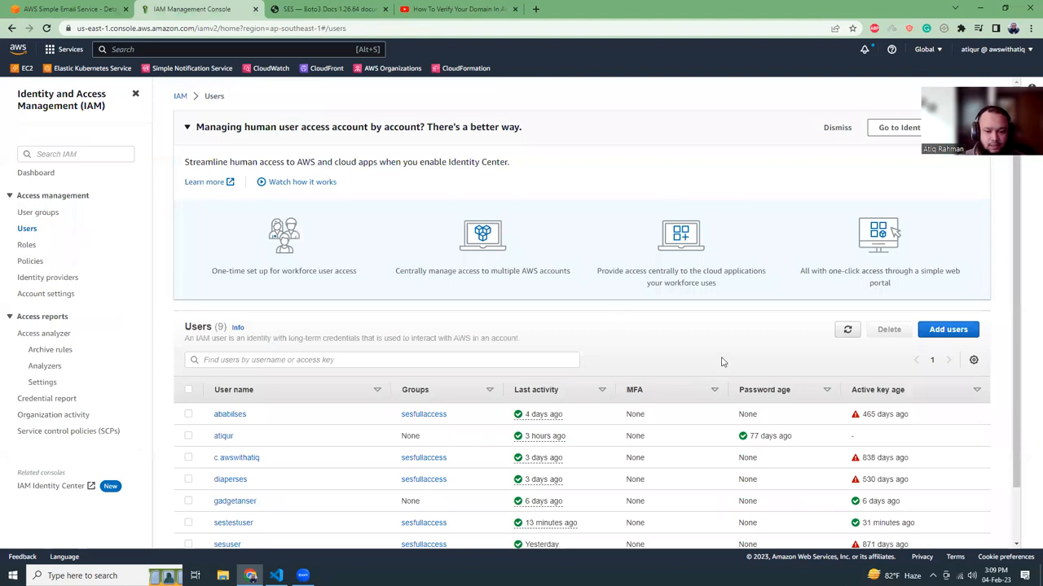
- Start a new IAM user named pythonemail and continue to permissions
{"action": "left_click", "coordinate": [948, 329]}
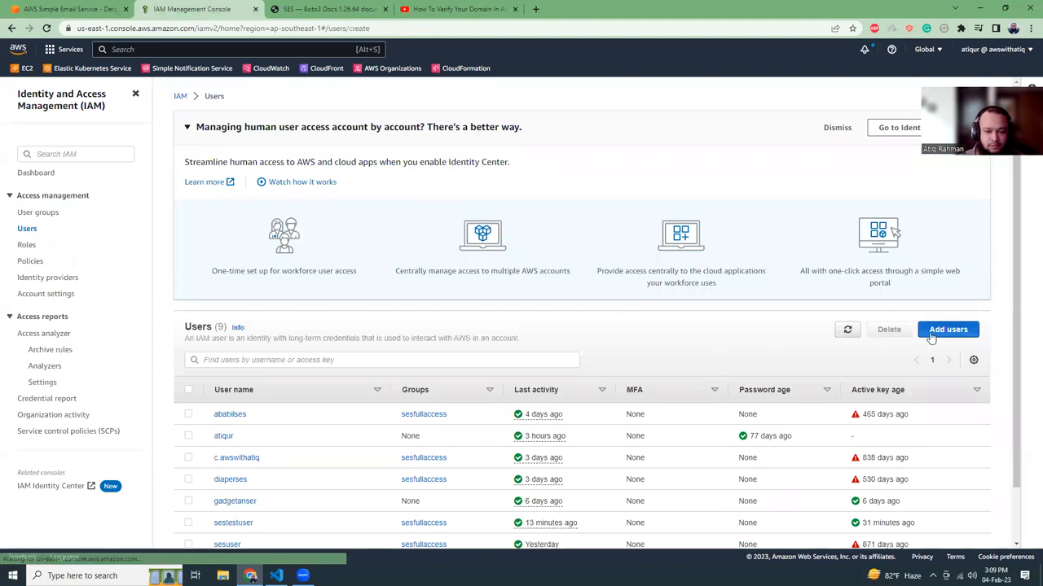
{"action": "left_click", "coordinate": [948, 329]}
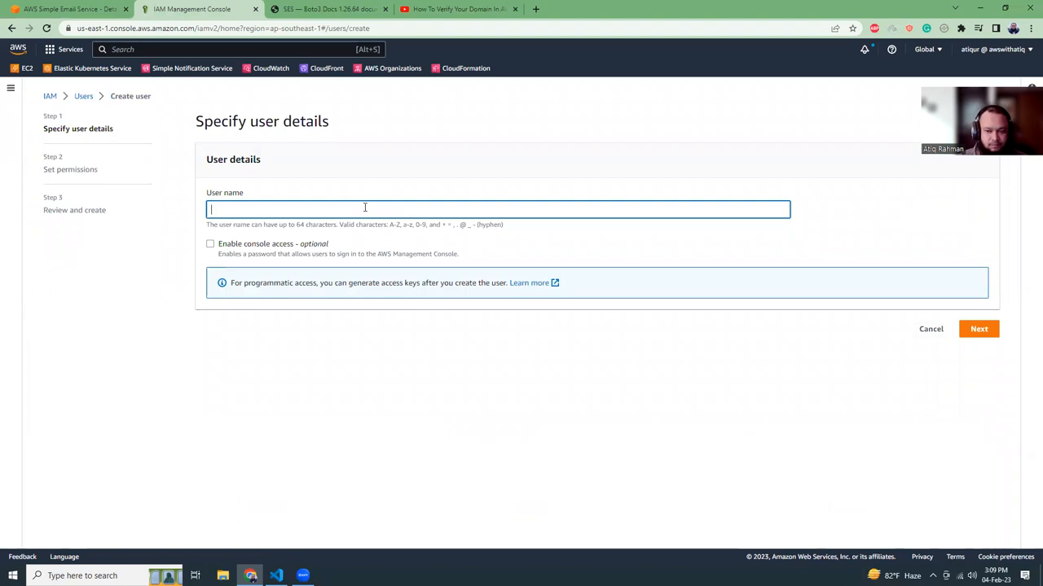
{"action": "type", "text": "pyth"}
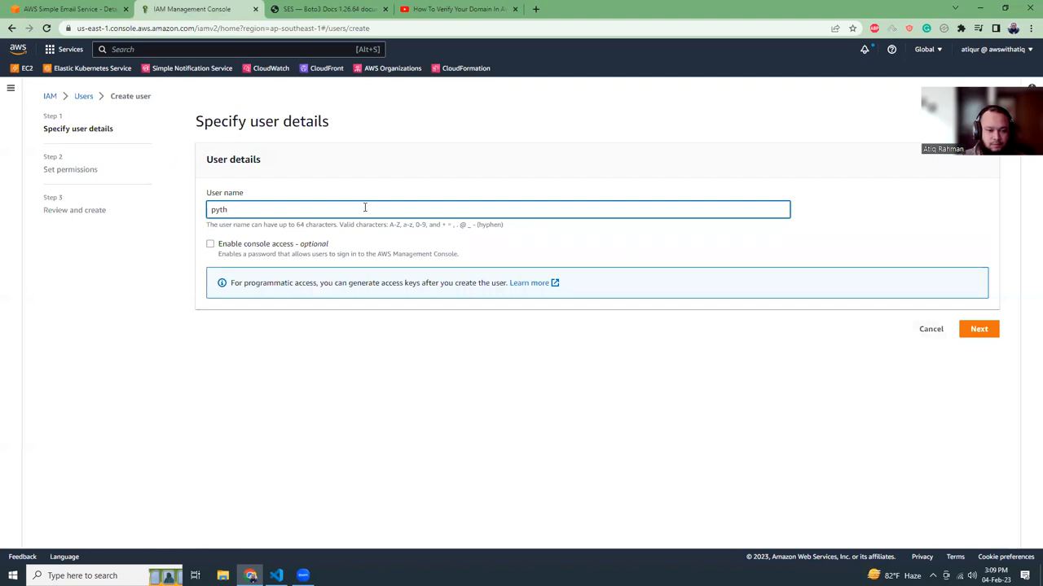
{"action": "type", "text": "onemail"}
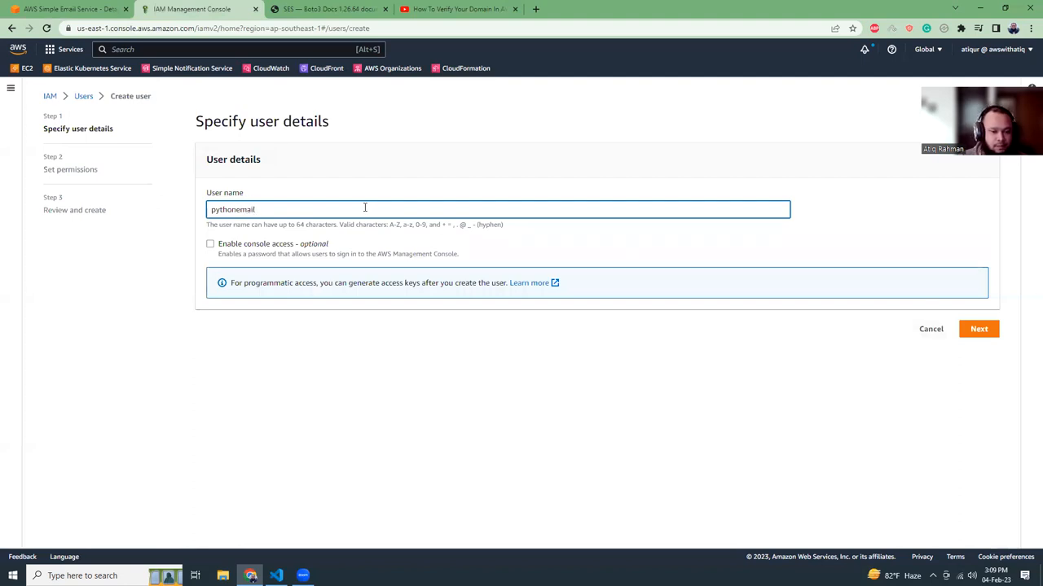
{"action": "left_click", "coordinate": [977, 329]}
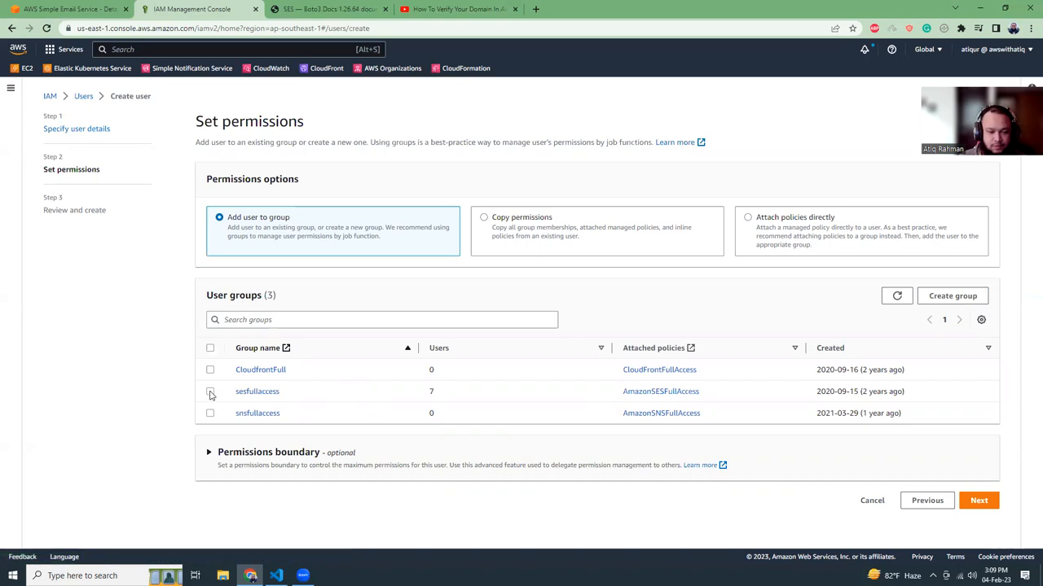
- Attach the AmazonSESFullAccess policy directly to the user
{"action": "left_click", "coordinate": [209, 391]}
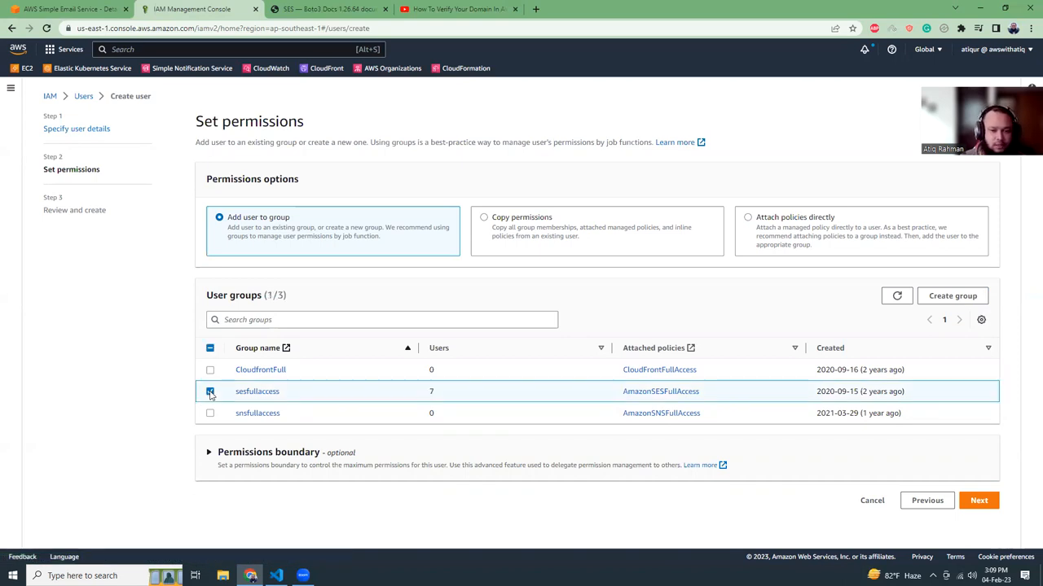
{"action": "left_click", "coordinate": [741, 217]}
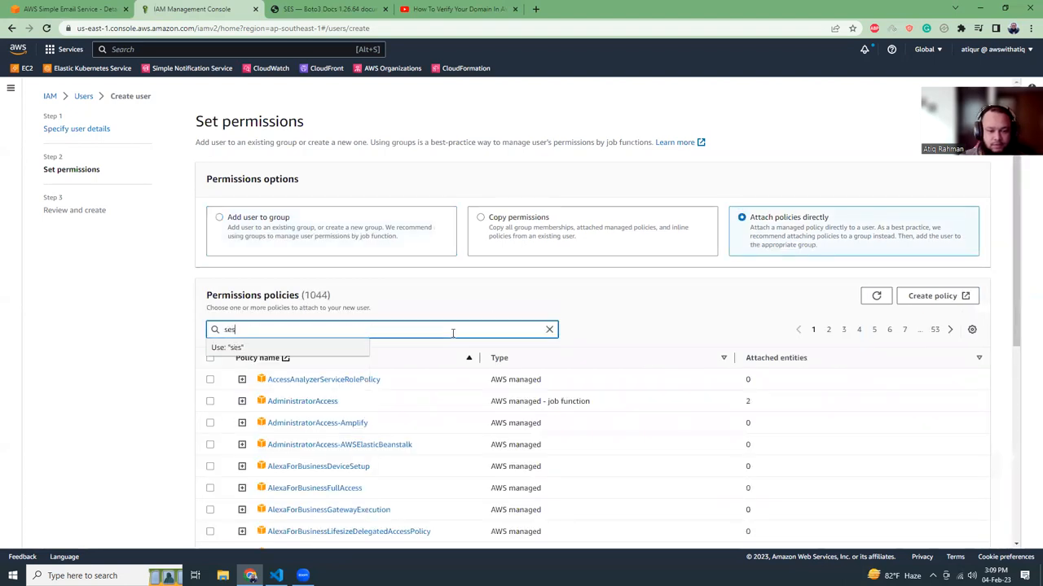
{"action": "key", "text": "Return"}
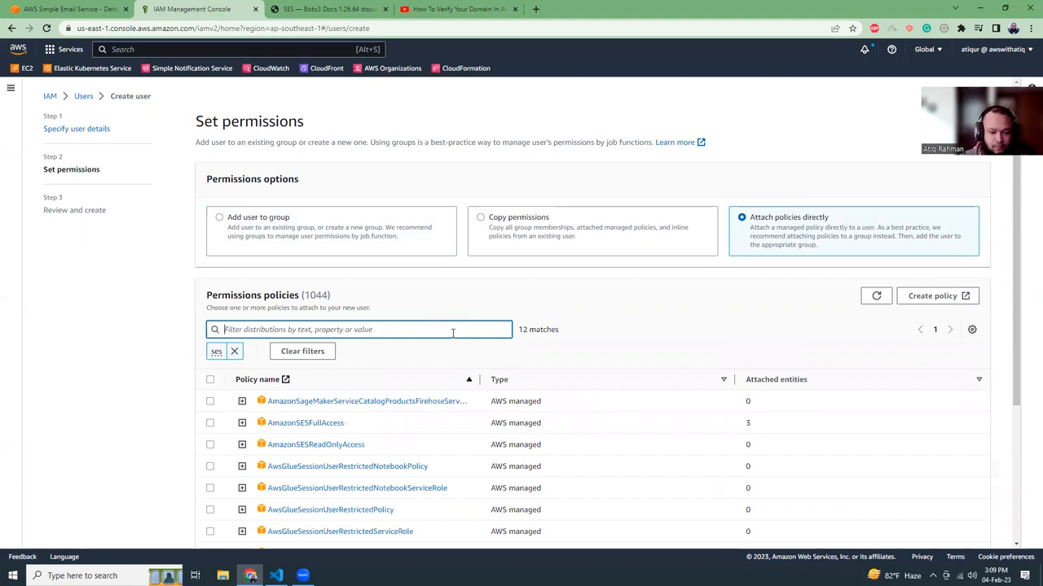
{"action": "left_click", "coordinate": [208, 424]}
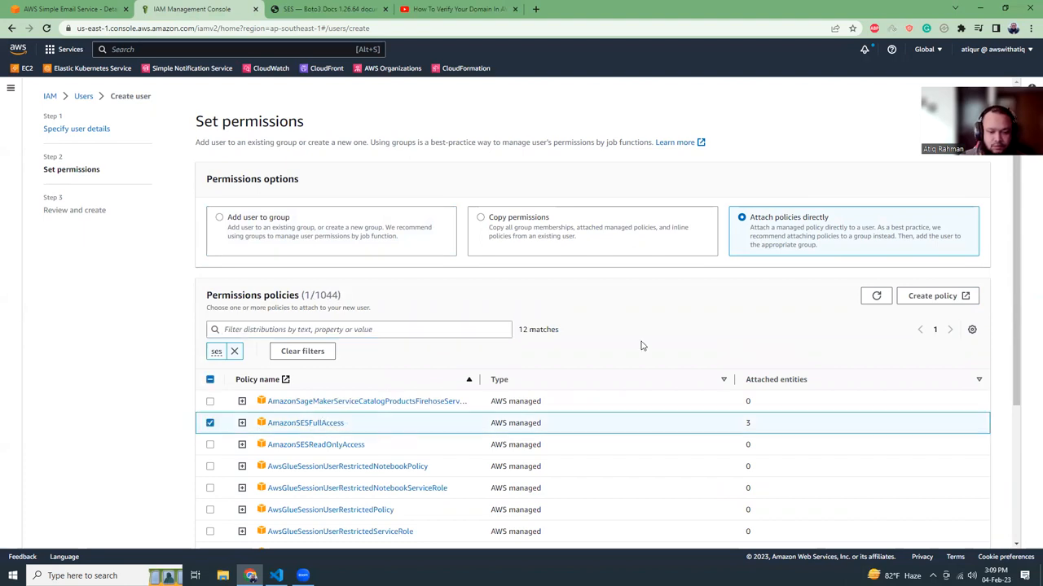
{"action": "scroll", "scroll_direction": "down", "scroll_amount": 3}
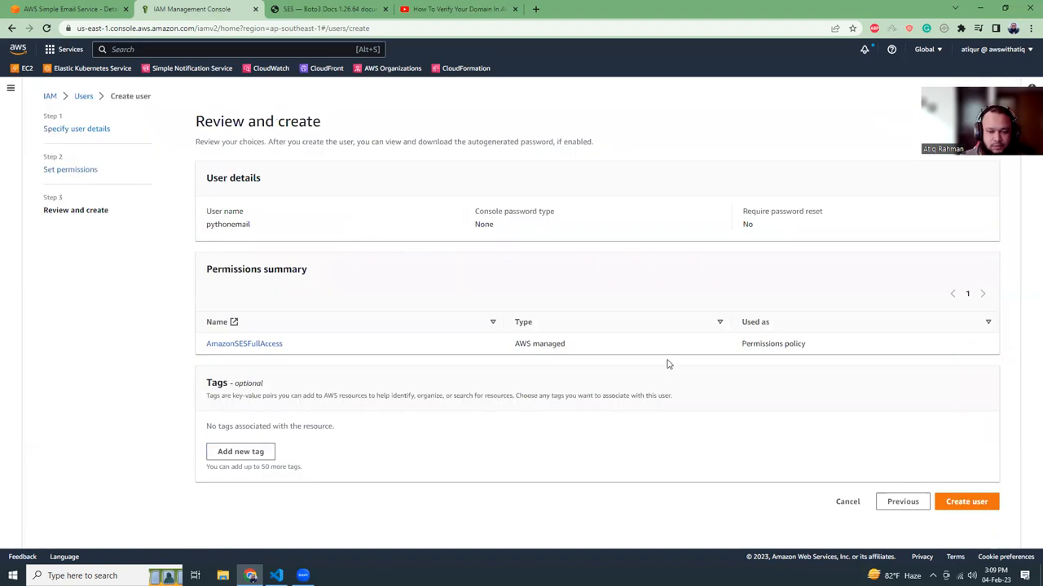
- Create the pythonemail user and view its details
{"action": "left_click", "coordinate": [966, 502]}
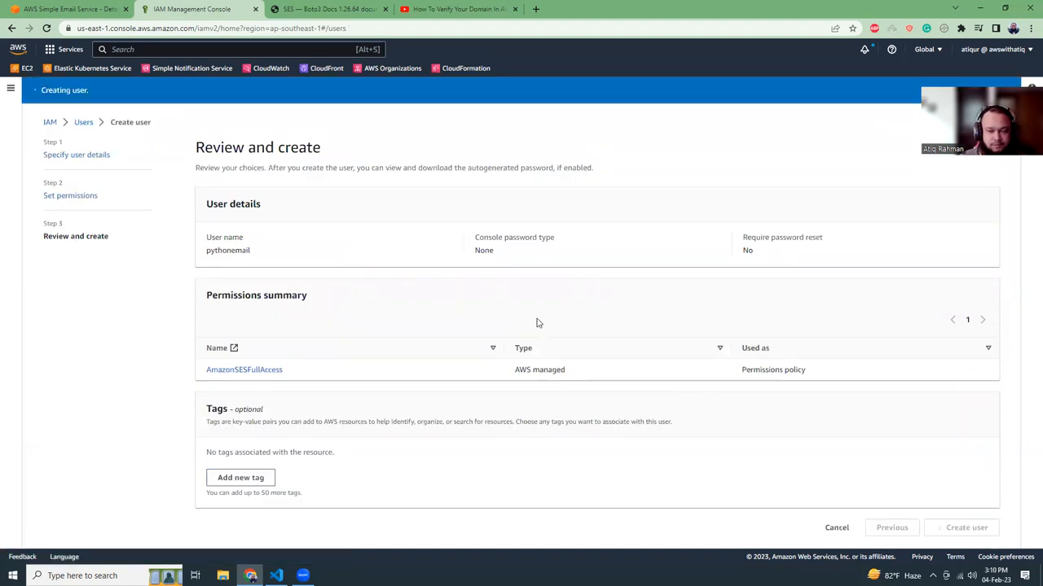
{"action": "left_click", "coordinate": [966, 528]}
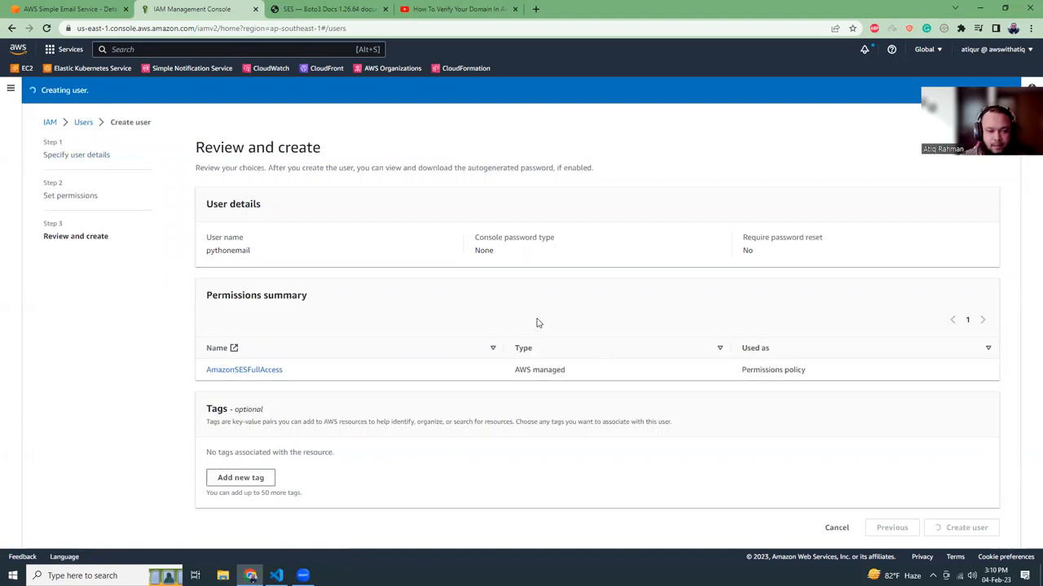
{"action": "left_click", "coordinate": [966, 528]}
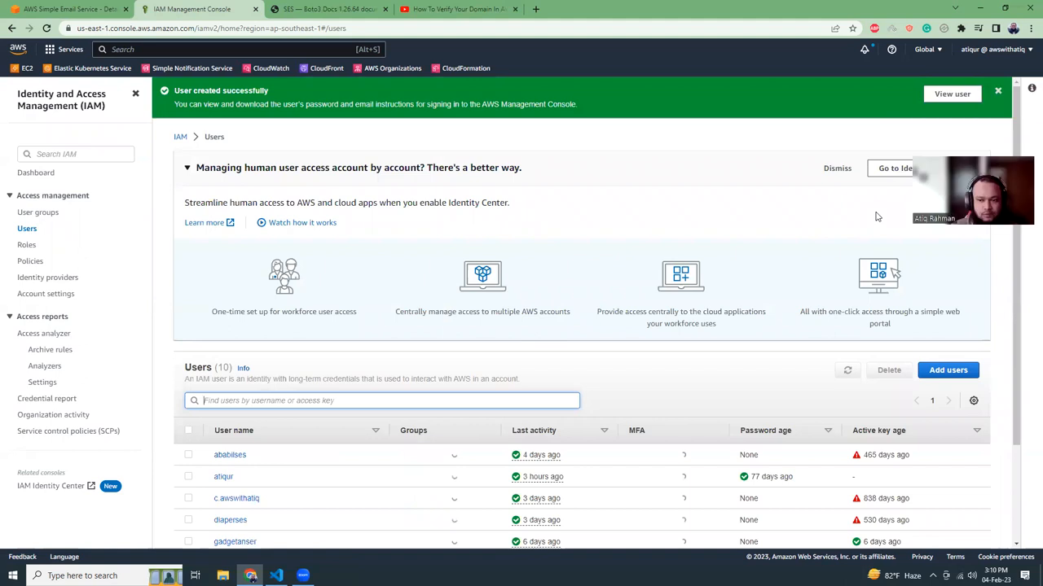
{"action": "left_click", "coordinate": [951, 93]}
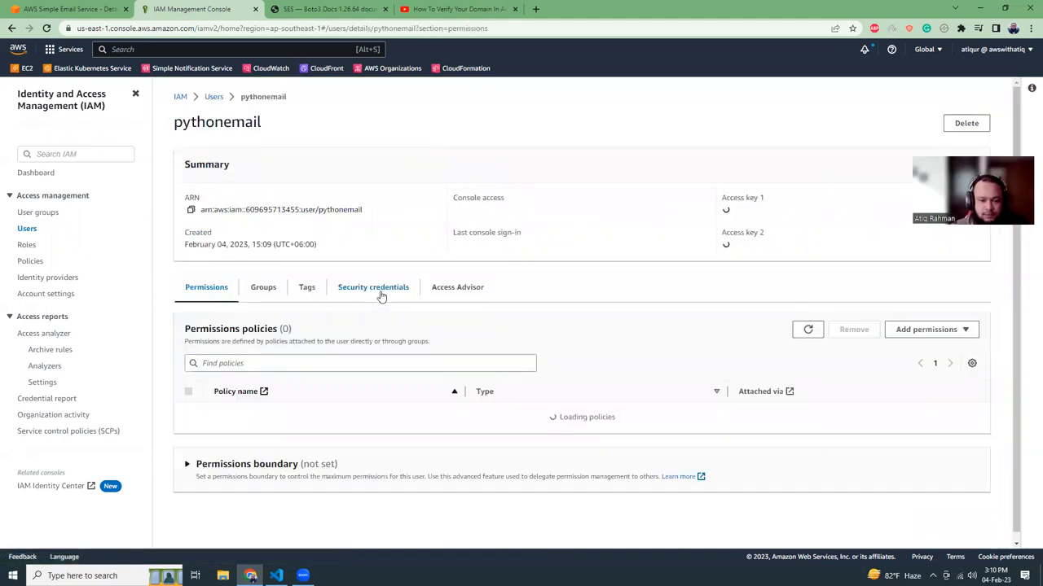
- Generate a new CLI access key from the user's Security credentials
{"action": "left_click", "coordinate": [373, 286]}
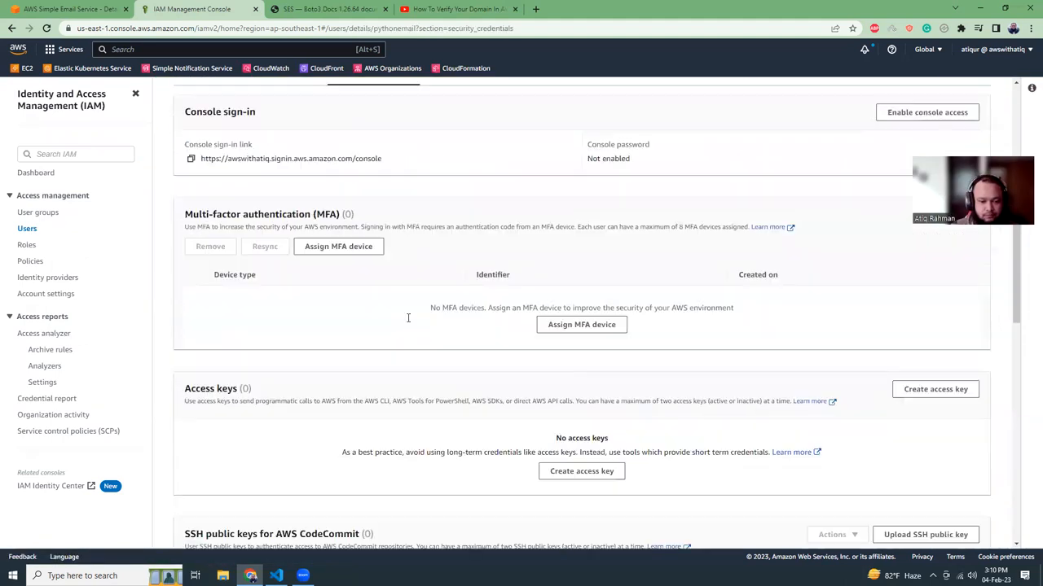
{"action": "left_click", "coordinate": [935, 388]}
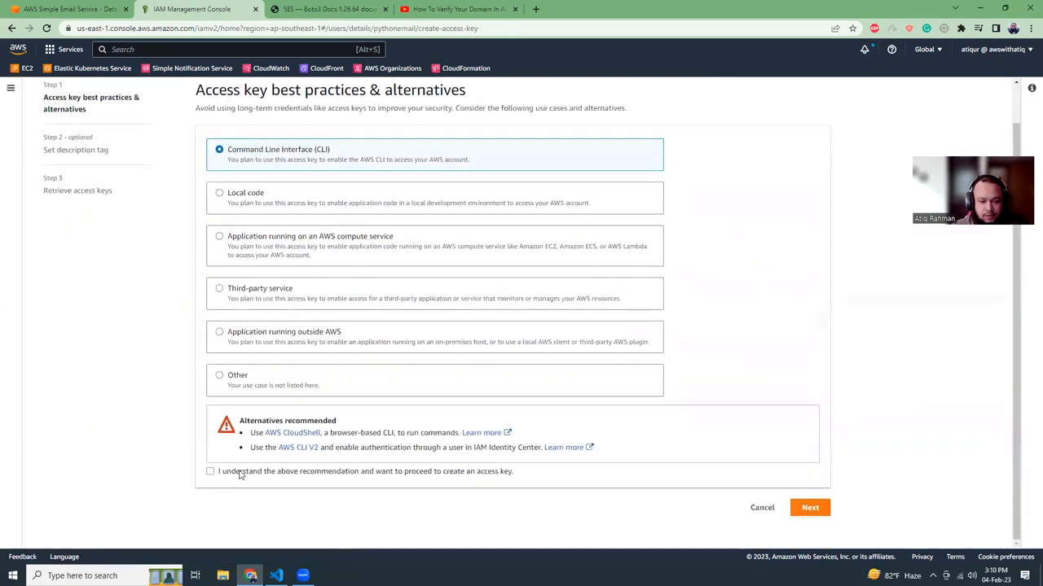
{"action": "left_click", "coordinate": [808, 509]}
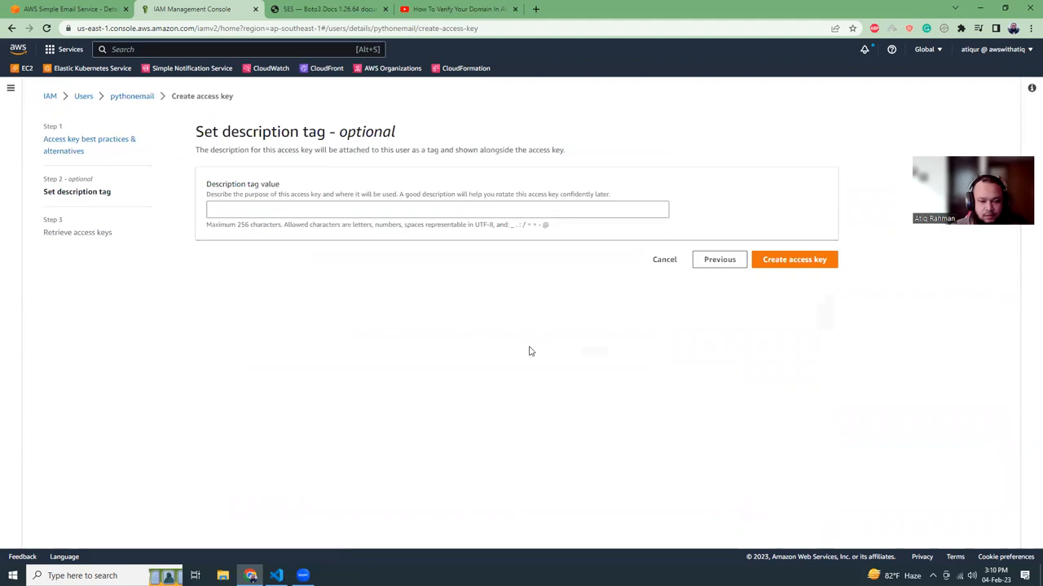
{"action": "left_click", "coordinate": [794, 259]}
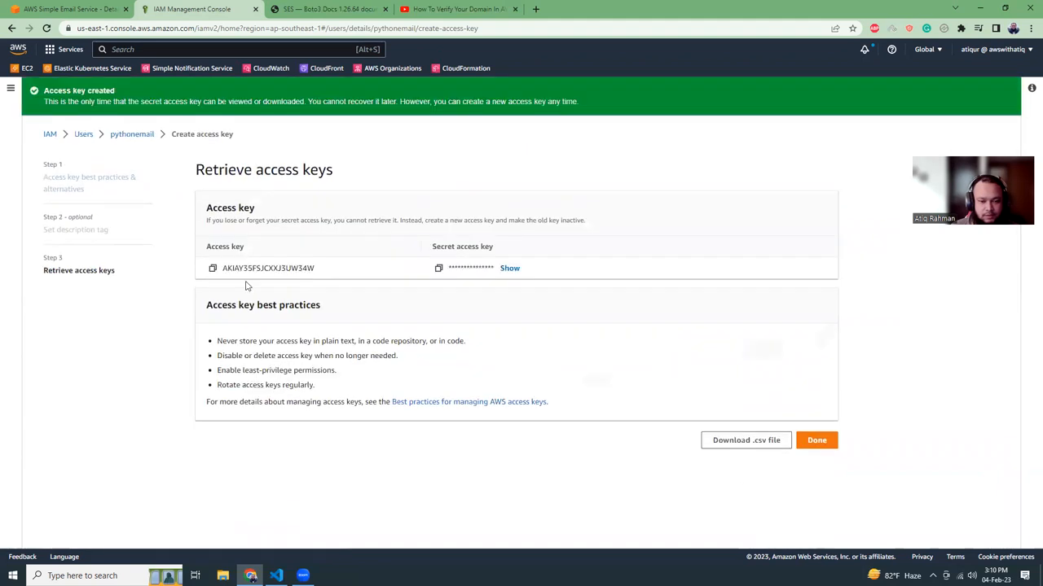
{"action": "mouse_move", "coordinate": [446, 283]}
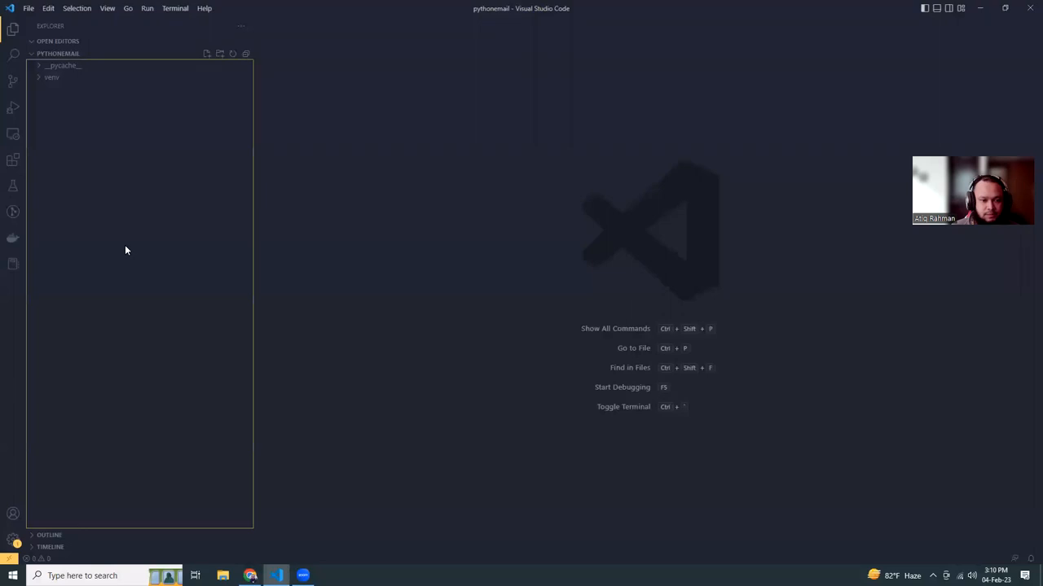
{"action": "mouse_move", "coordinate": [206, 55]}
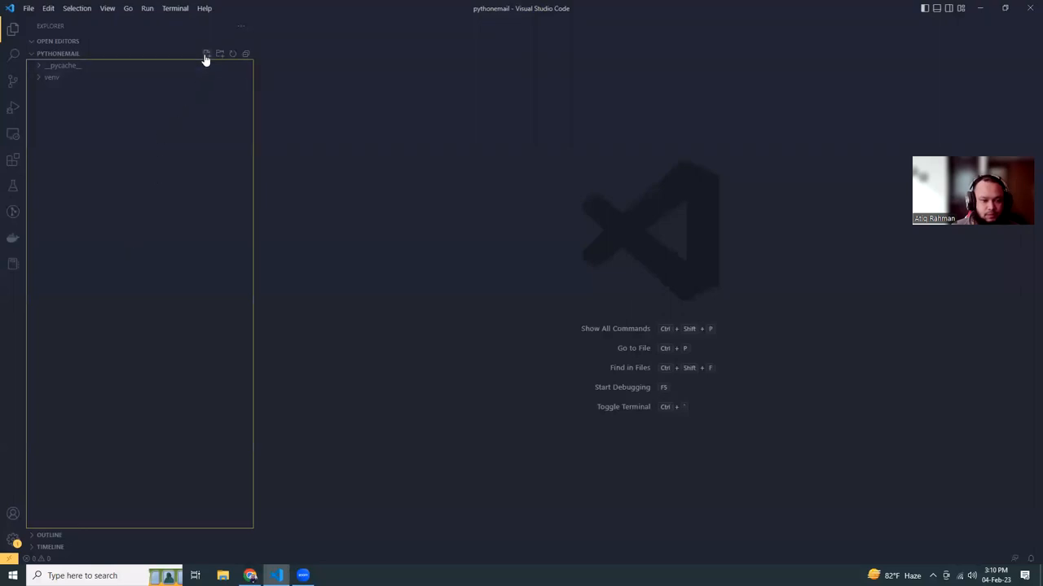
- Create a new file pythonemail.py in the project
{"action": "left_click", "coordinate": [205, 54]}
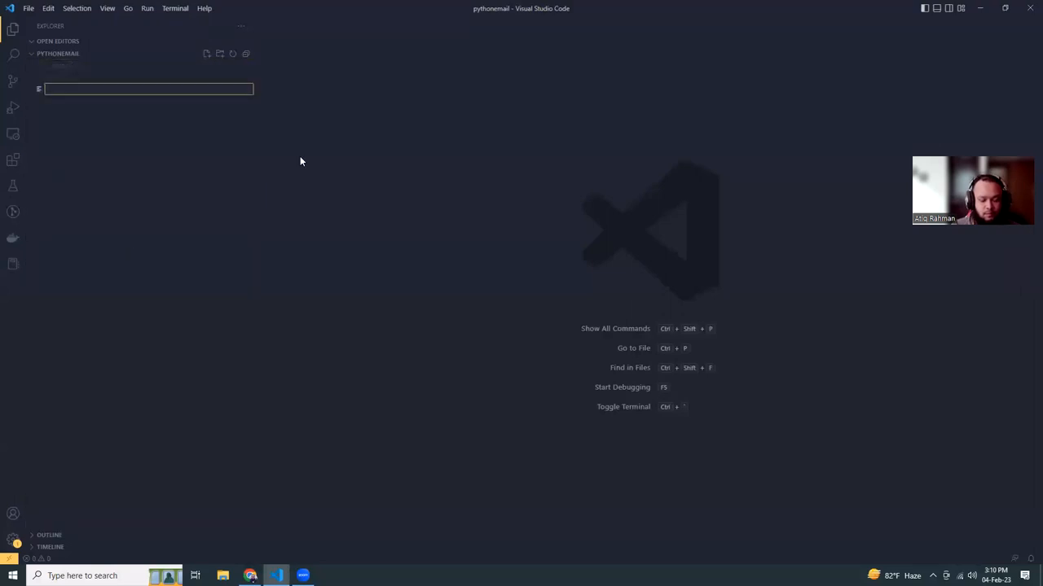
{"action": "type", "text": "pythone"}
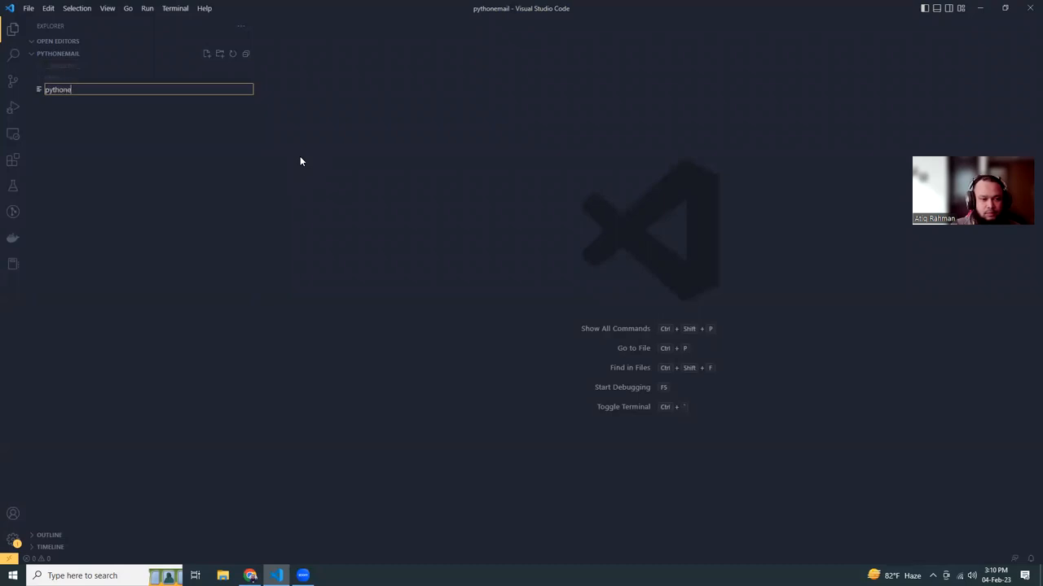
{"action": "key", "text": "Return"}
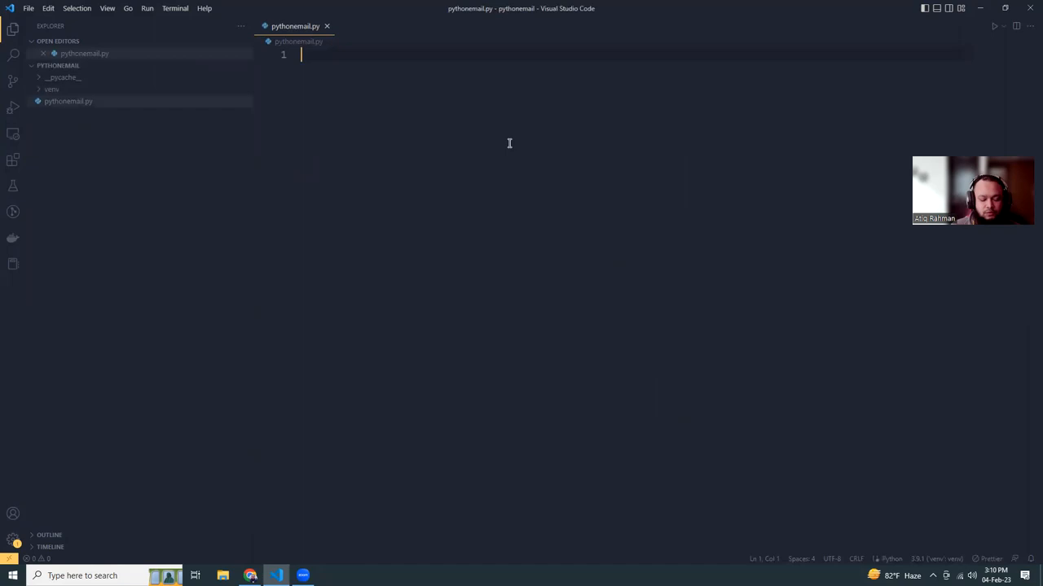
- Write import boto3 and start client = boto3.client('ses', )
{"action": "type", "text": "i"}
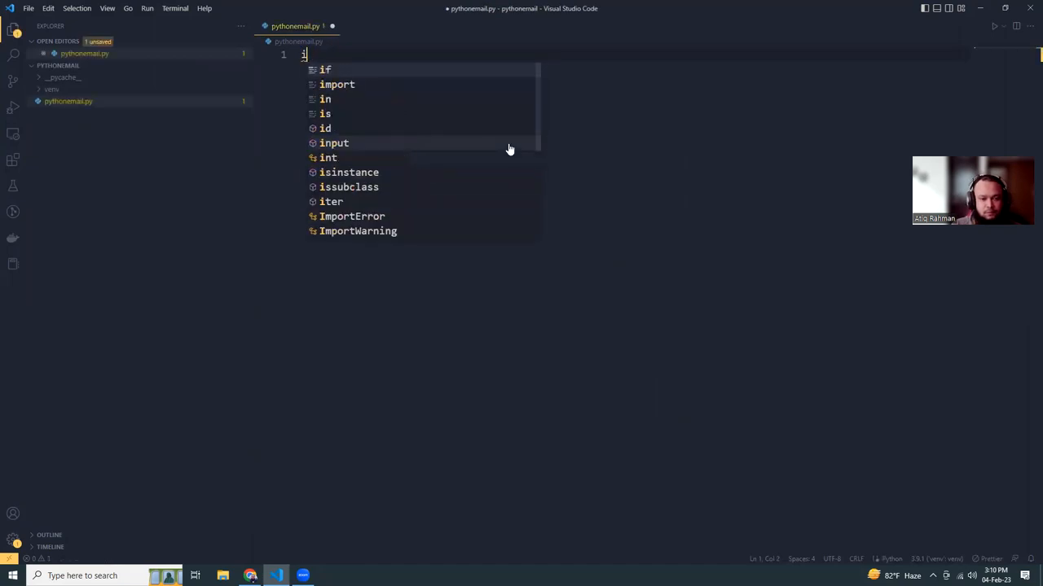
{"action": "type", "text": "mport boto3"}
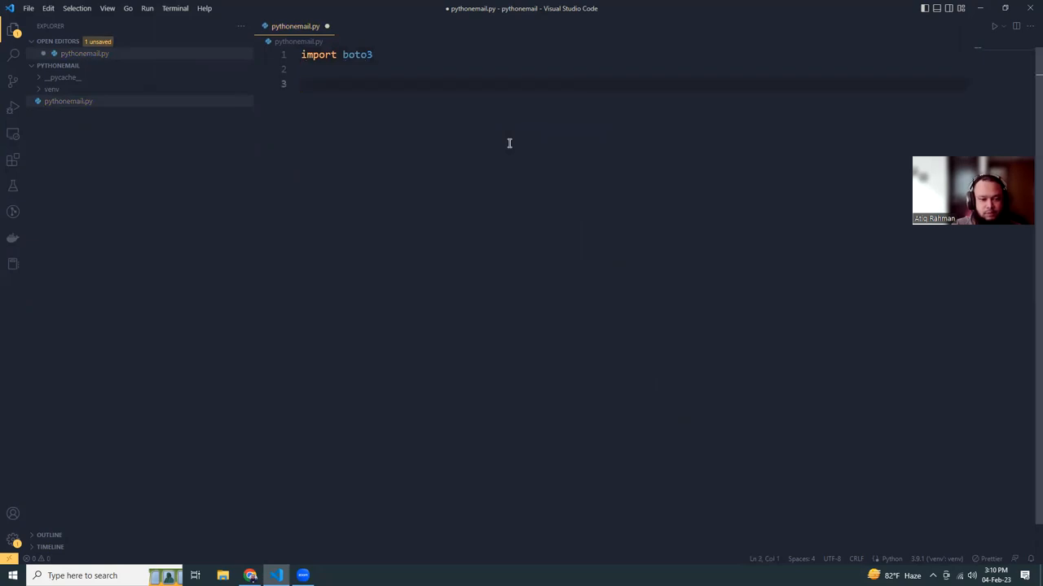
{"action": "type", "text": "c"}
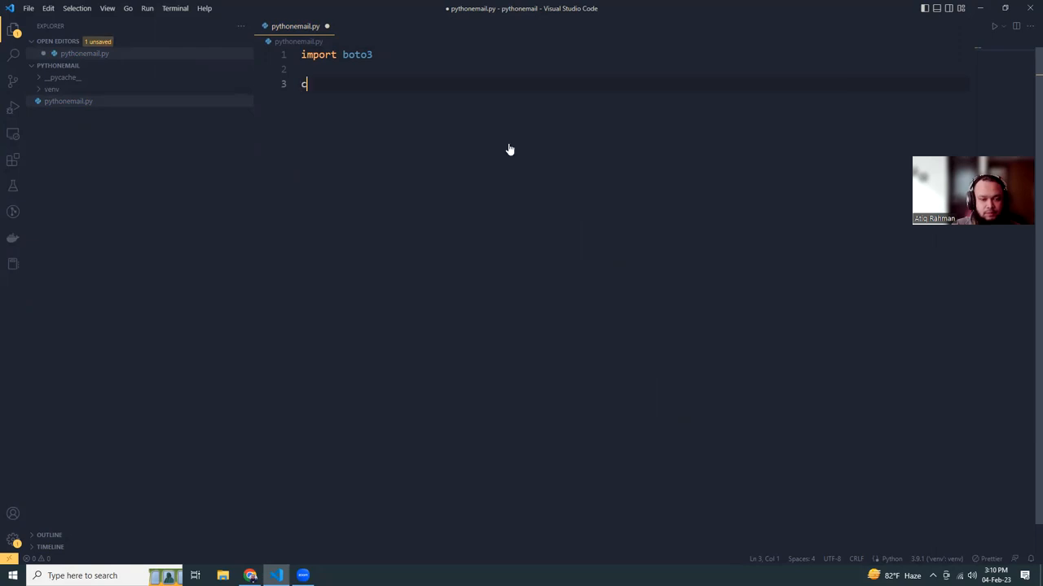
{"action": "type", "text": "lient ="}
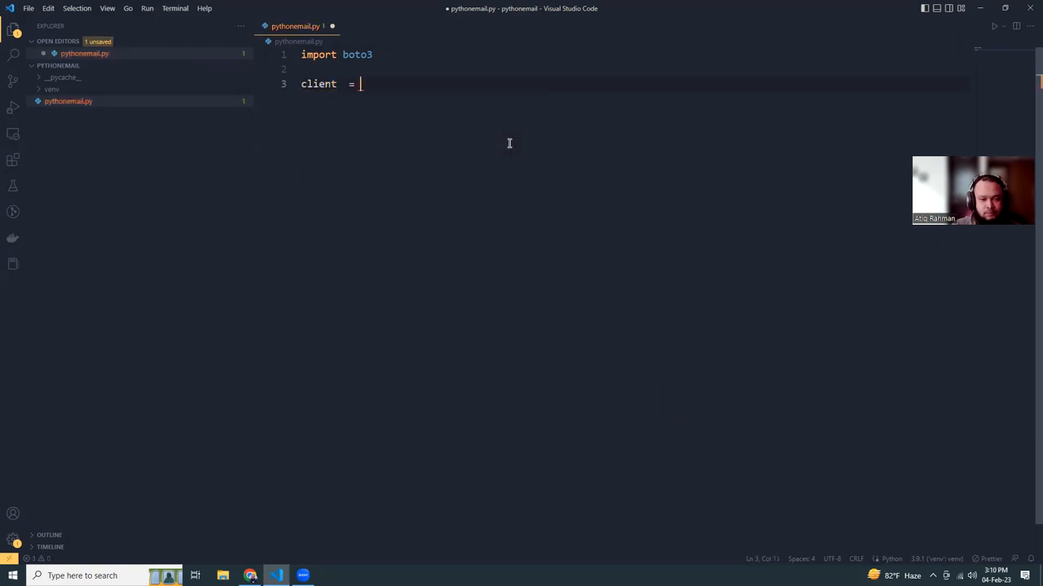
{"action": "type", "text": "boto3.client("}
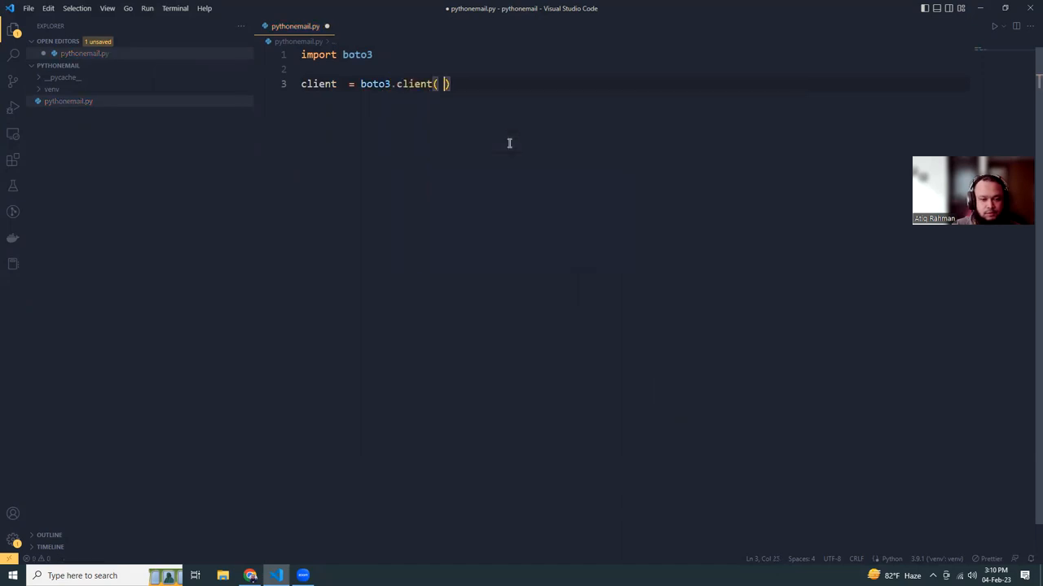
{"action": "type", "text": "'ses',"}
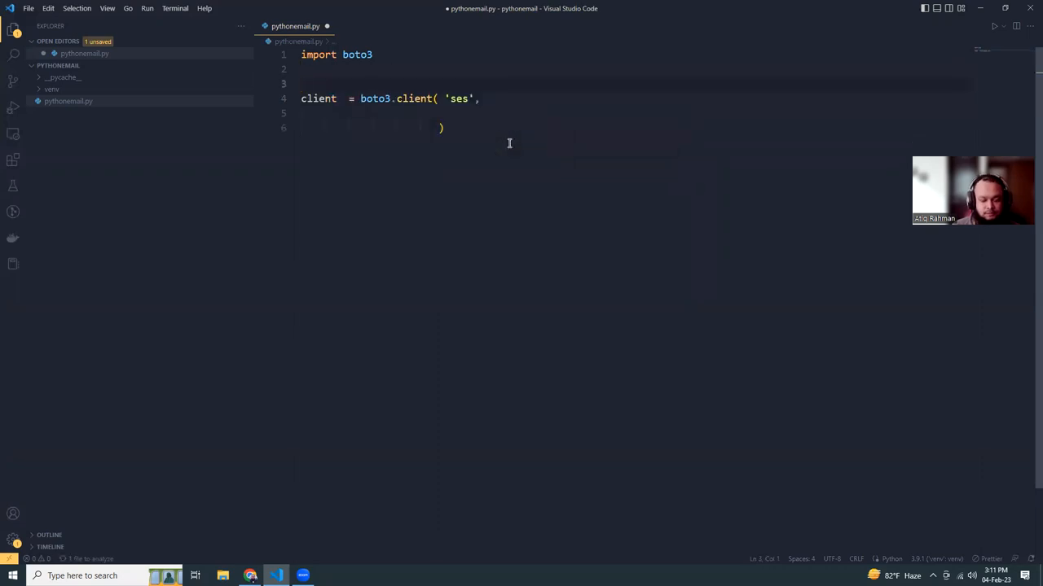
- Declare empty ACCESS_KEY, SECRET_ACCESS_KEY and REGION_NAME variables above the client line
{"action": "type", "text": "A"}
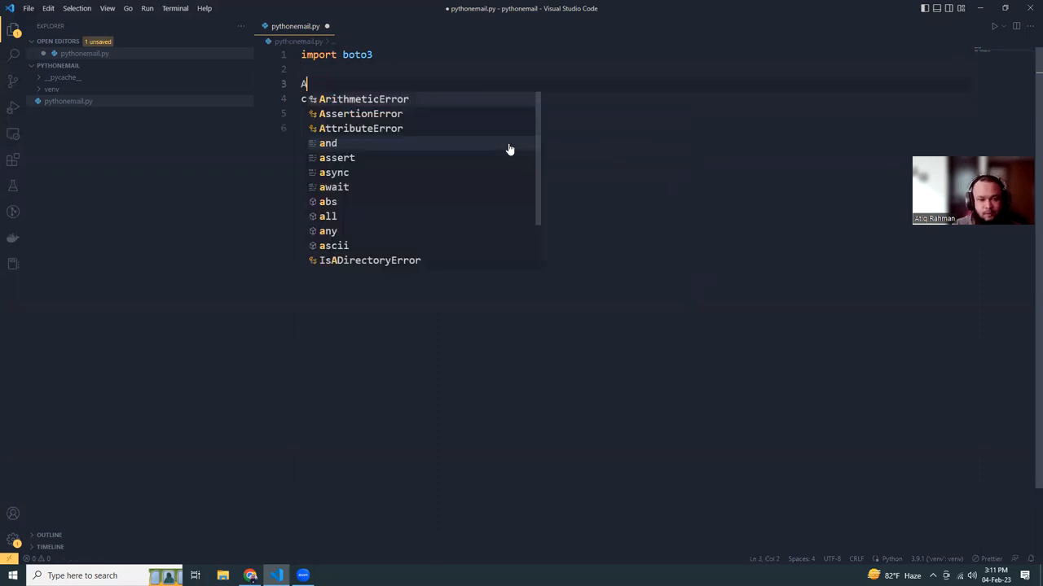
{"action": "type", "text": "CCESS_KEY"}
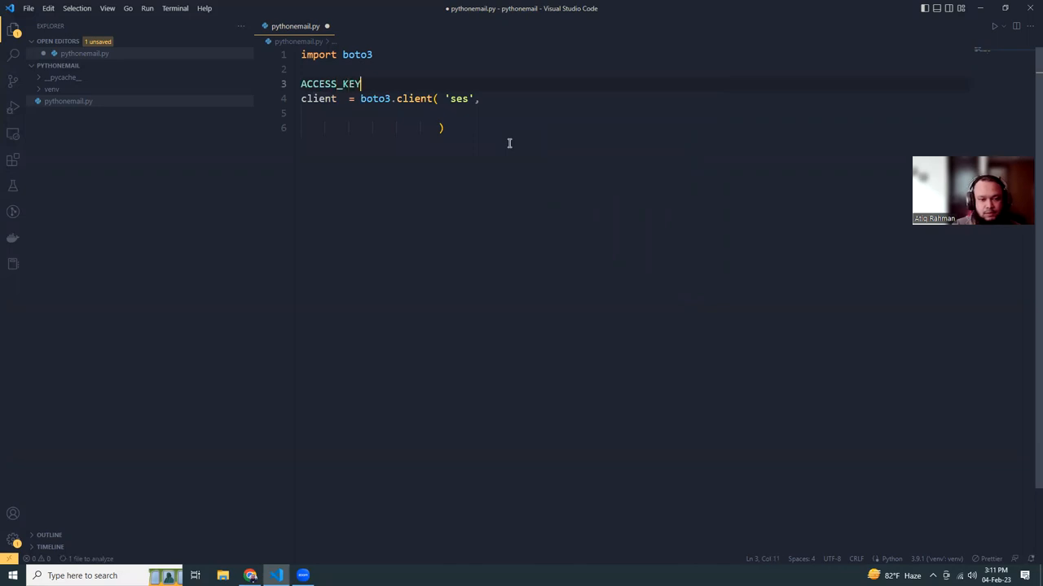
{"action": "type", "text": "= ''"}
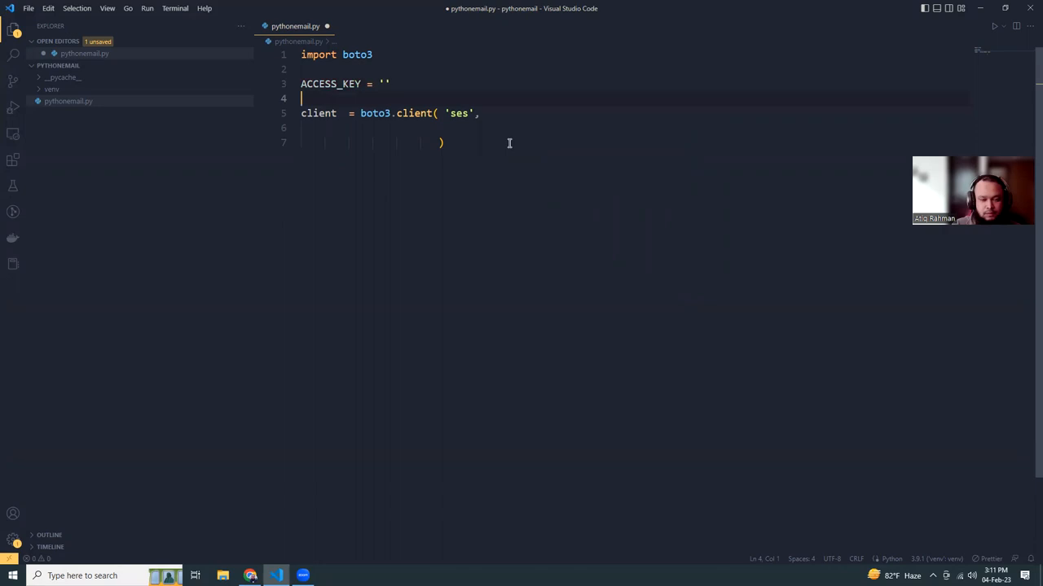
{"action": "type", "text": "SECRET_"}
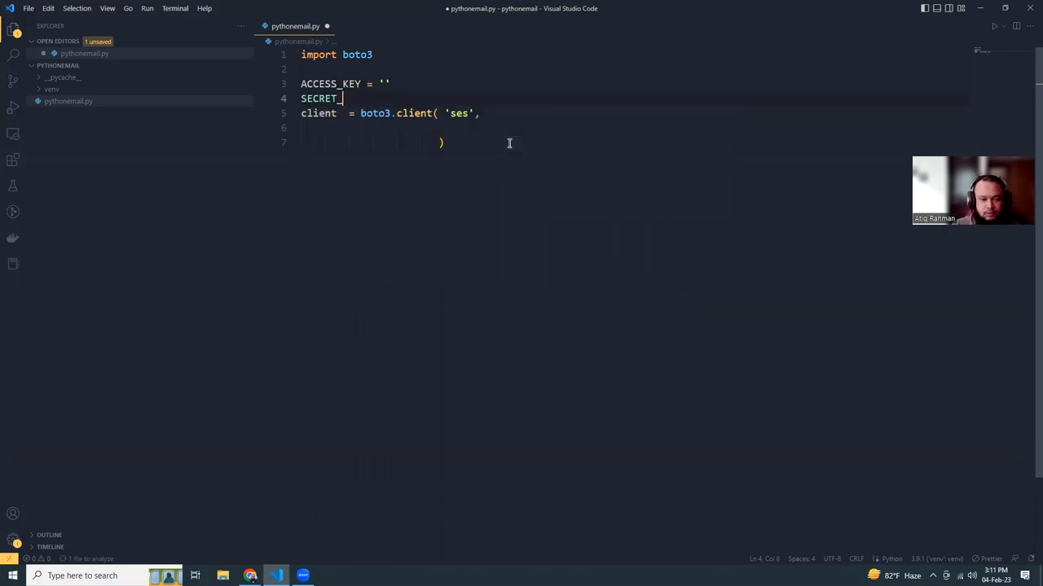
{"action": "type", "text": "ACCESS_KEY = '"}
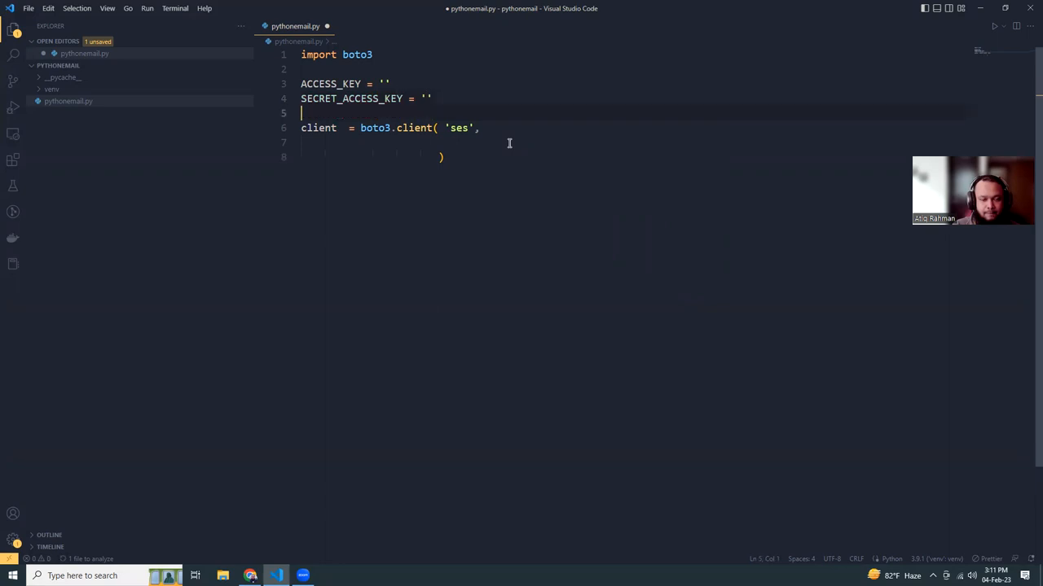
{"action": "type", "text": "REGION"}
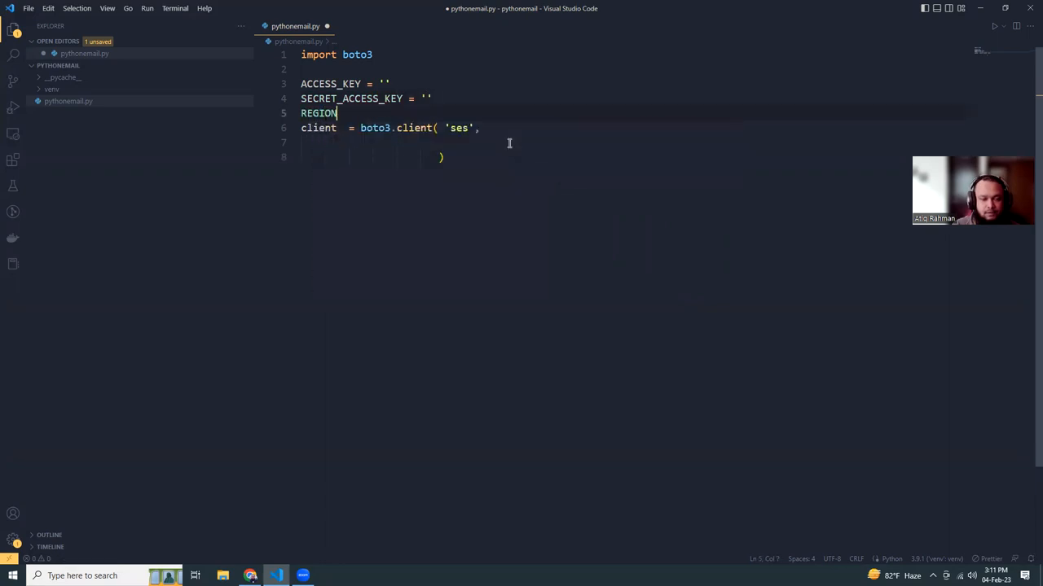
{"action": "type", "text": "_N"}
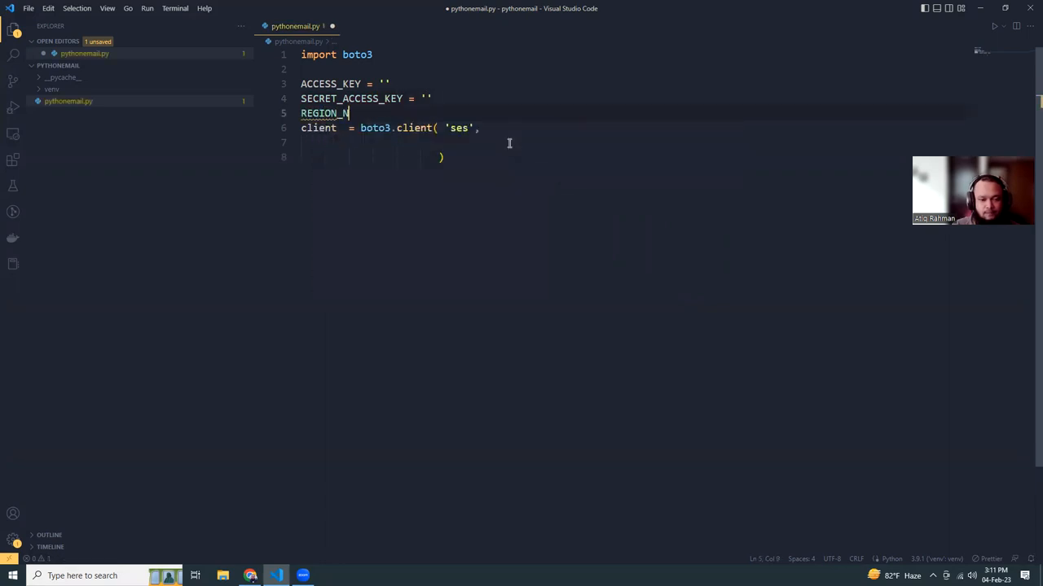
{"action": "type", "text": "AME = ''"}
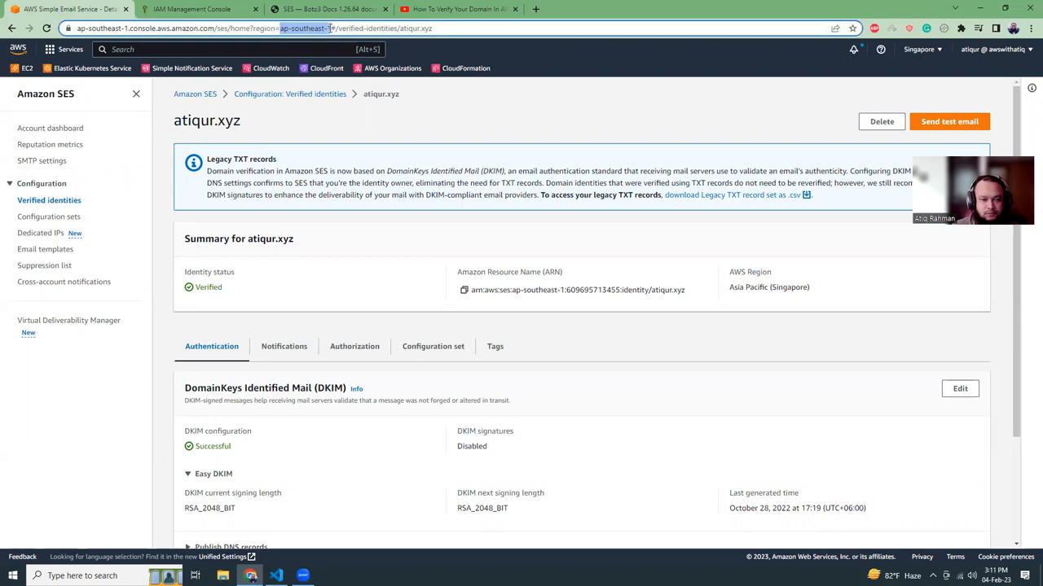
- Copy the SES region code and the new access key ID from the AWS console
{"action": "left_click", "coordinate": [277, 577]}
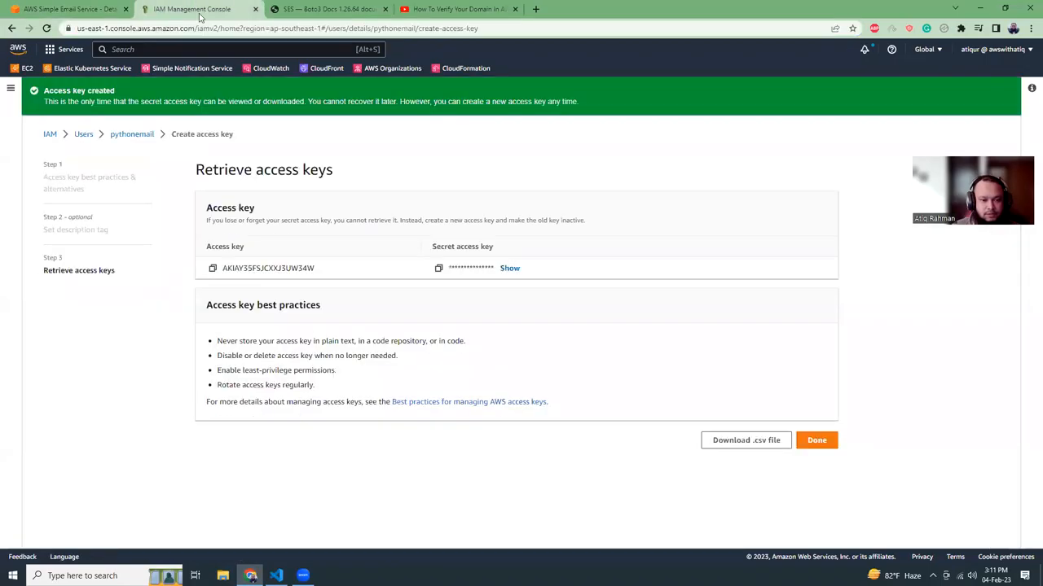
{"action": "left_click", "coordinate": [212, 267]}
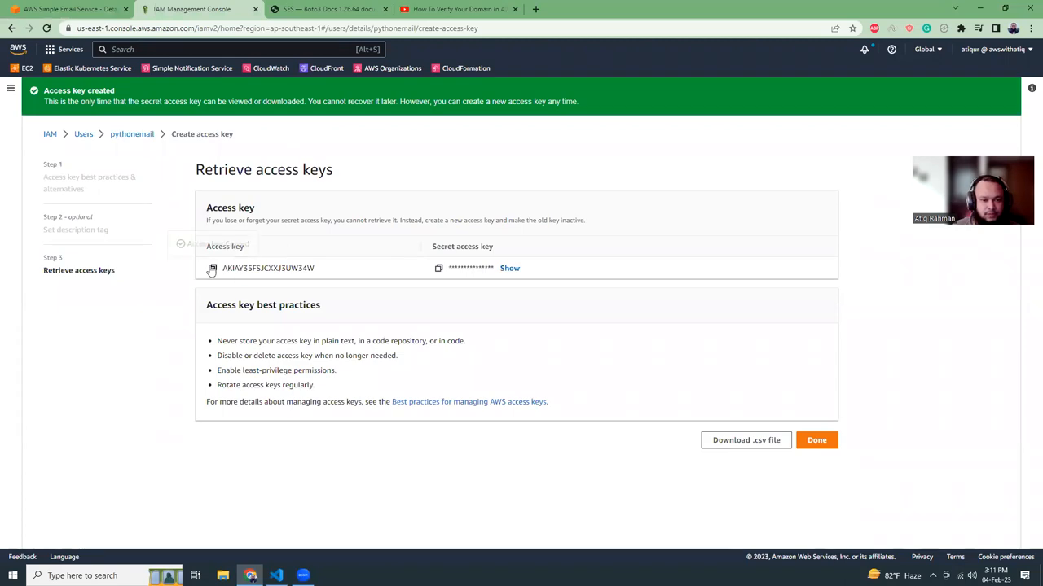
- Fill ACCESS_KEY and SECRET_ACCESS_KEY with the copied IAM credentials
{"action": "left_click", "coordinate": [277, 577]}
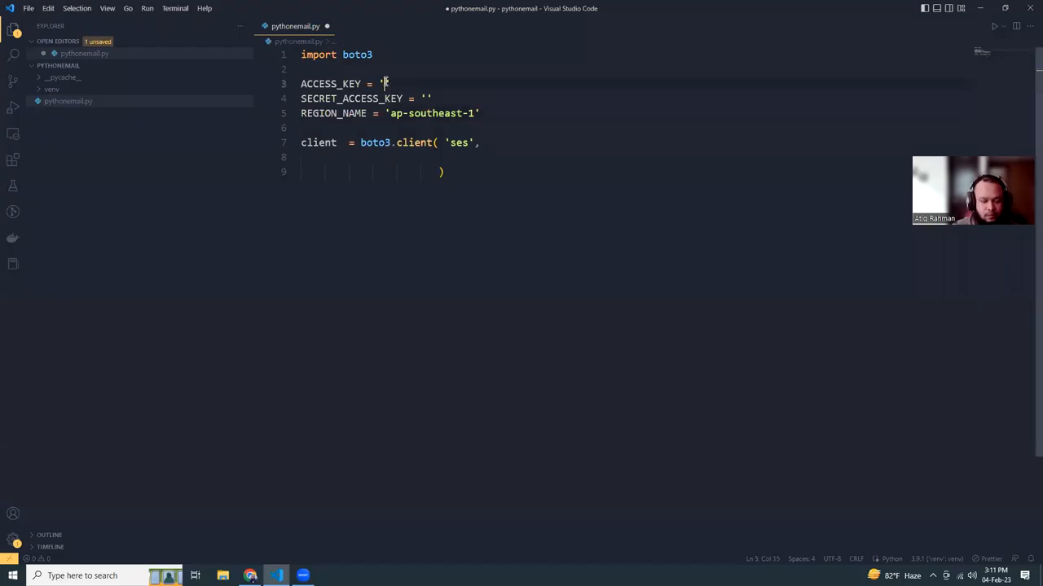
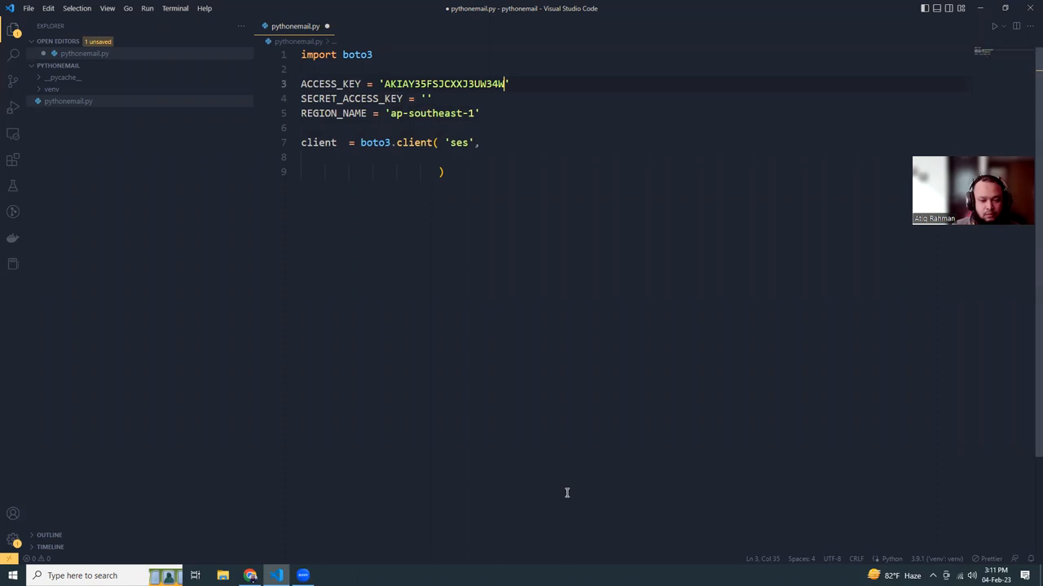
{"action": "mouse_move", "coordinate": [510, 322]}
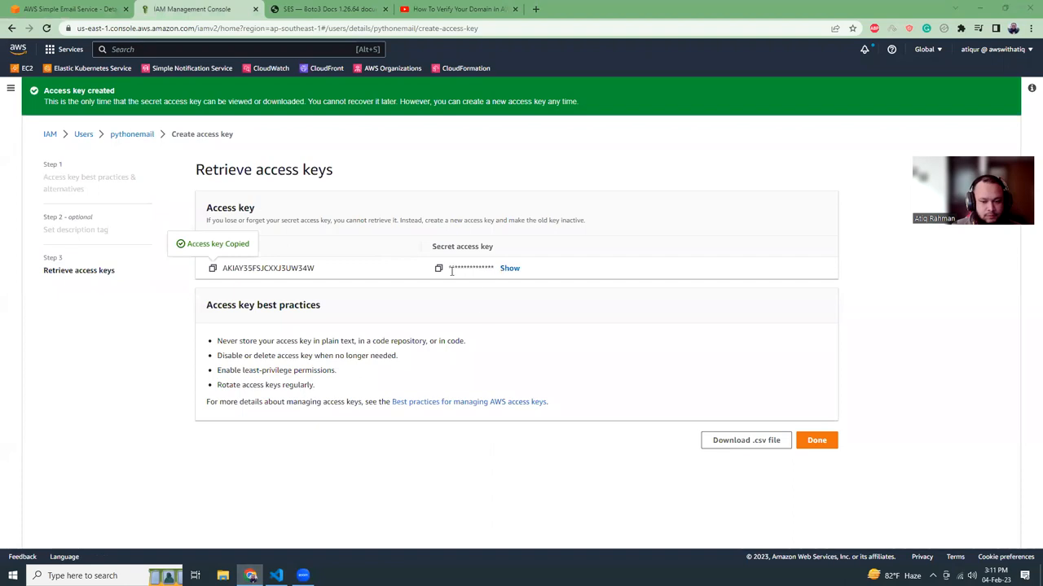
{"action": "left_click", "coordinate": [277, 577]}
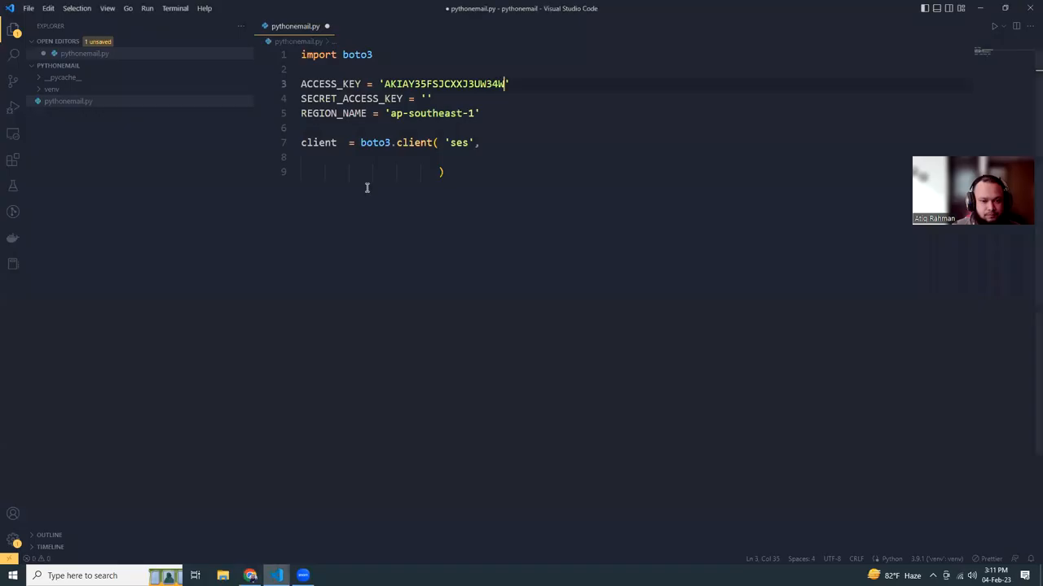
{"action": "left_click", "coordinate": [425, 98]}
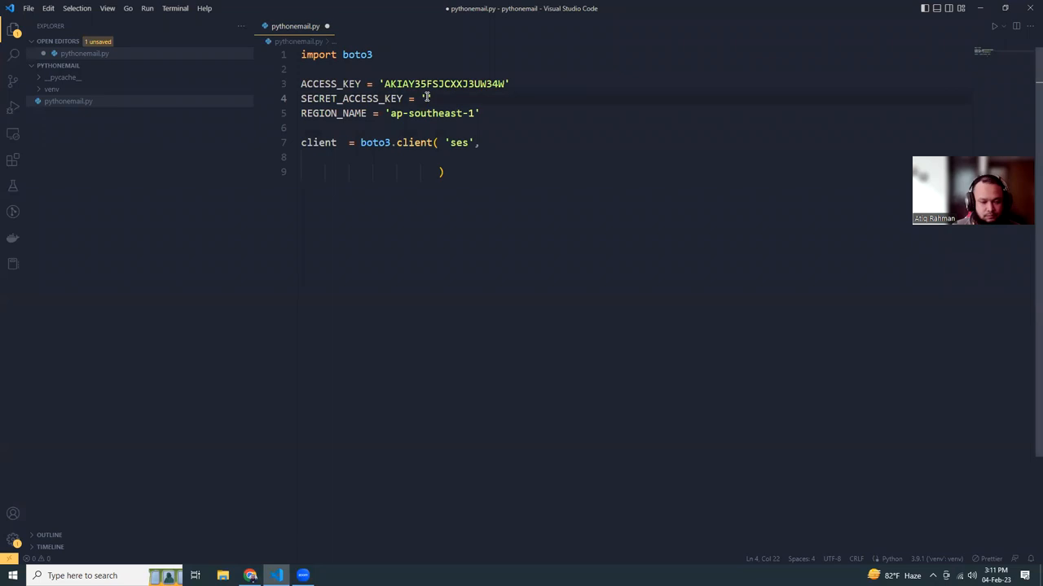
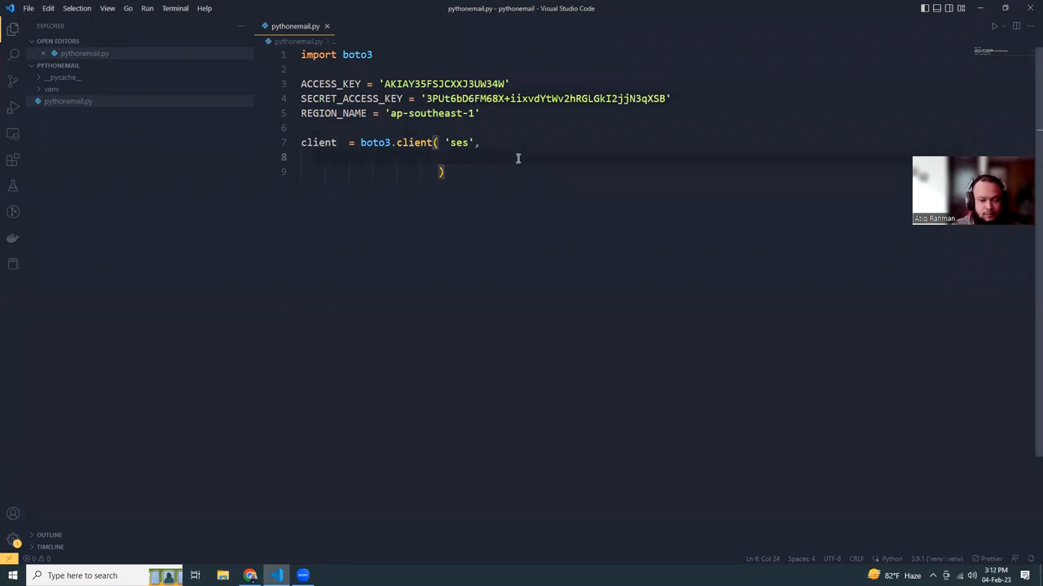
- Pass aws_access_key_id=ACCESS_KEY, the secret key and region_name into the client call and save
{"action": "type", "text": "a"}
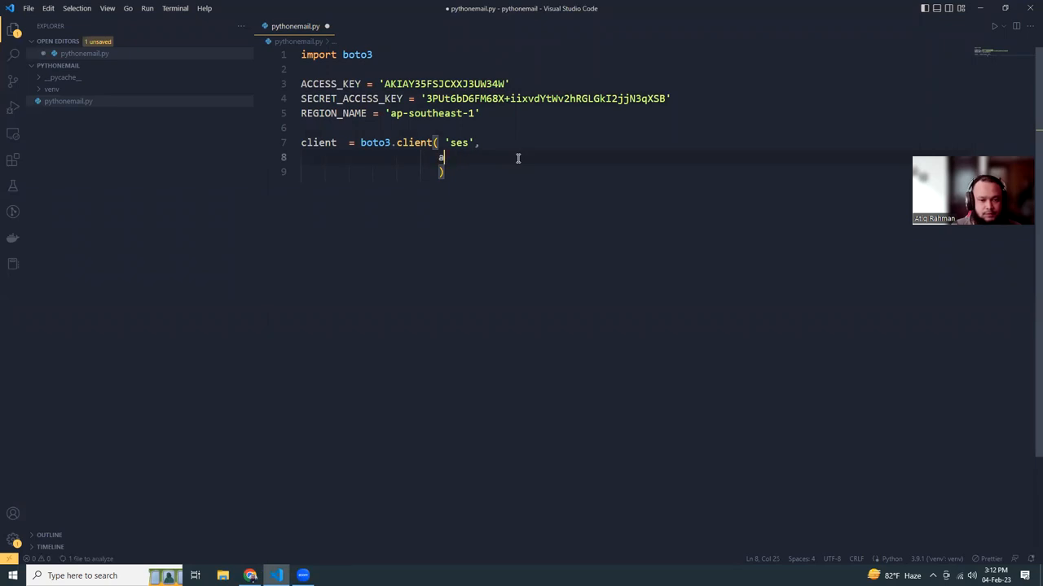
{"action": "type", "text": "aws_acce"}
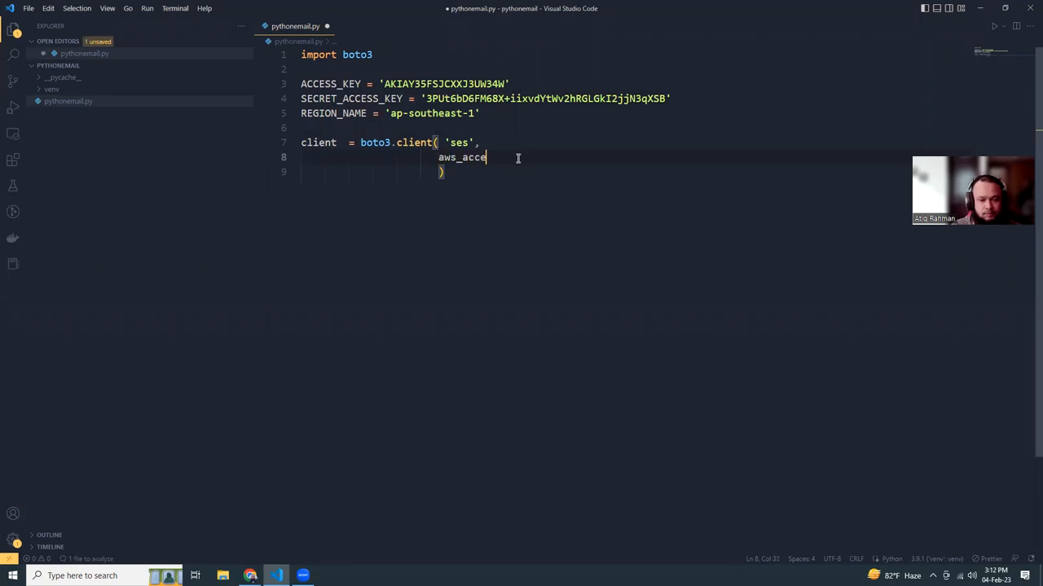
{"action": "type", "text": "ss_key_i"}
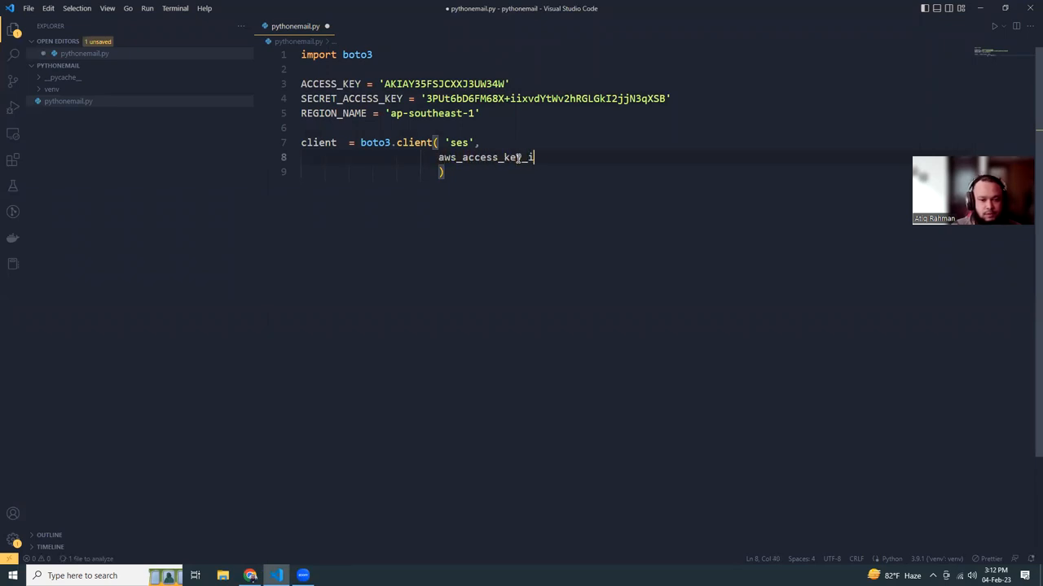
{"action": "type", "text": "d="}
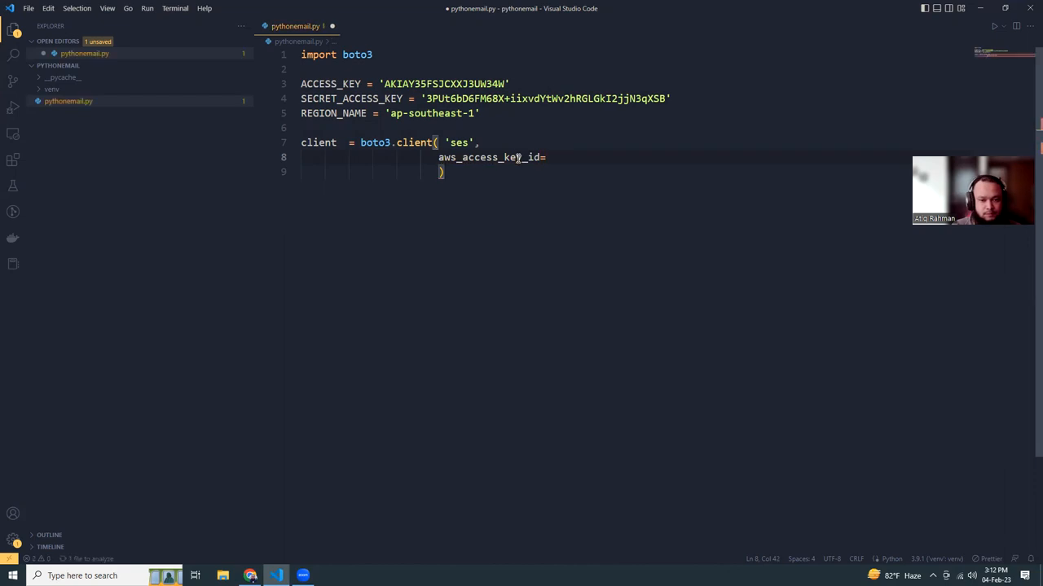
{"action": "type", "text": "ACCESS_KEY"}
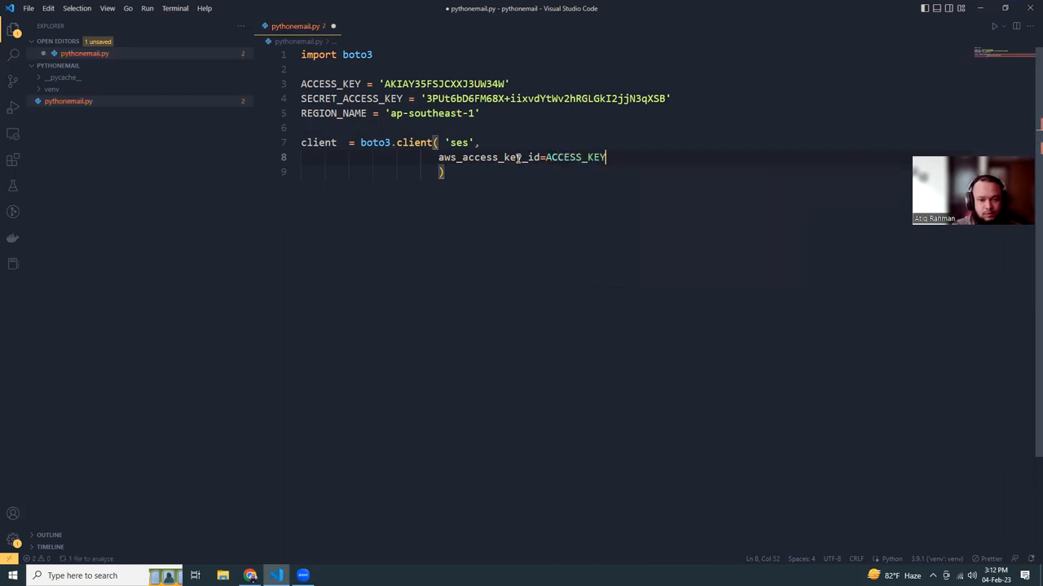
{"action": "type", "text": ","}
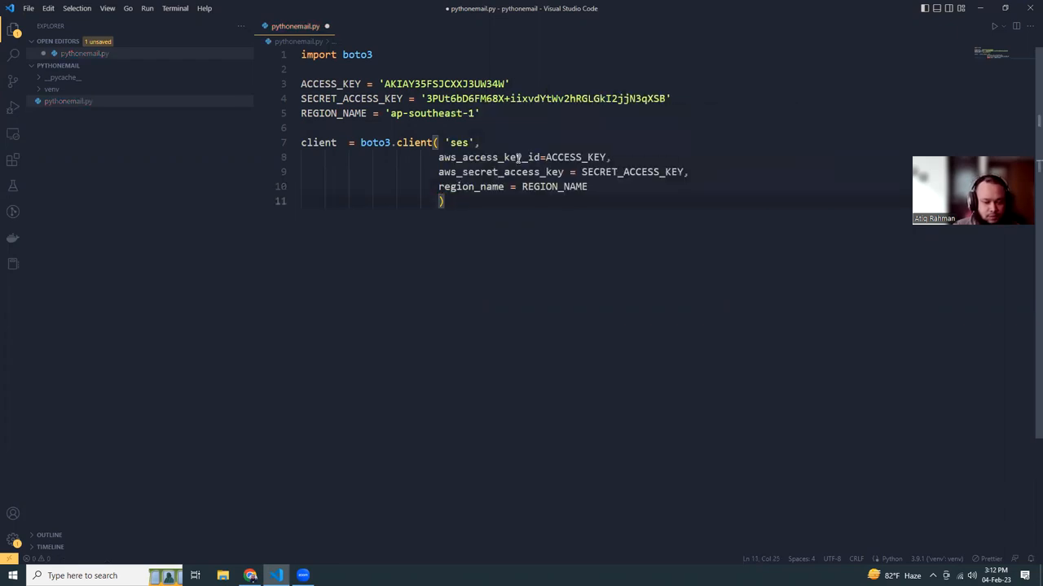
{"action": "key", "text": "ctrl+s"}
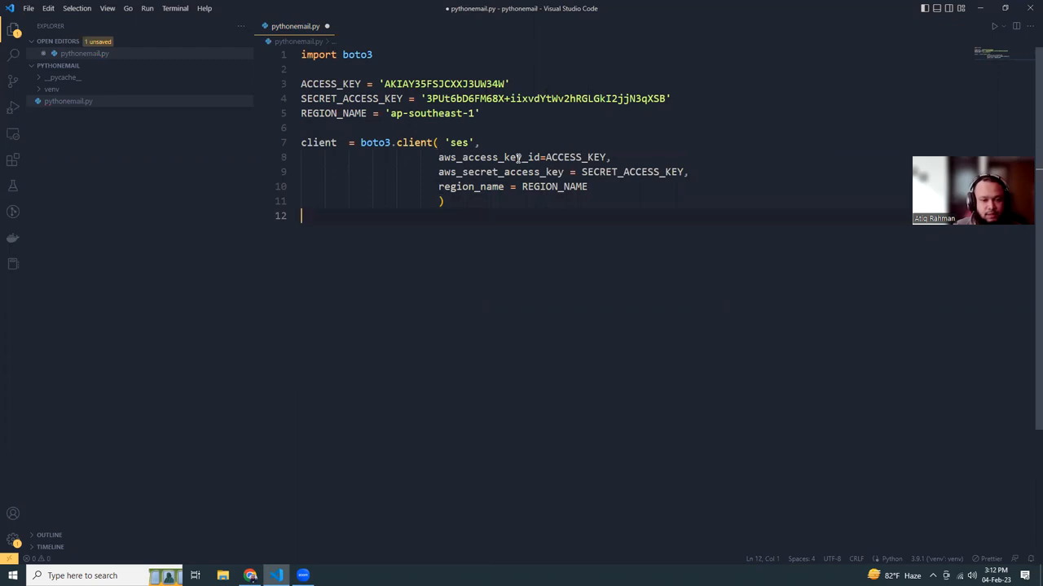
{"action": "key", "text": "enter"}
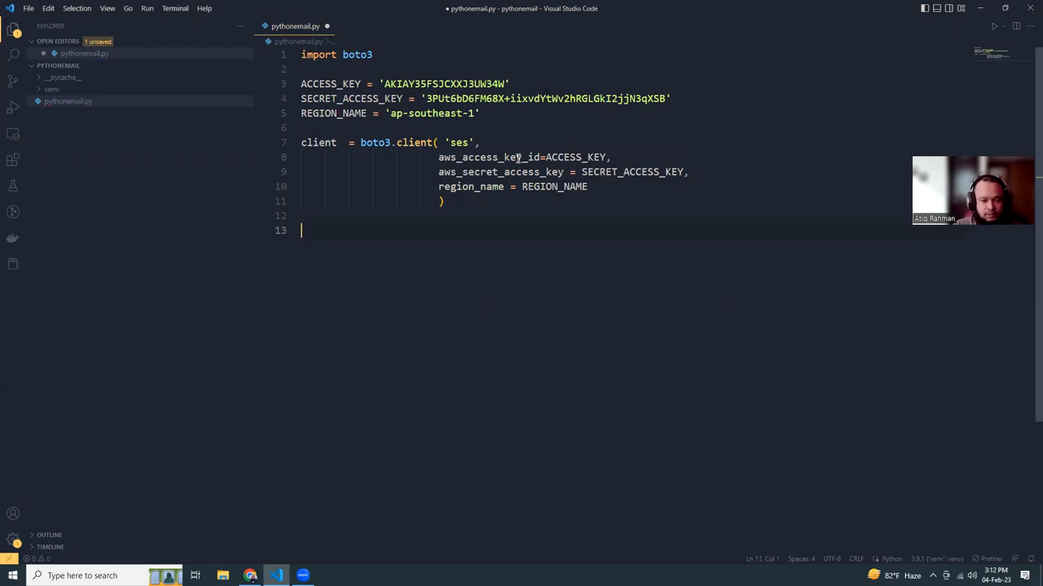
{"action": "type", "text": "s"}
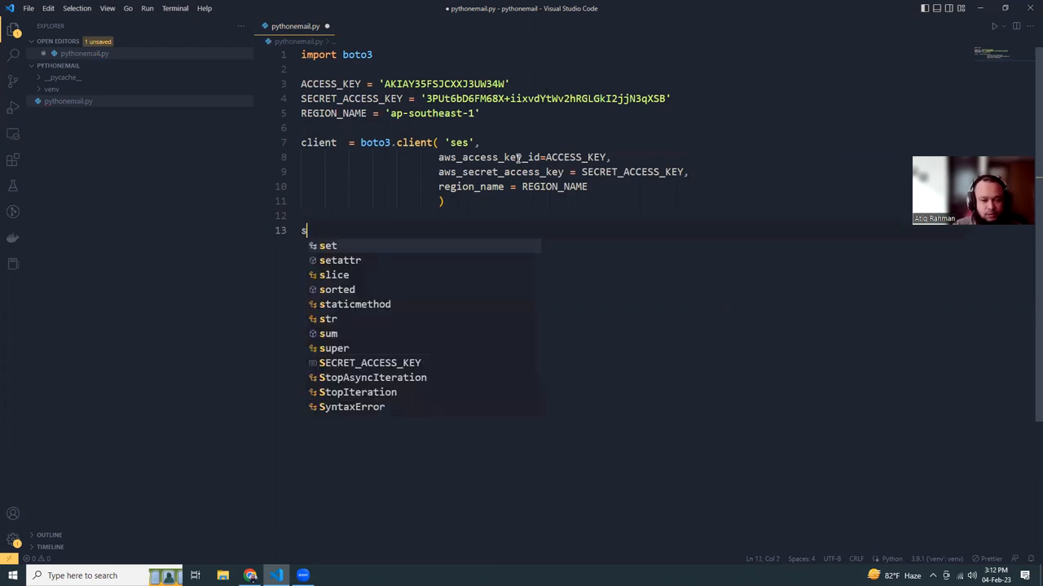
{"action": "type", "text": "ender"}
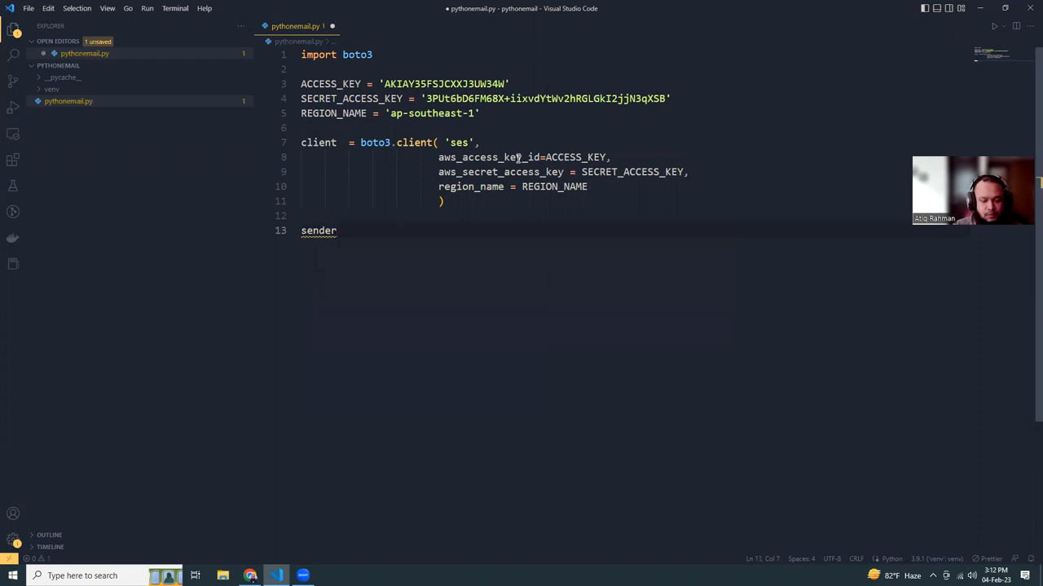
{"action": "type", "text": "= \"\""}
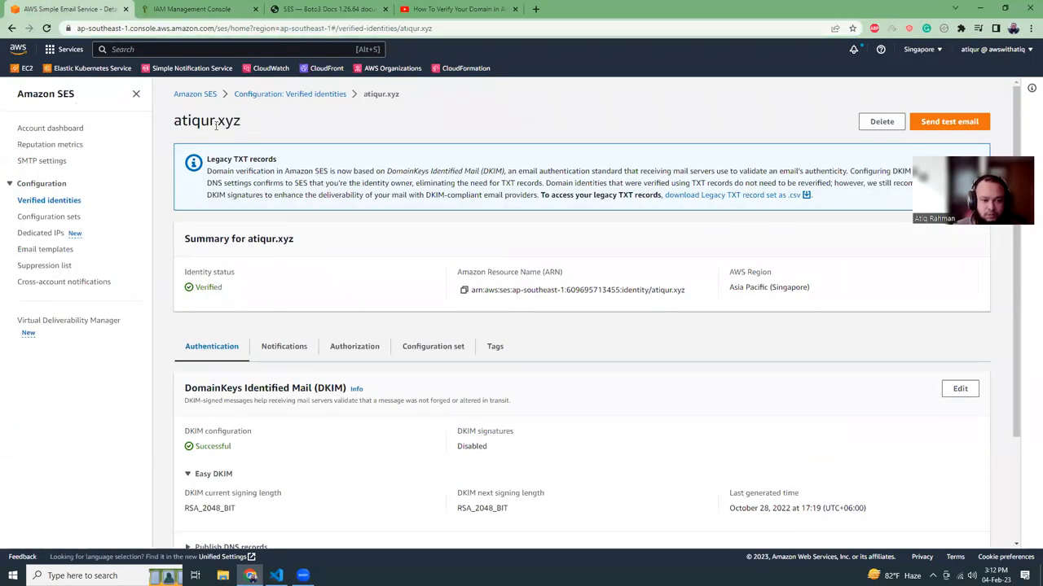
{"action": "double_click", "coordinate": [186, 121]}
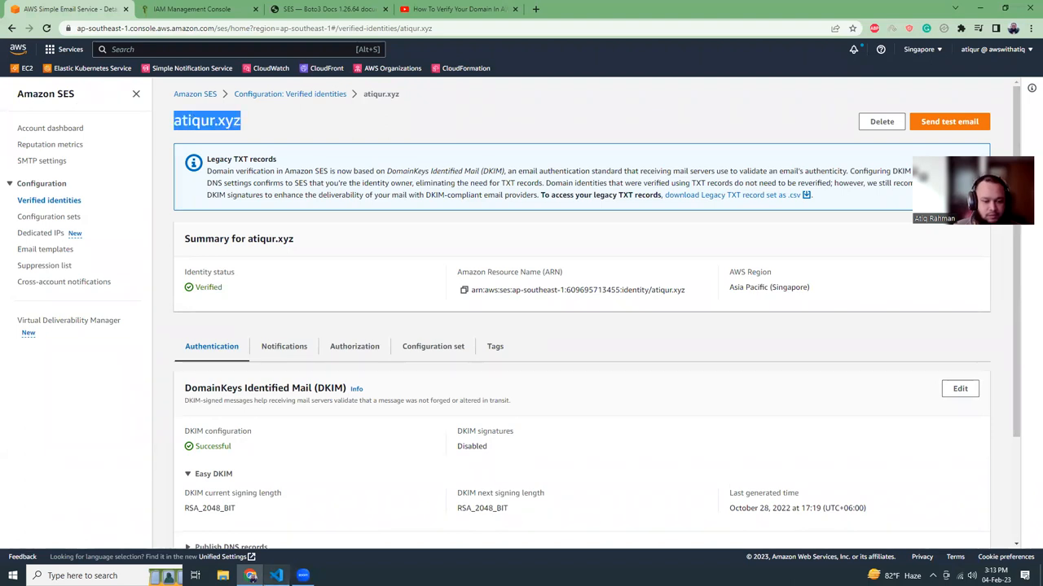
{"action": "left_click", "coordinate": [277, 577]}
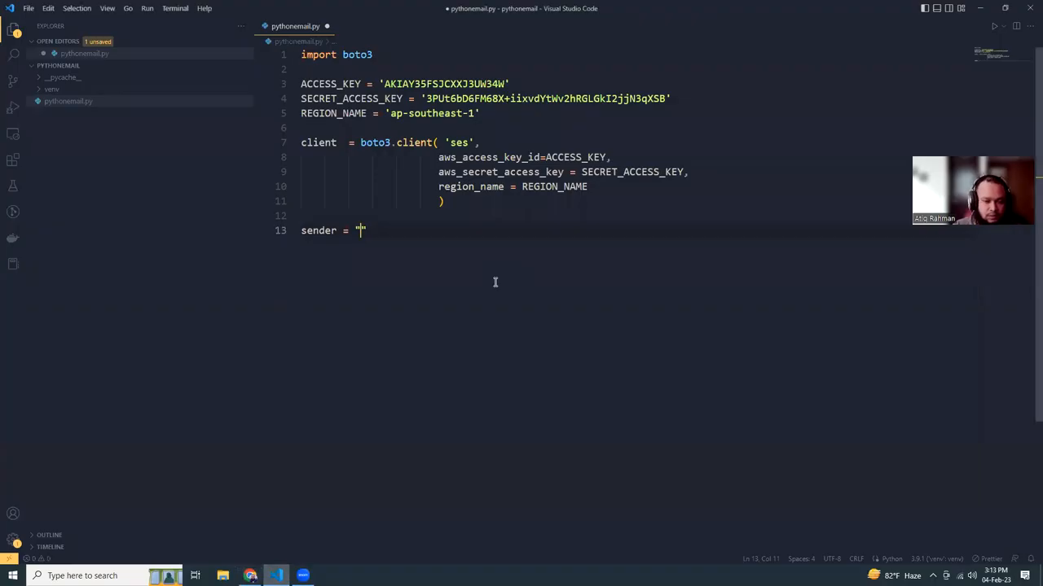
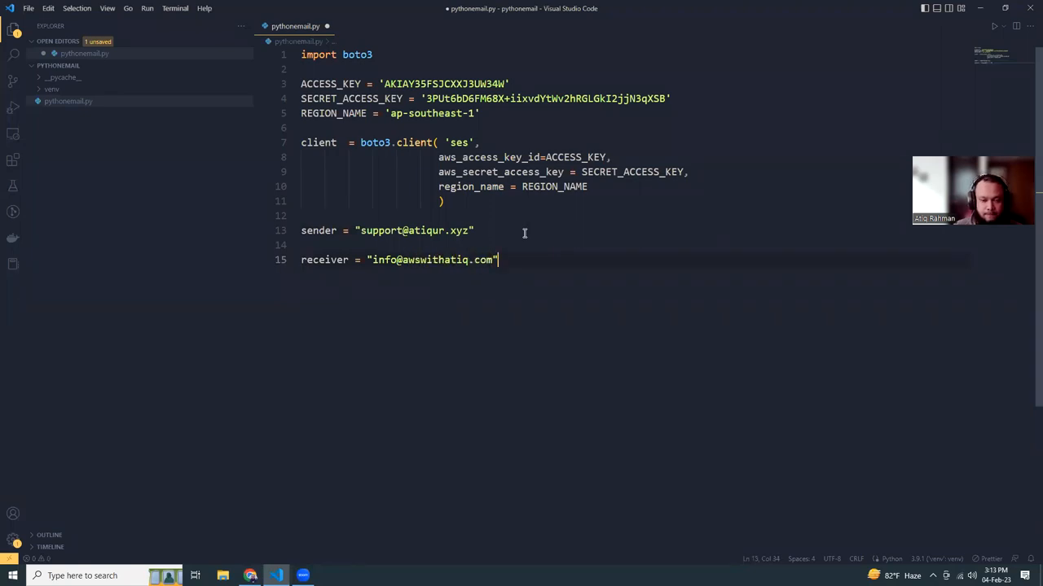
{"action": "key", "text": "Enter"}
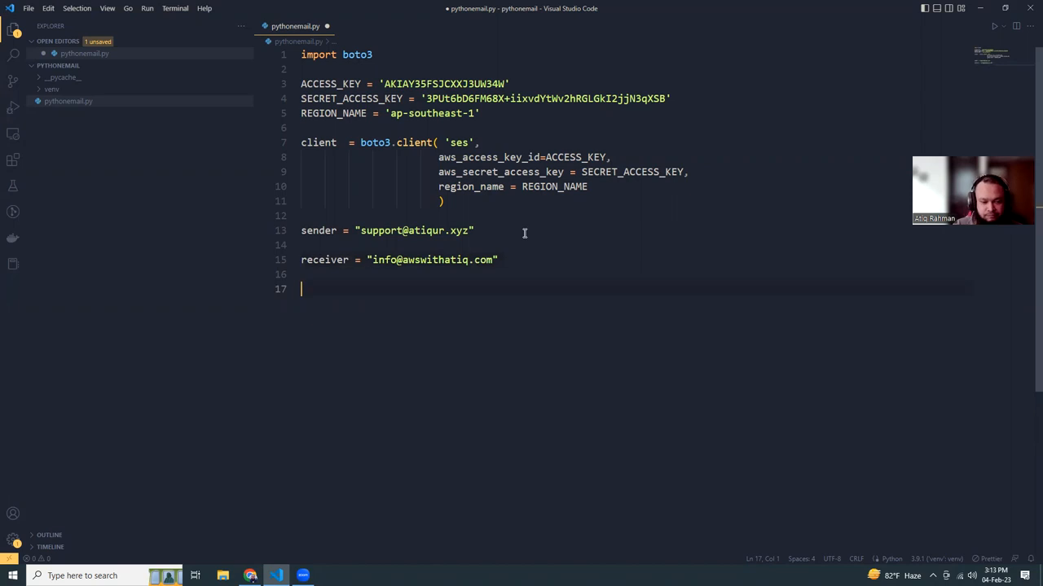
- Define subject = "Welcome To AWS With Atiq !" and begin the message line
{"action": "type", "text": "subject = \""}
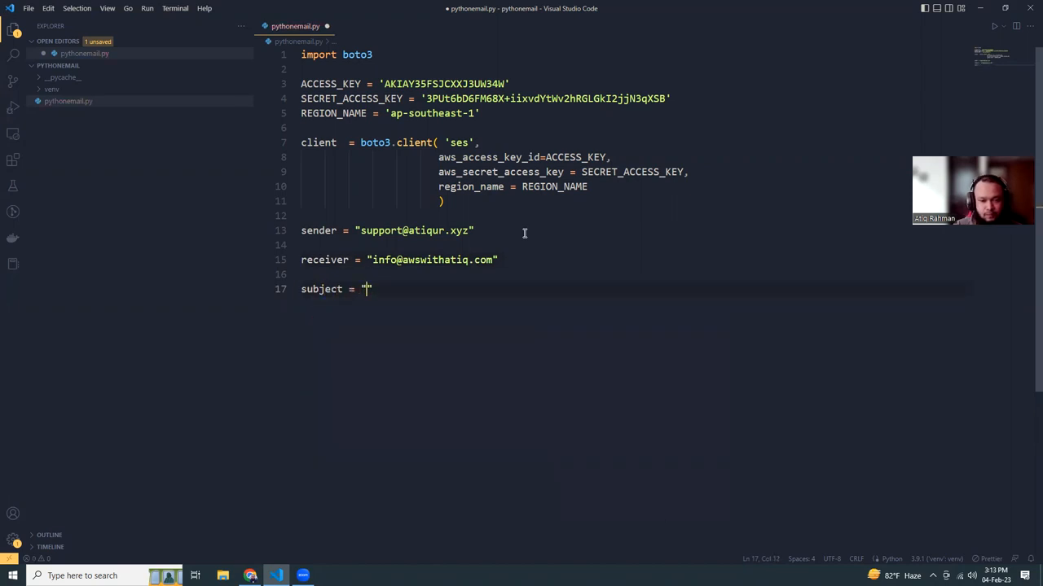
{"action": "type", "text": "Welcome"}
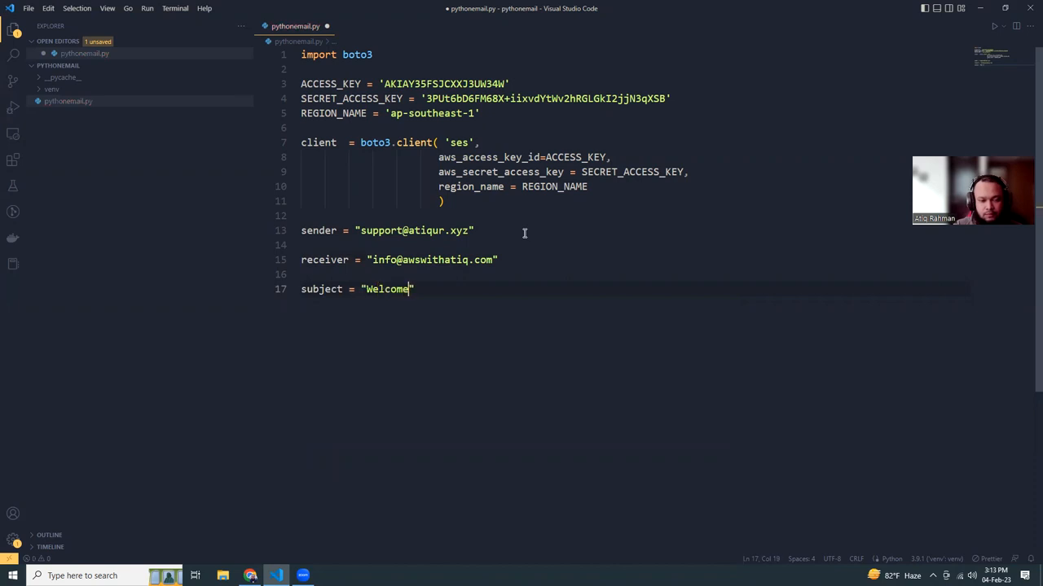
{"action": "type", "text": "To A"}
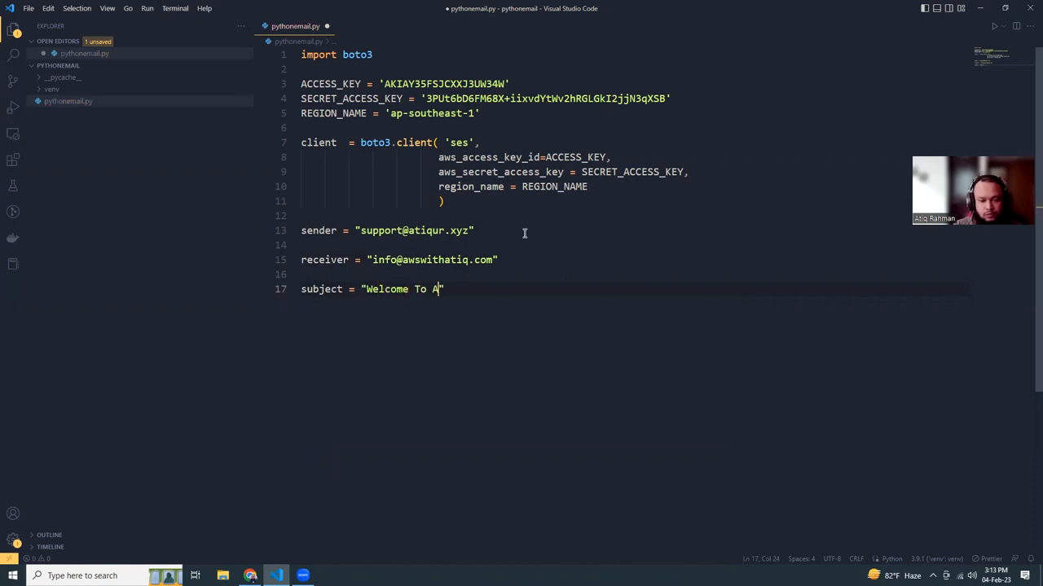
{"action": "type", "text": "WS With"}
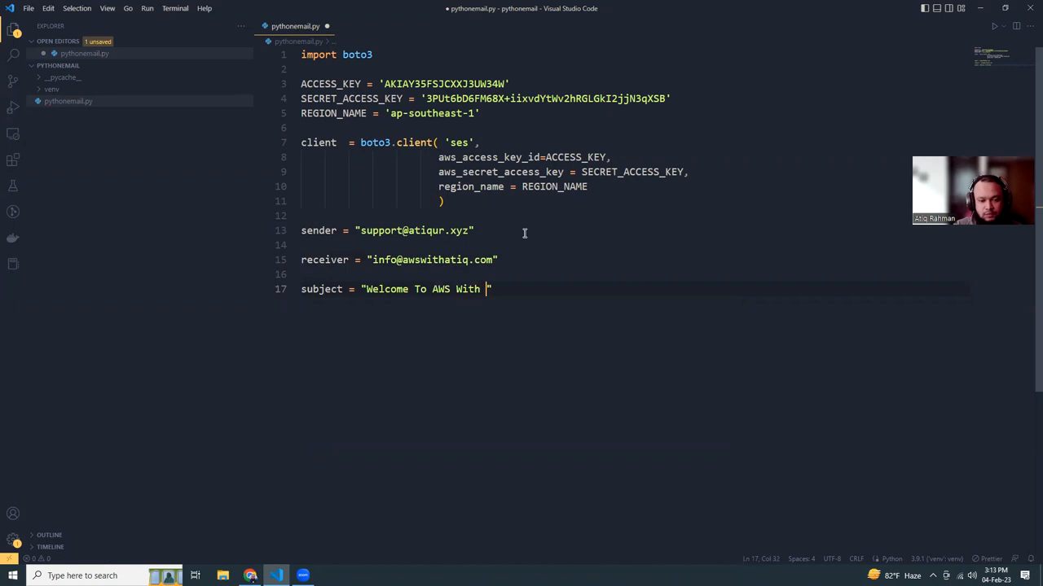
{"action": "type", "text": "Atiq"}
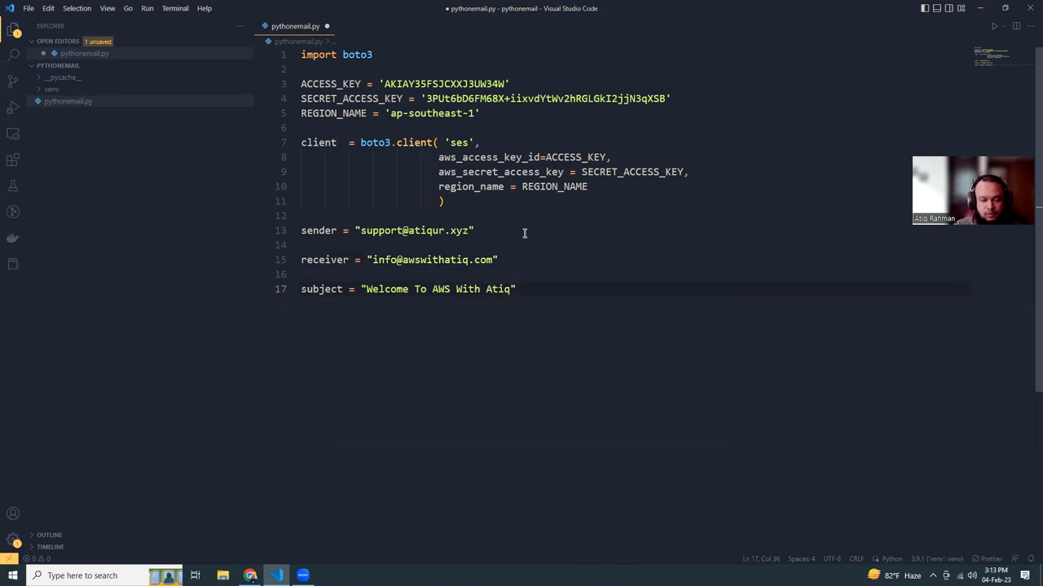
{"action": "type", "text": "!"}
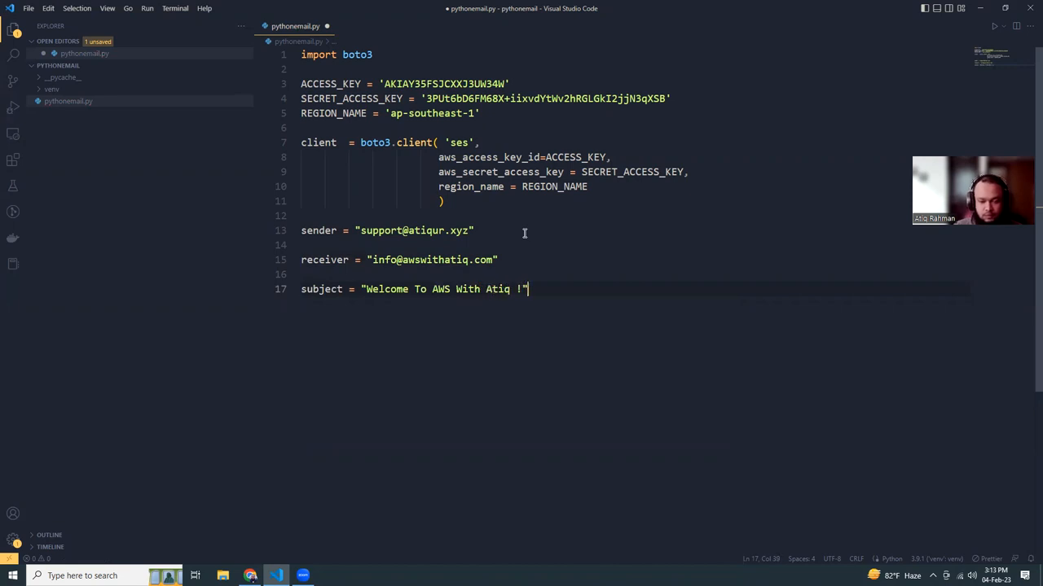
{"action": "type", "text": "me"}
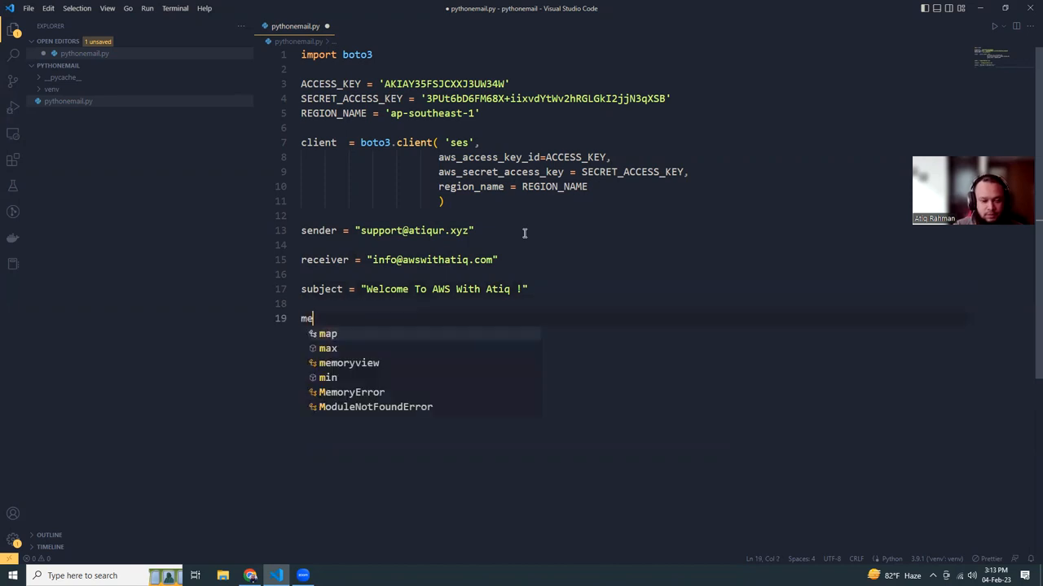
- Write the message string ending "We create lovely ... So join here."
{"action": "type", "text": "ssage ="}
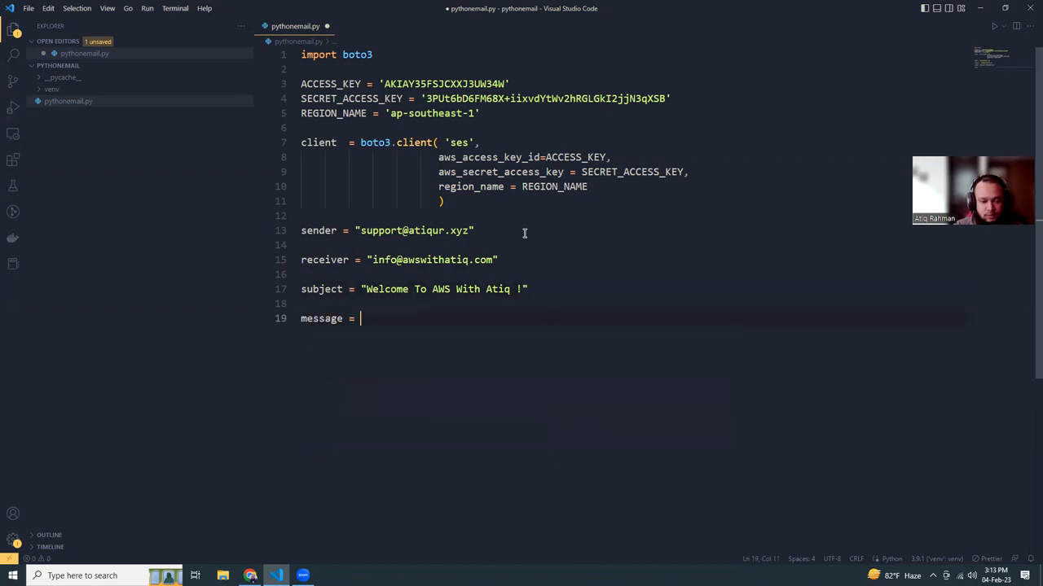
{"action": "type", "text": "\"We\""}
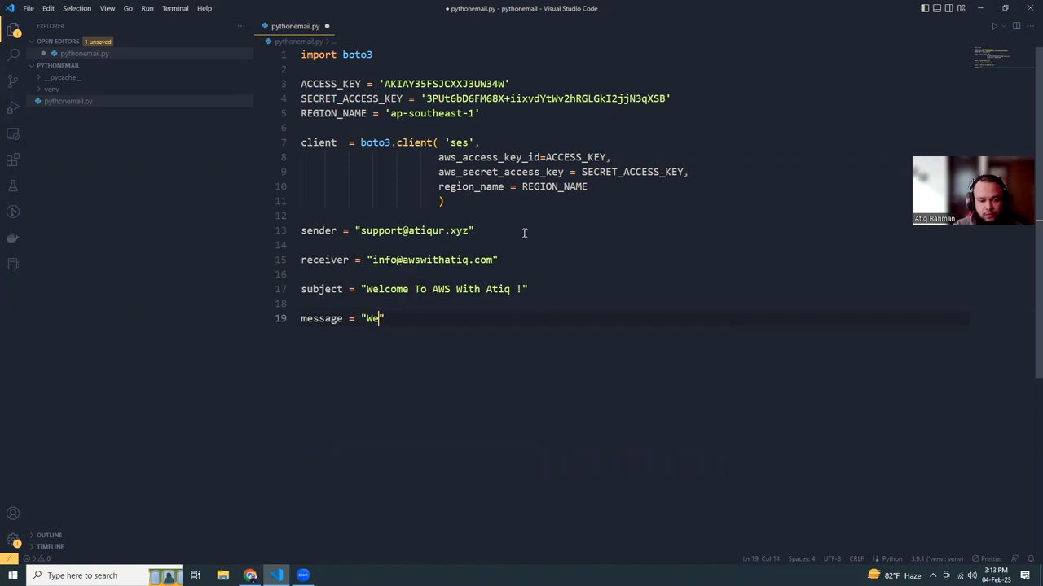
{"action": "type", "text": "create lo"}
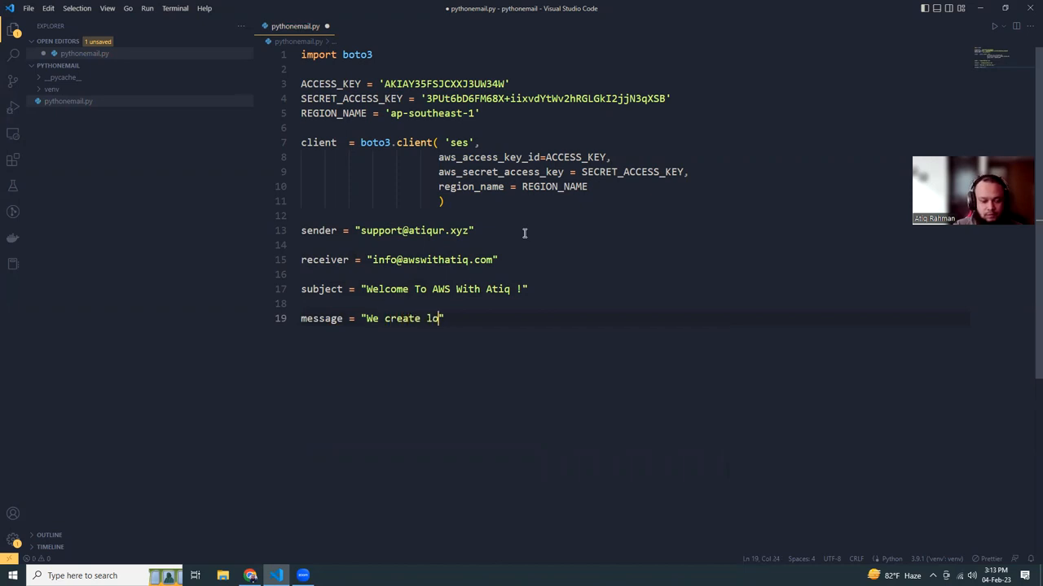
{"action": "type", "text": "vely tutorail"}
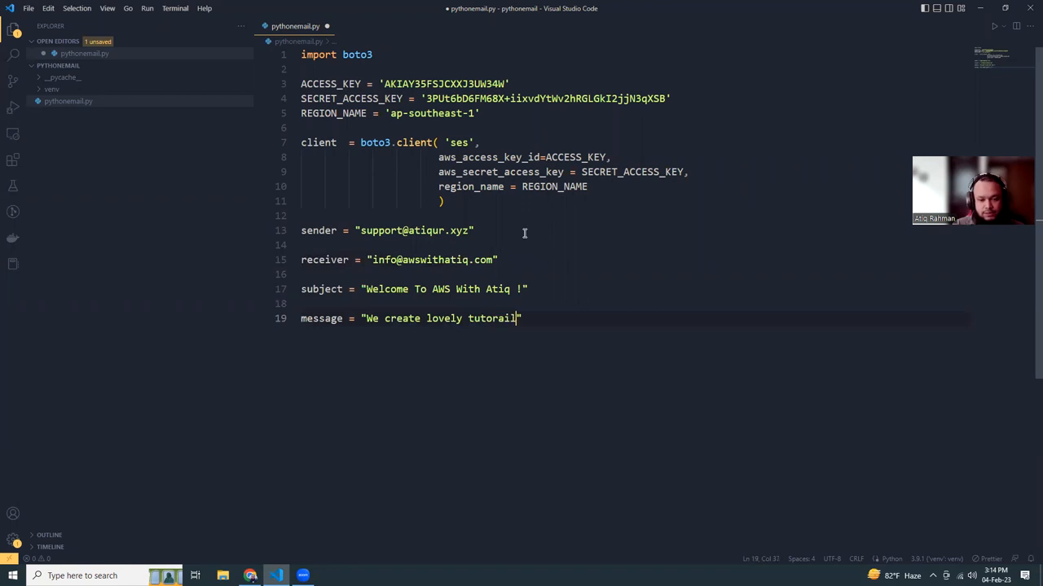
{"action": "type", "text": "s. So j"}
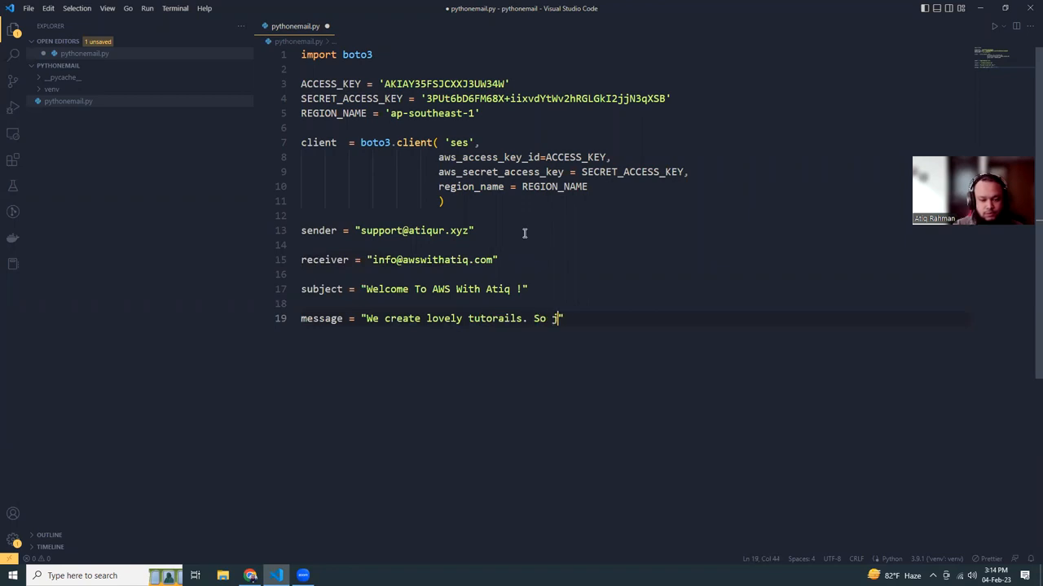
{"action": "type", "text": "oin here."}
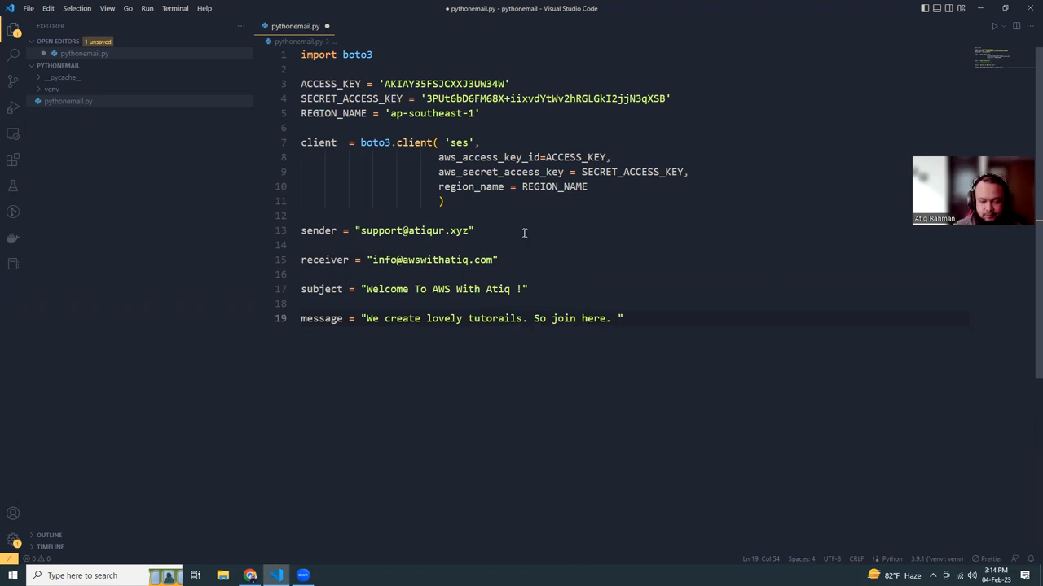
{"action": "key", "text": "Enter"}
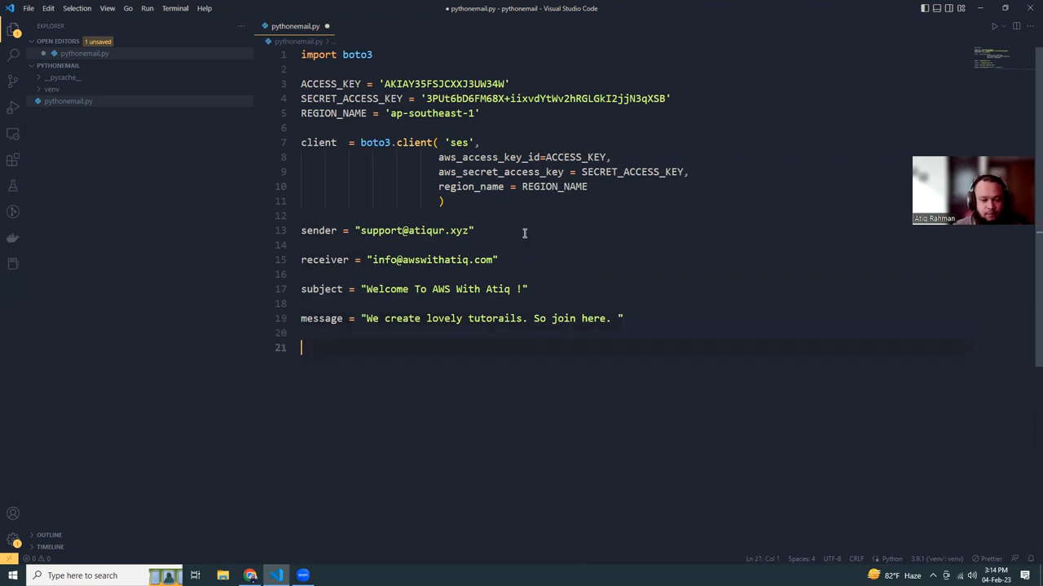
- Start response = client.send_email( on a new line
{"action": "type", "text": "response"}
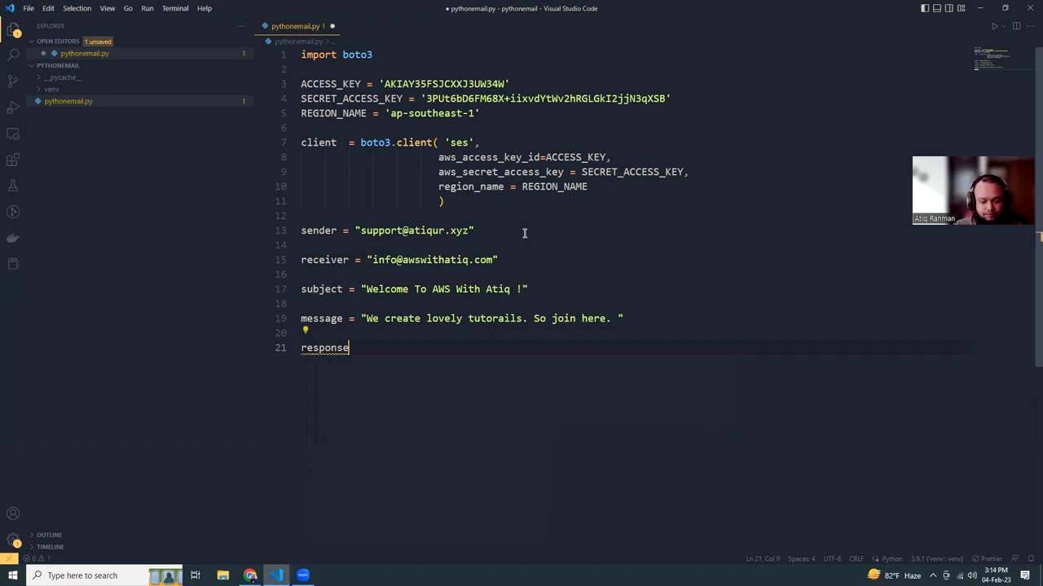
{"action": "type", "text": "= cliet"}
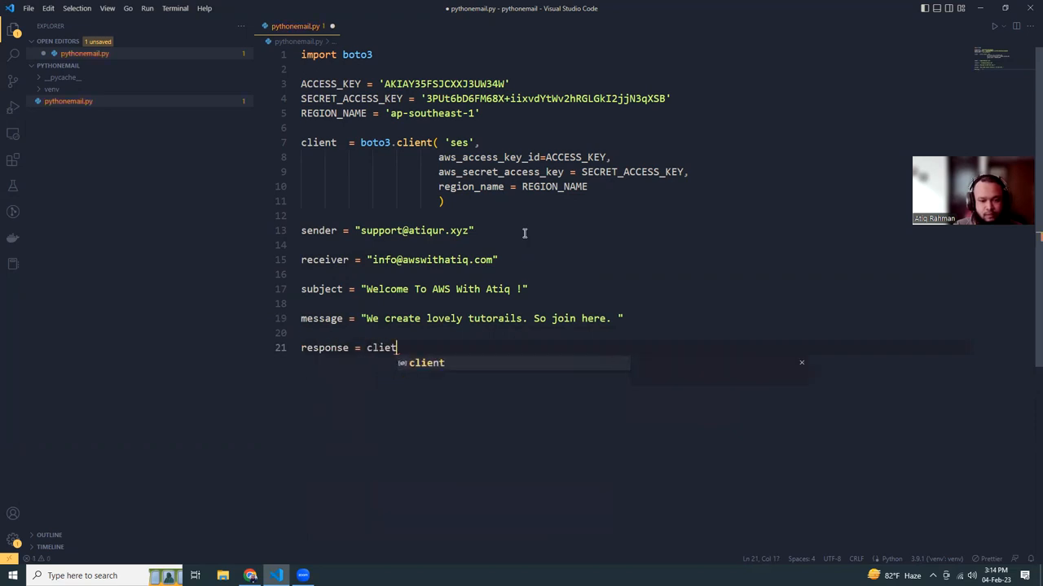
{"action": "type", "text": "client.sen"}
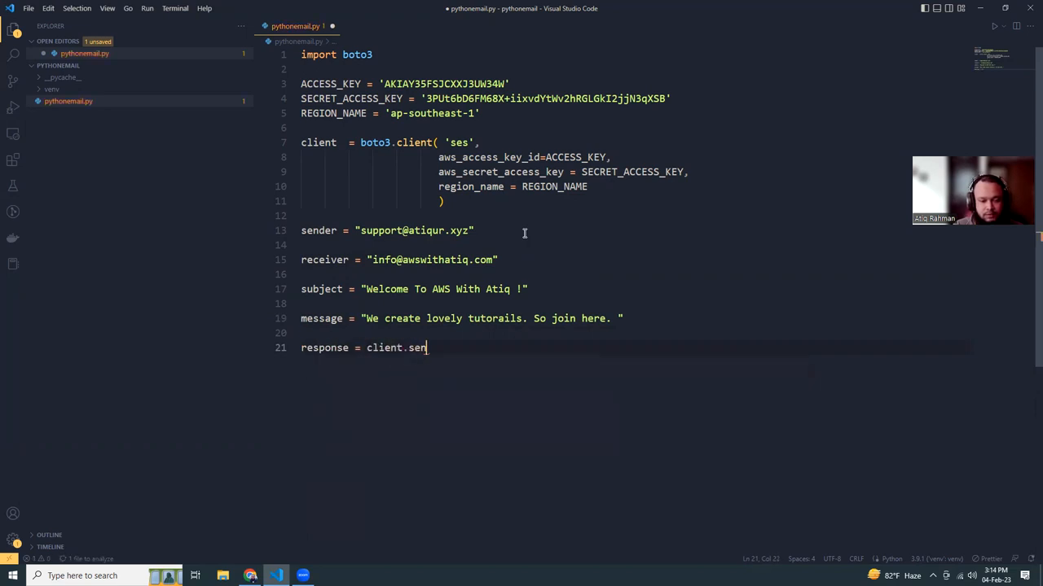
{"action": "type", "text": "d_email"}
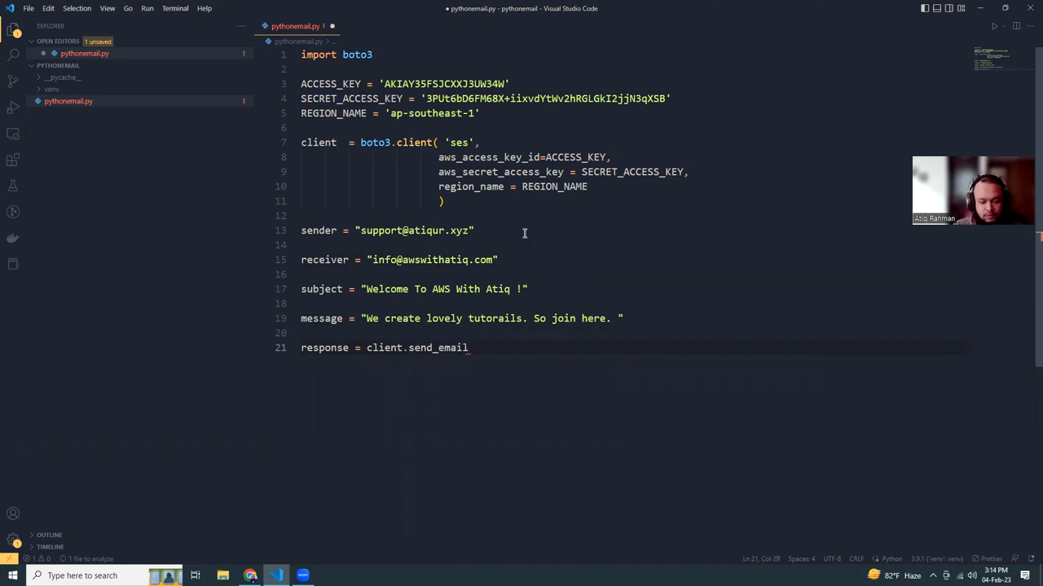
{"action": "type", "text": "("}
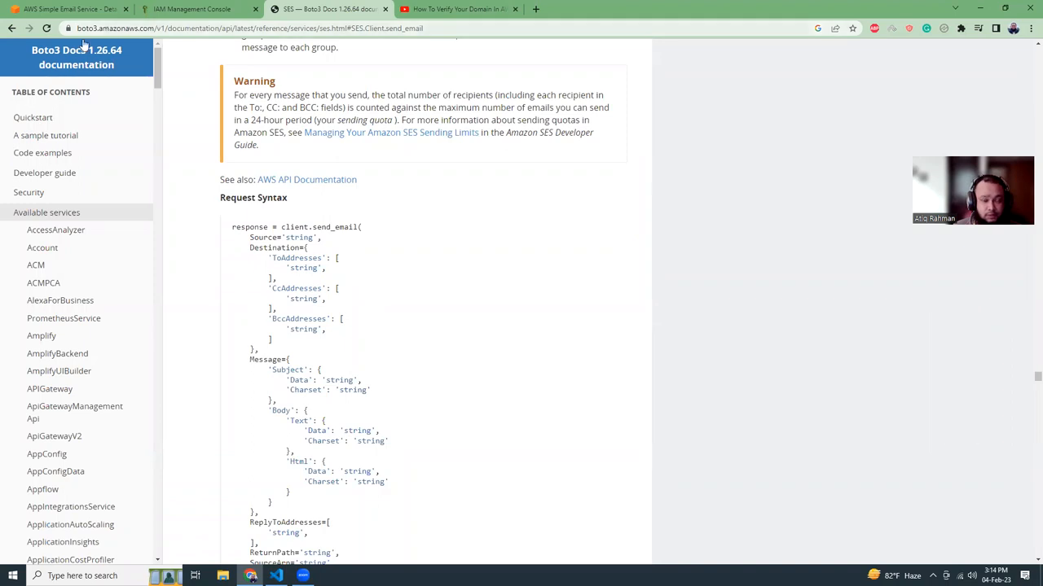
{"action": "mouse_move", "coordinate": [205, 199]}
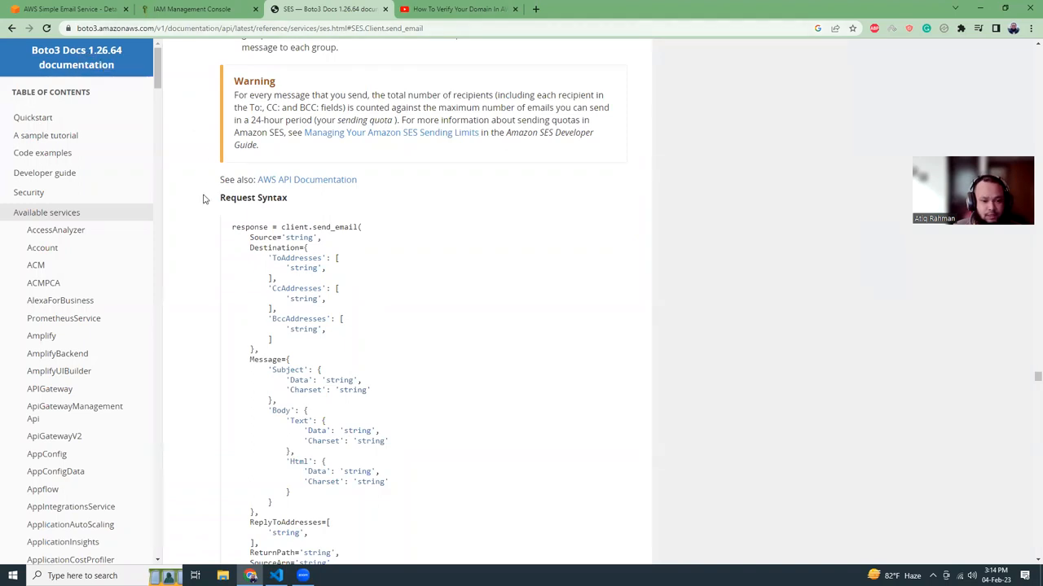
- Add Source = sender and an empty Destination = {} argument to the send_email call
{"action": "scroll", "scroll_direction": "down", "scroll_amount": 3}
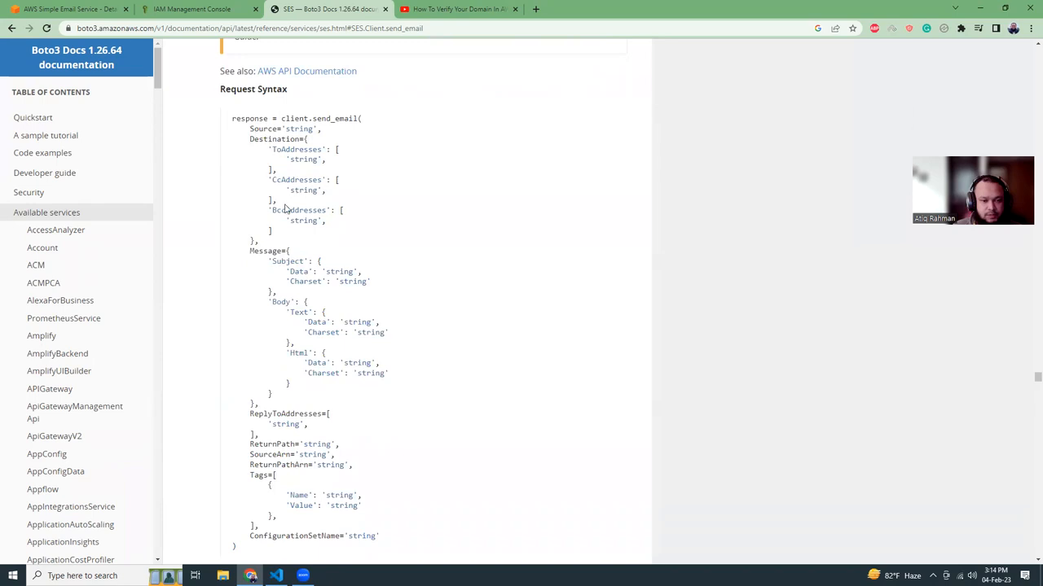
{"action": "mouse_move", "coordinate": [257, 127]}
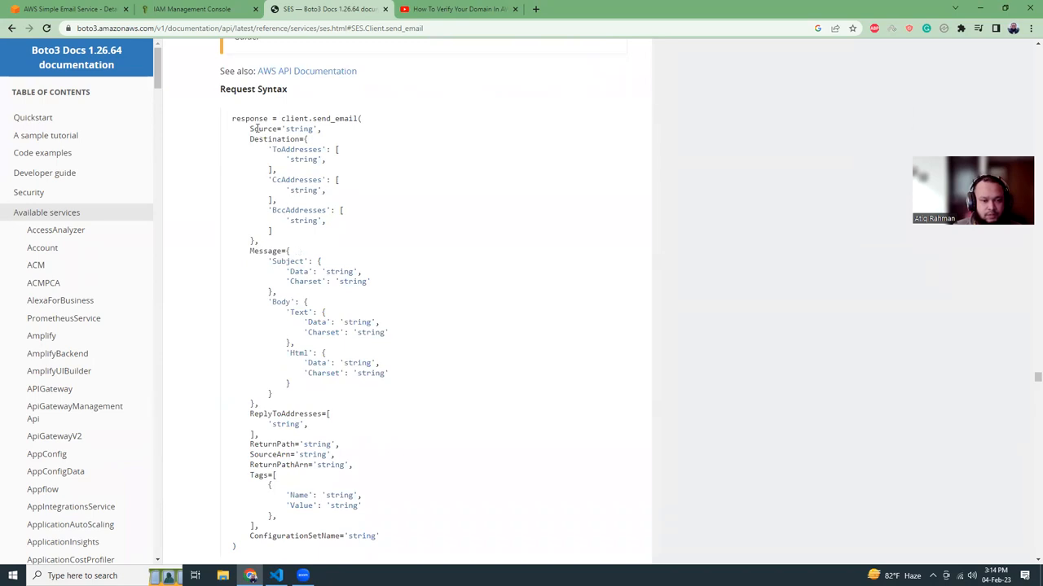
{"action": "left_click", "coordinate": [277, 577]}
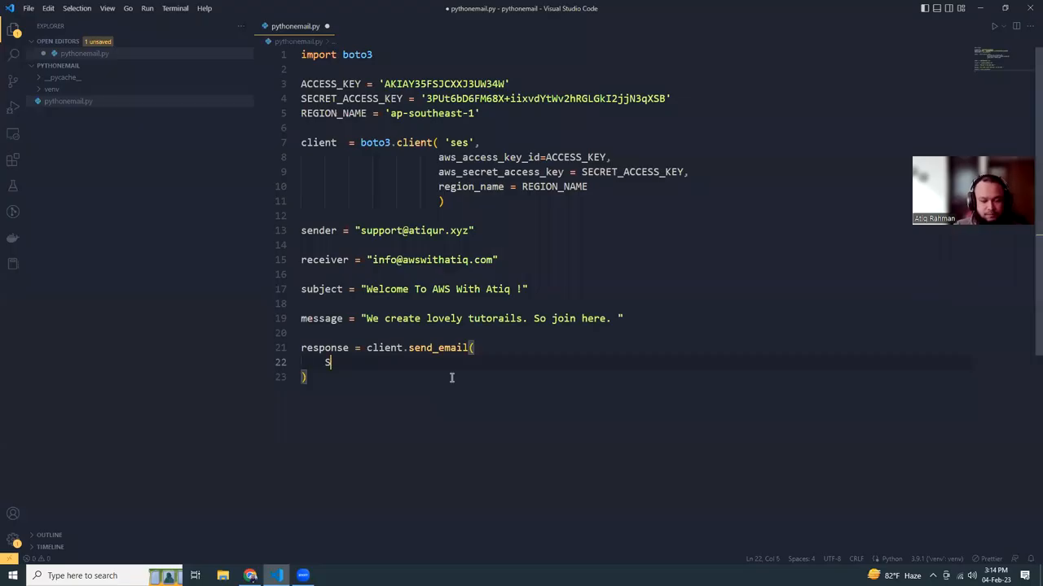
{"action": "type", "text": "ource"}
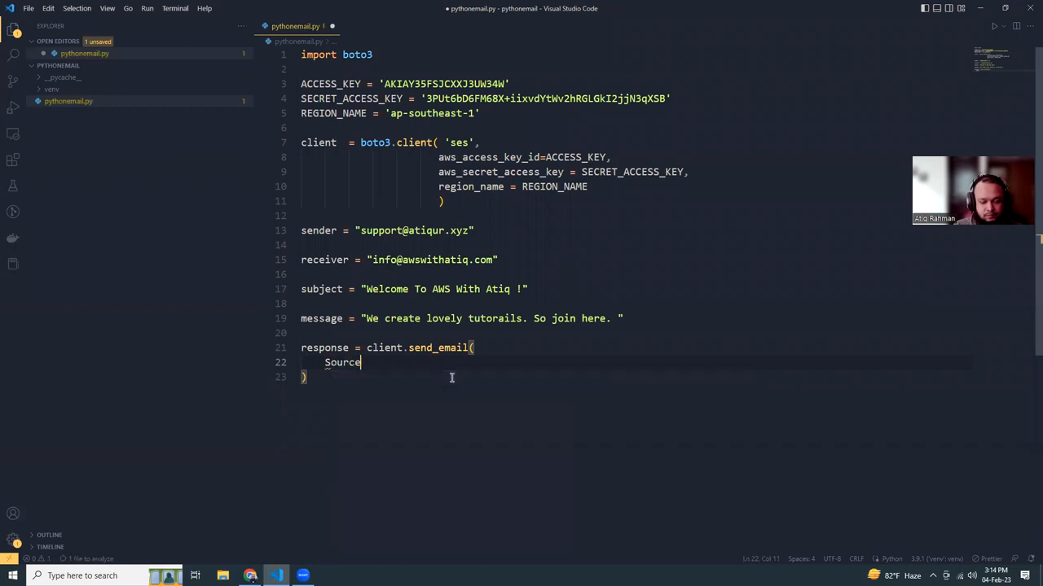
{"action": "type", "text": "= se"}
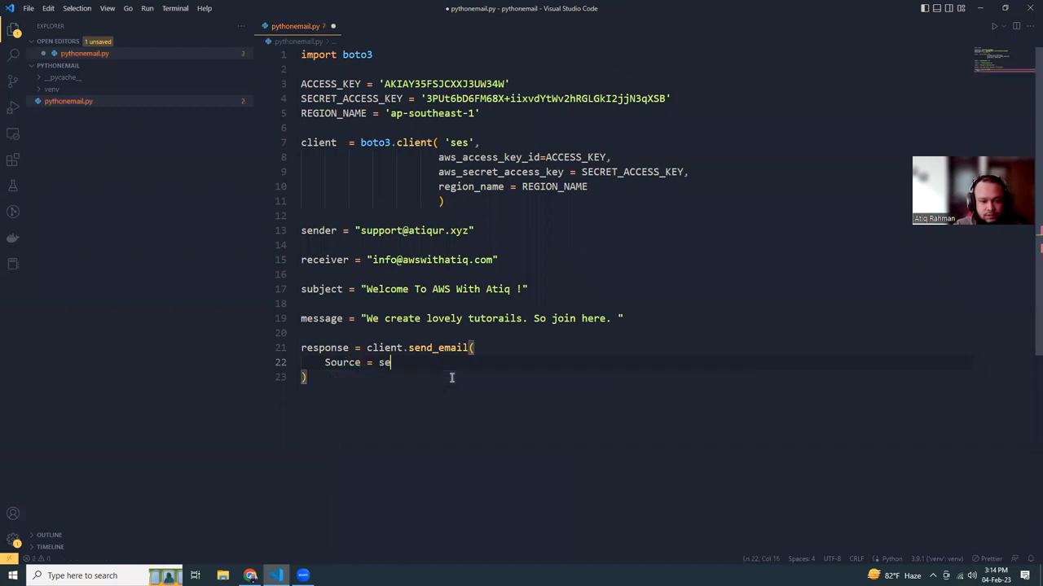
{"action": "type", "text": "nder,"}
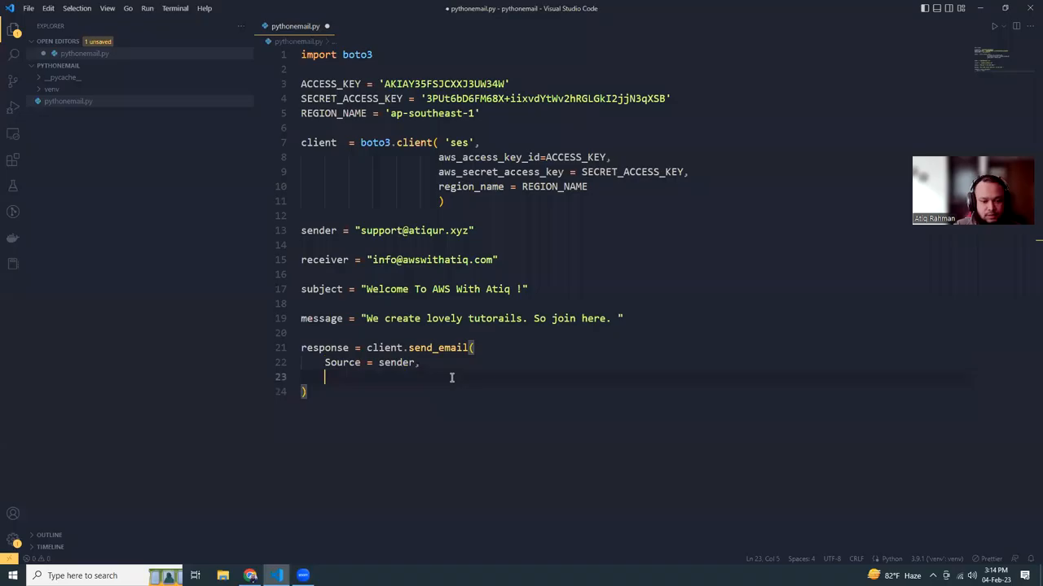
{"action": "type", "text": "Destina"}
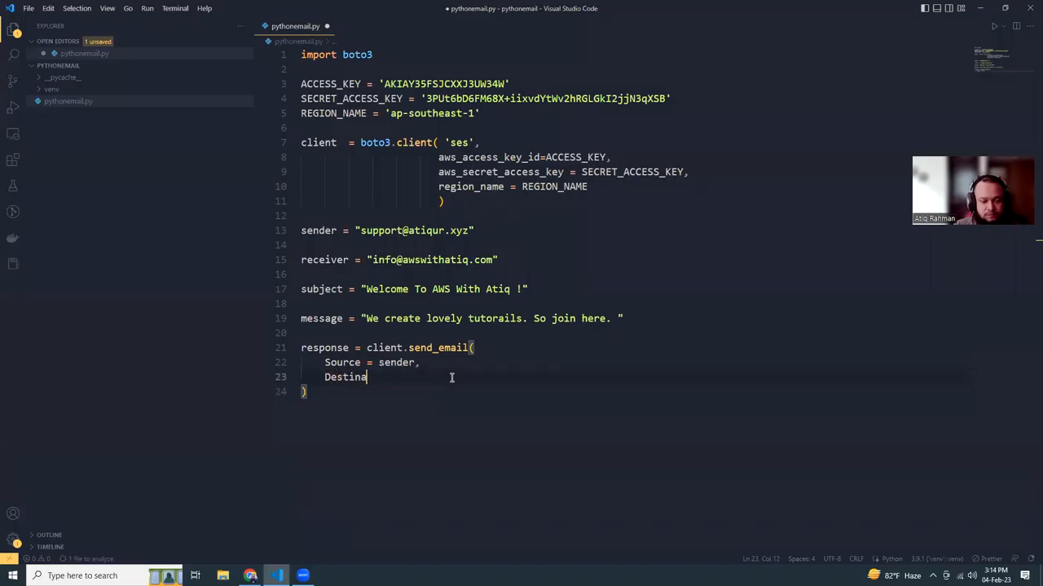
{"action": "type", "text": "tion = {}"}
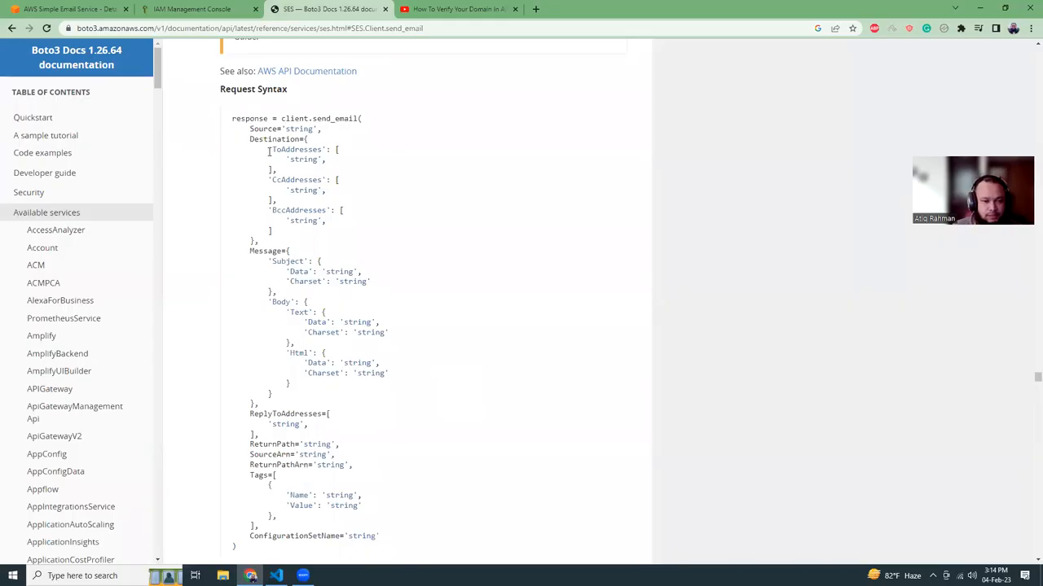
- Paste the docs' ToAddresses block into Destination, replace 'string' with receiver, and save
{"action": "left_click_drag", "start_coordinate": [267, 149], "coordinate": [275, 168]}
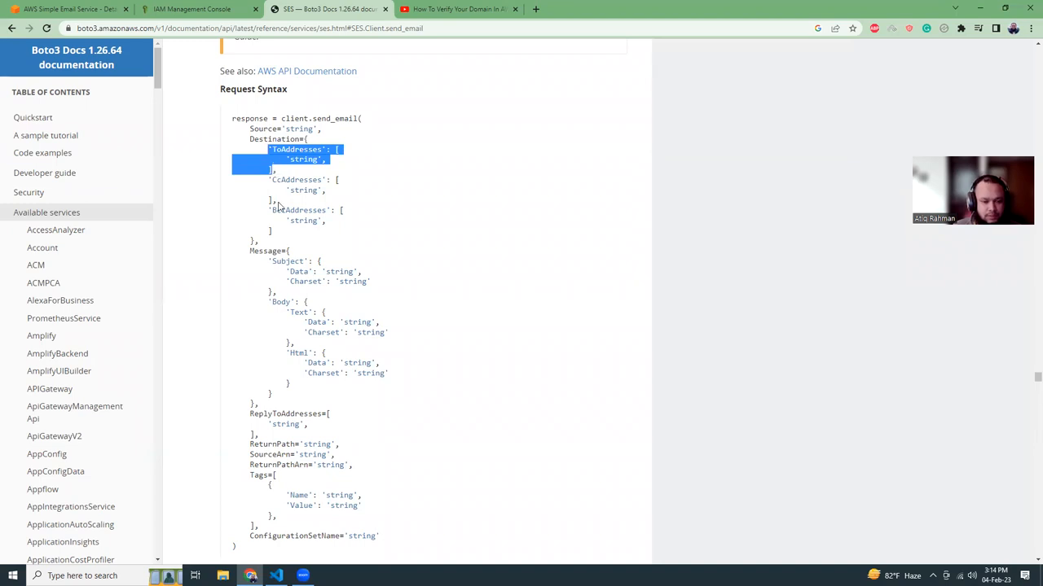
{"action": "left_click", "coordinate": [277, 577]}
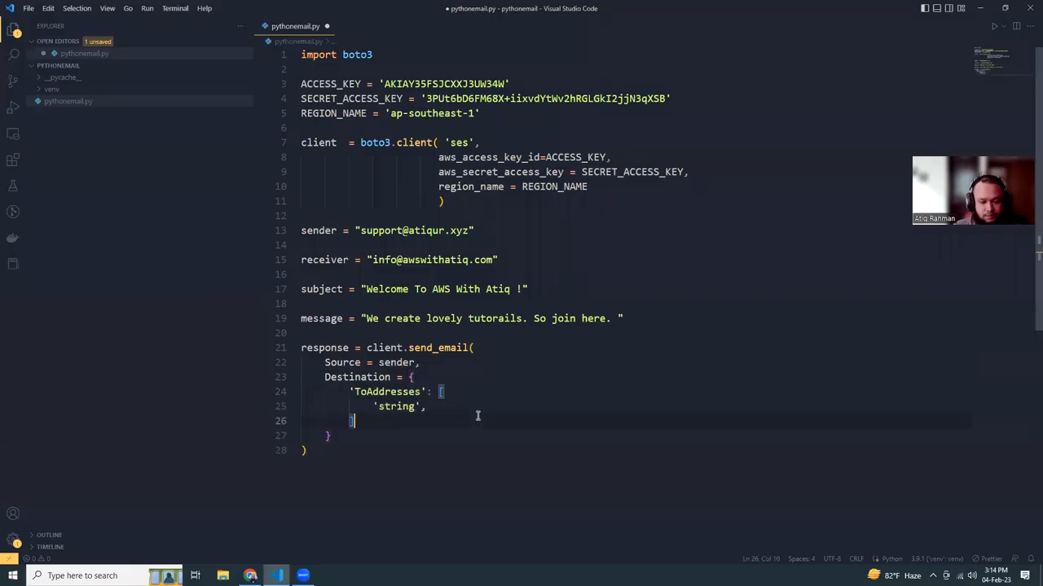
{"action": "key", "text": "ctrl+s"}
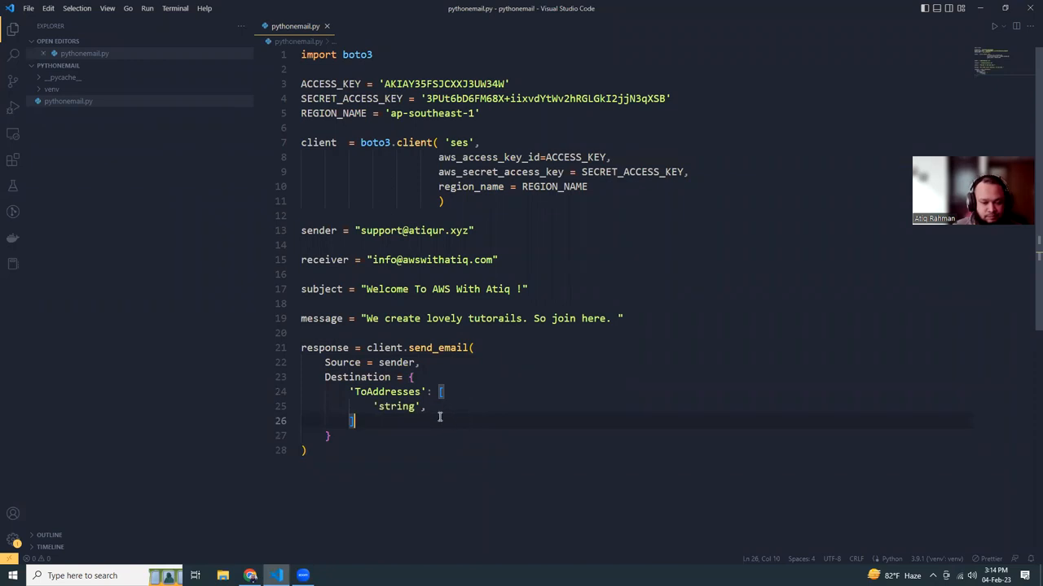
{"action": "double_click", "coordinate": [397, 408]}
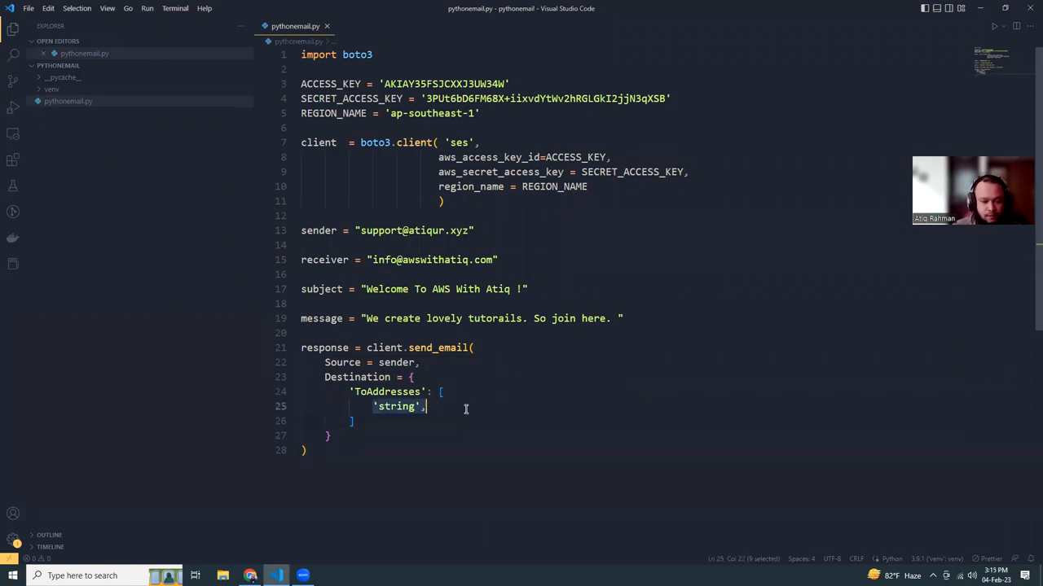
{"action": "type", "text": "recei"}
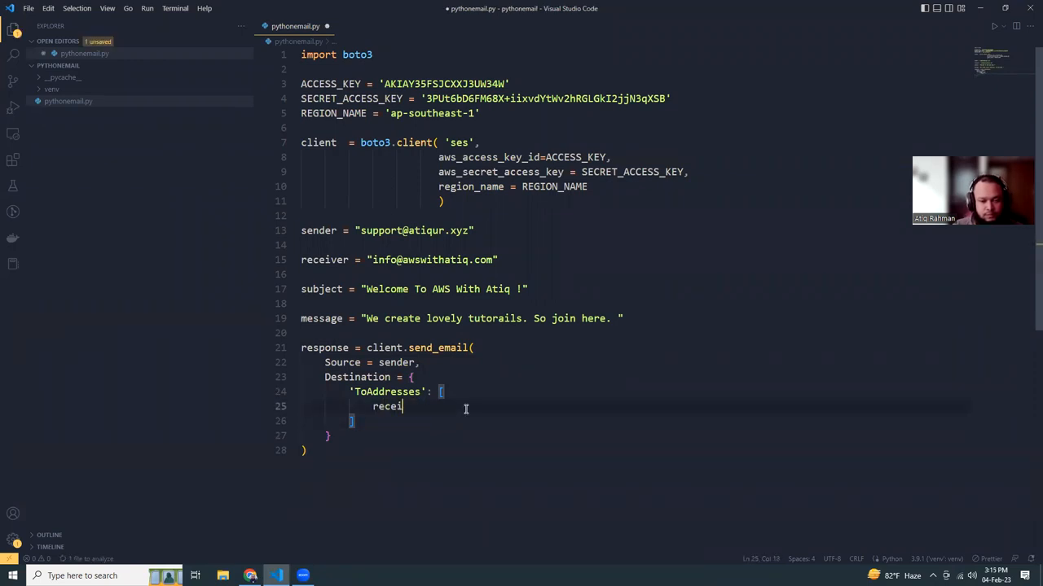
{"action": "type", "text": "ver"}
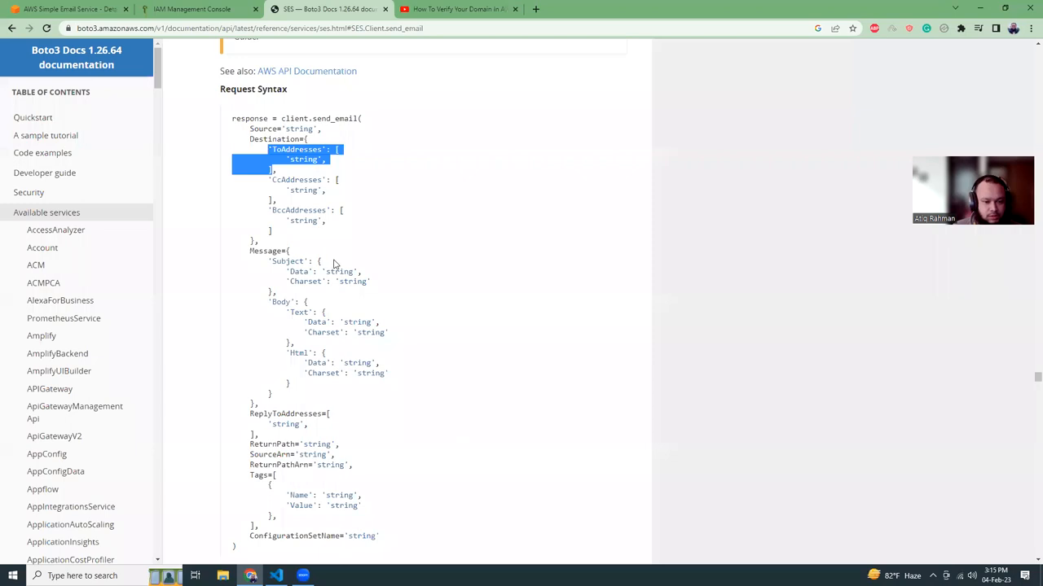
- Paste the docs' Message block, set Subject Data to subject and the Charset values to 'UTF-8'
{"action": "scroll", "scroll_direction": "down", "scroll_amount": 3}
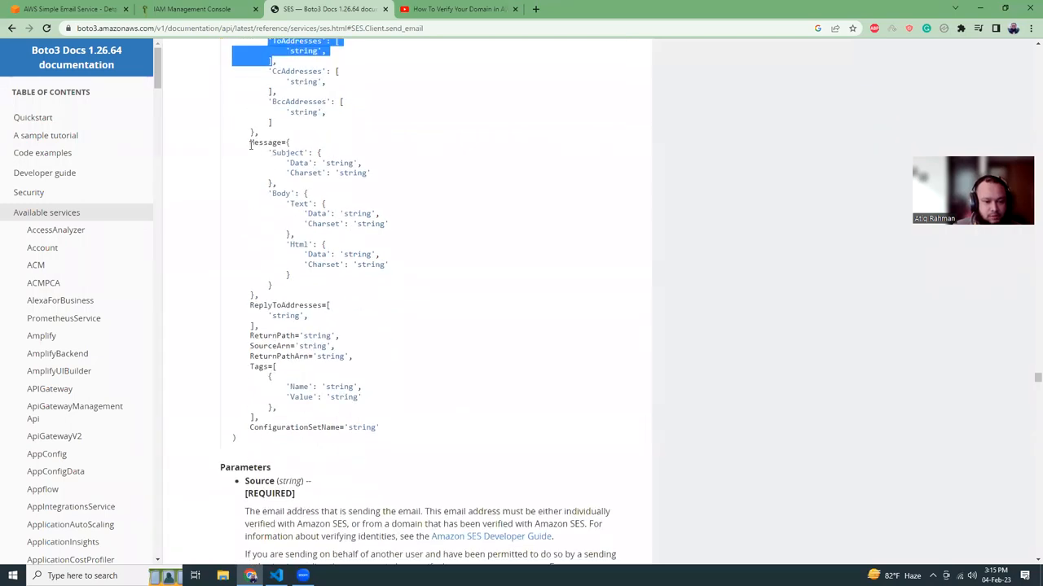
{"action": "left_click_drag", "start_coordinate": [252, 142], "coordinate": [274, 294]}
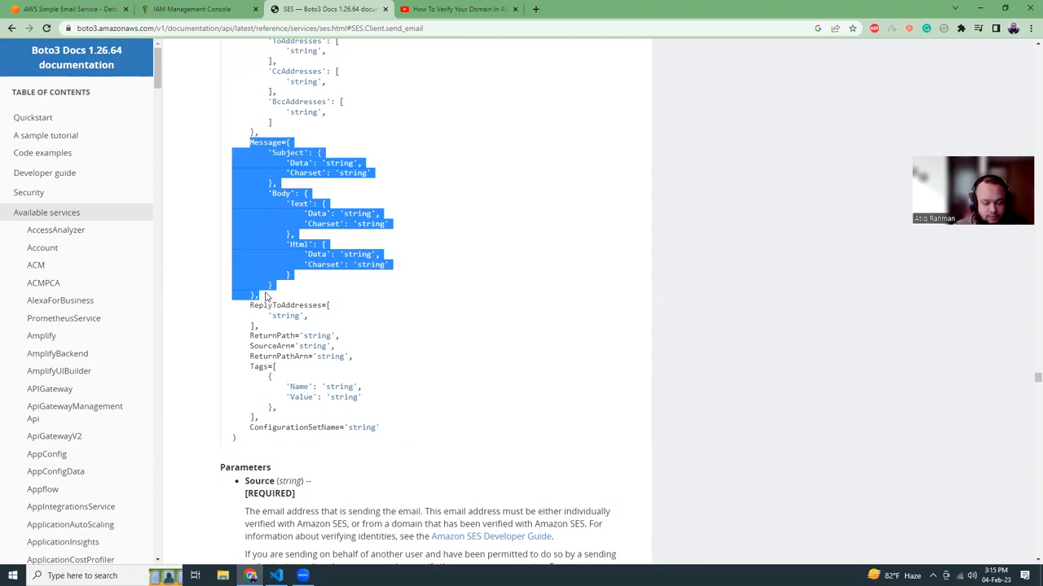
{"action": "left_click", "coordinate": [277, 576]}
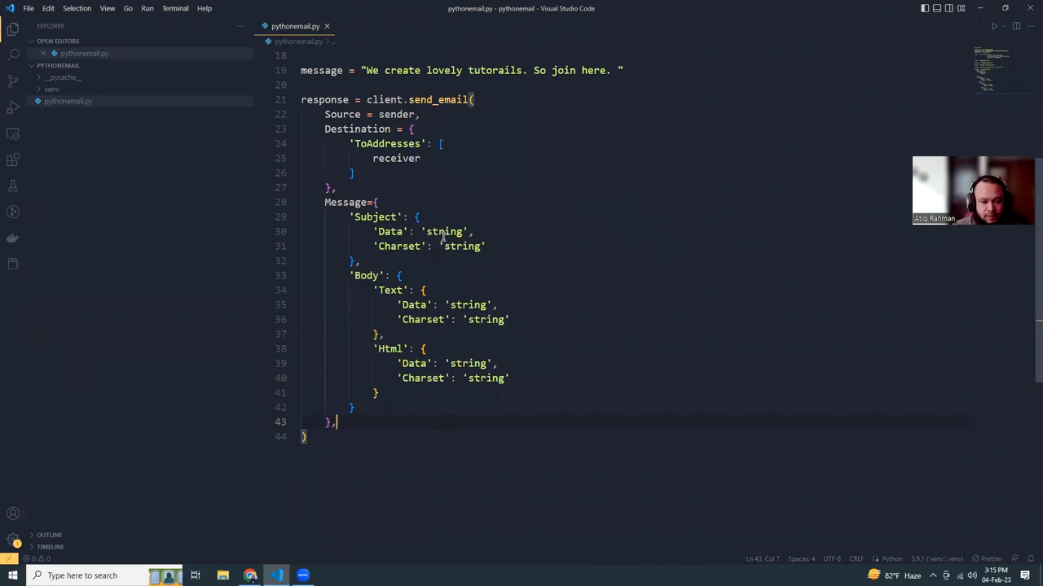
{"action": "double_click", "coordinate": [443, 231]}
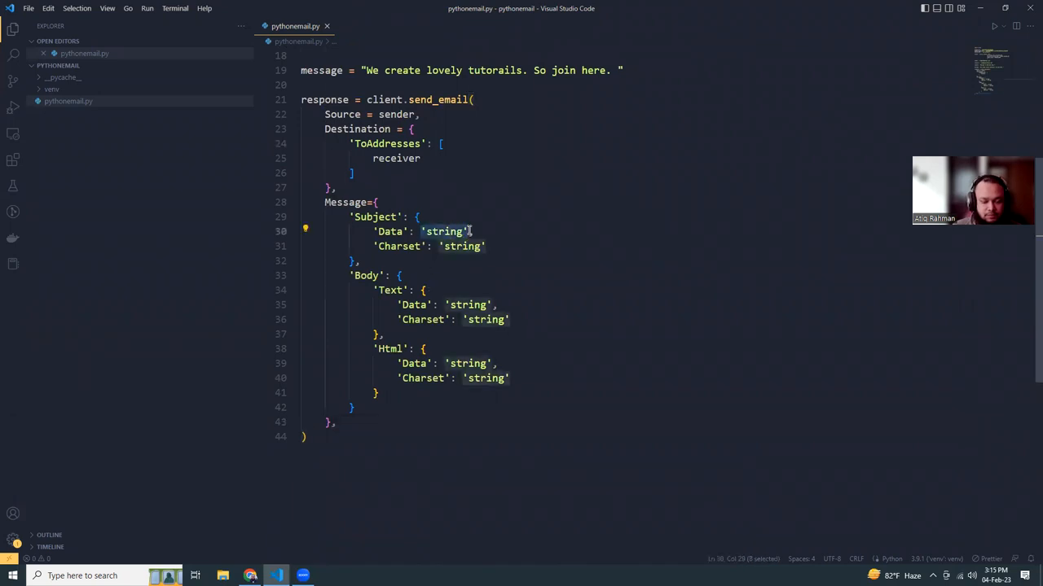
{"action": "type", "text": "subject"}
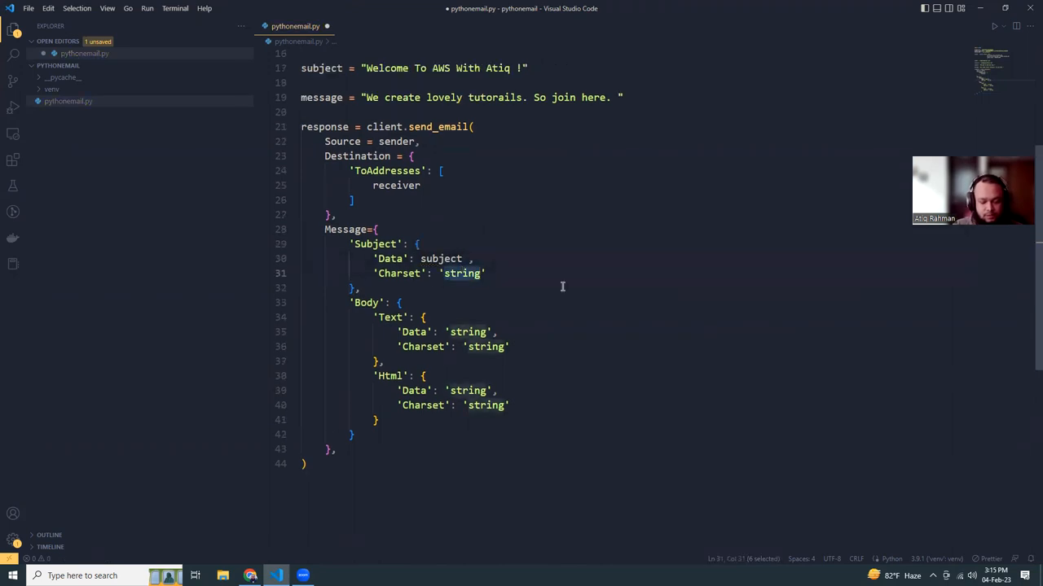
{"action": "type", "text": "UTF-8"}
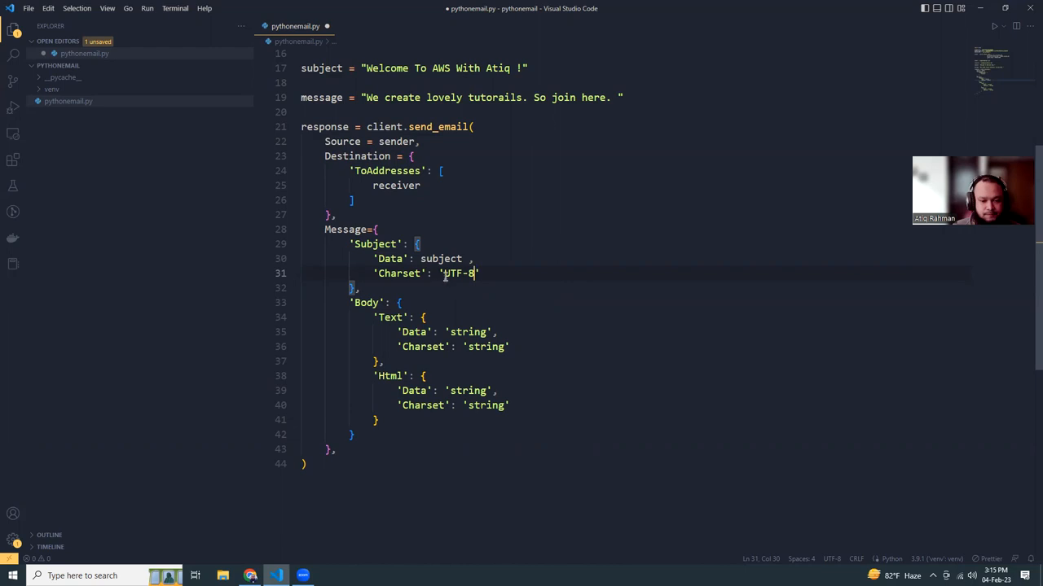
{"action": "left_click", "coordinate": [499, 345]}
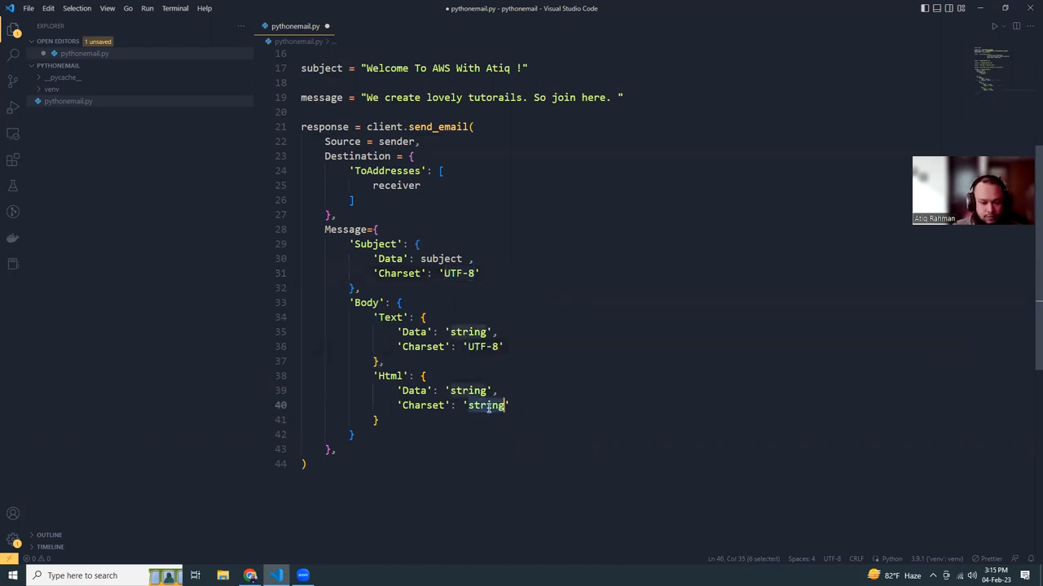
{"action": "type", "text": "UTF-8"}
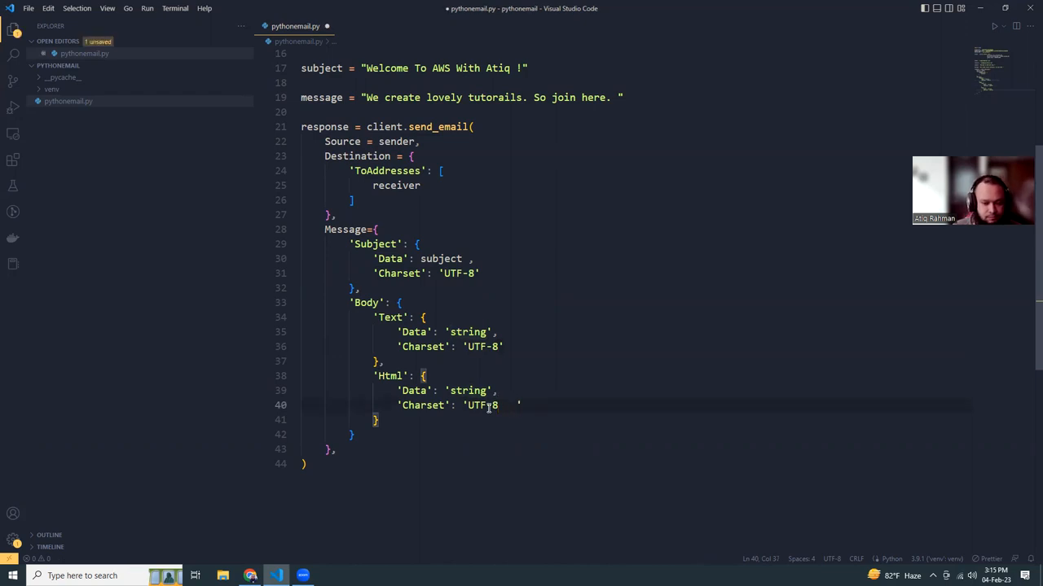
- Set both the Text and Html body Data to message and save the completed call
{"action": "double_click", "coordinate": [469, 332]}
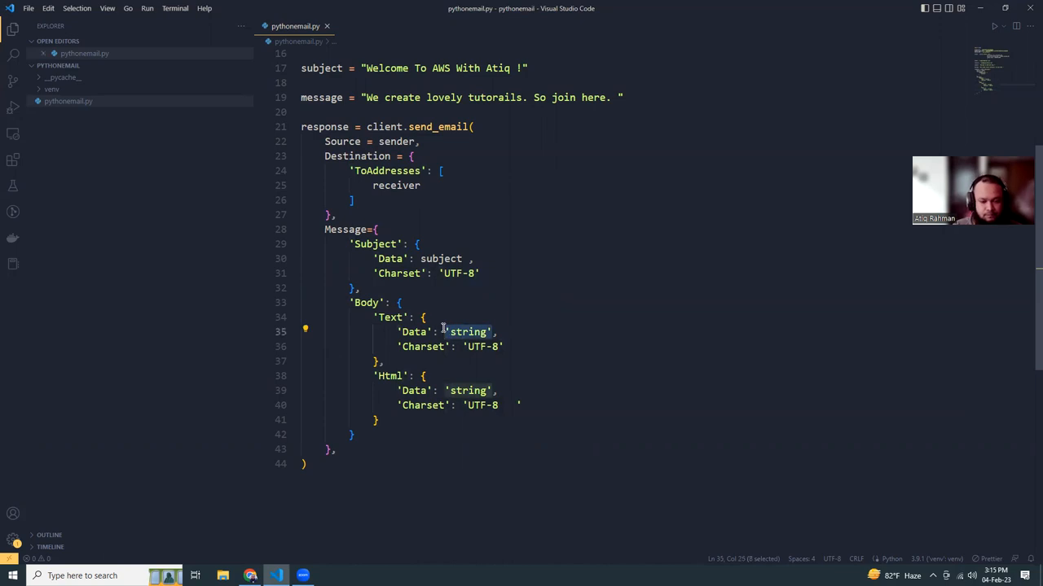
{"action": "type", "text": "message"}
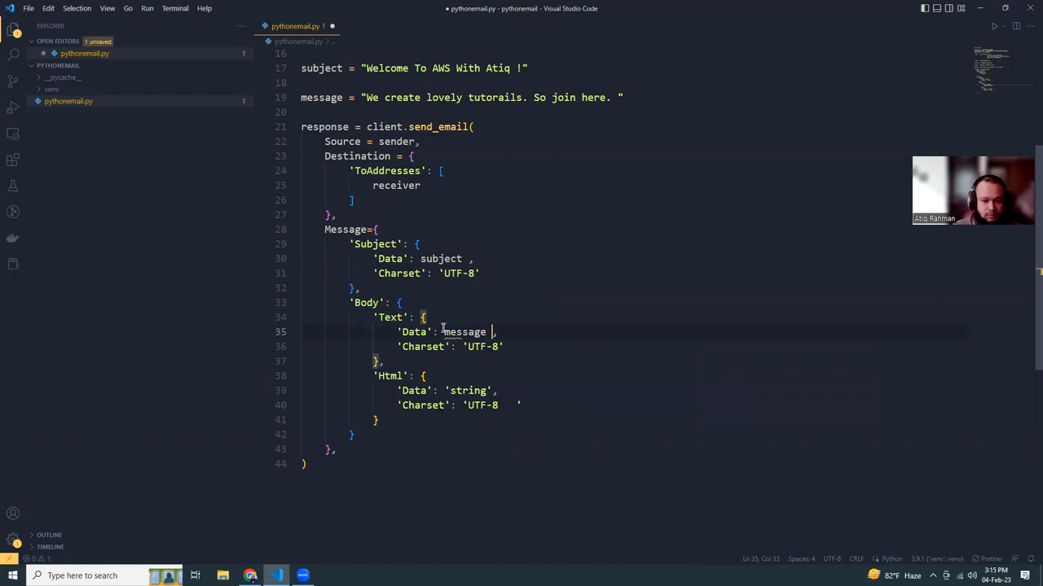
{"action": "double_click", "coordinate": [467, 391]}
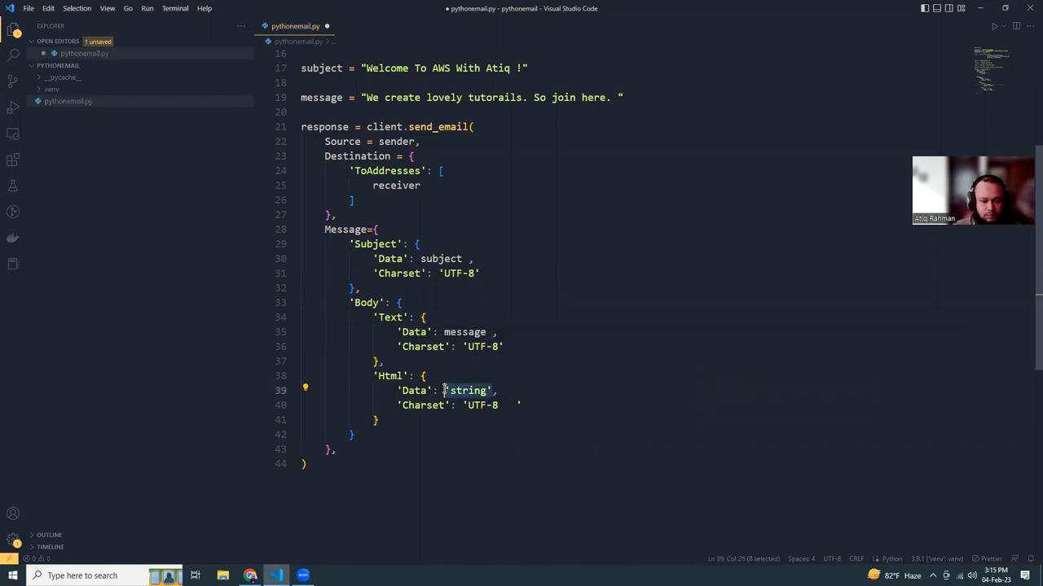
{"action": "type", "text": "message"}
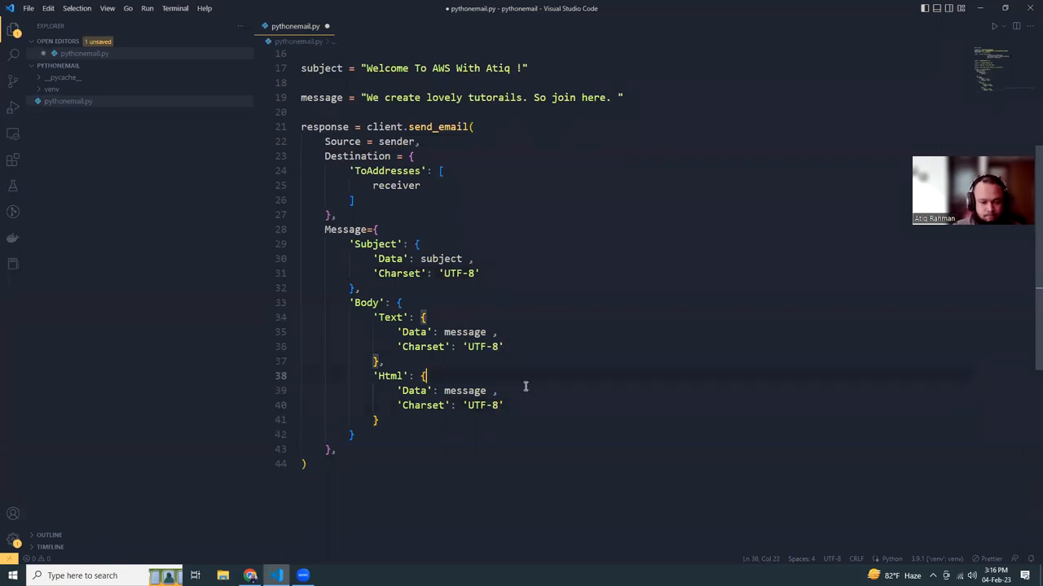
{"action": "left_click", "coordinate": [399, 302]}
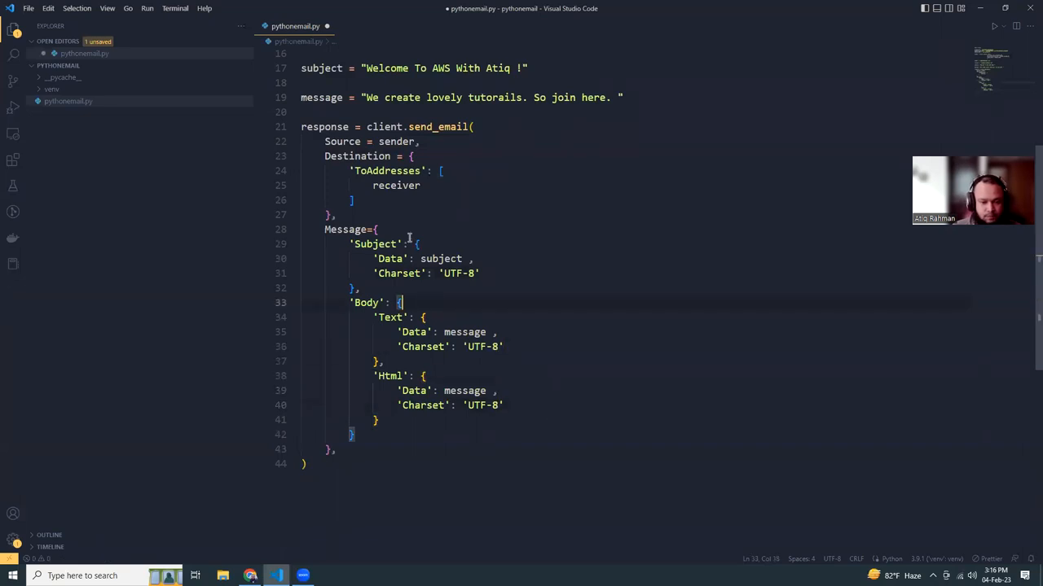
{"action": "key", "text": "ctrl+s"}
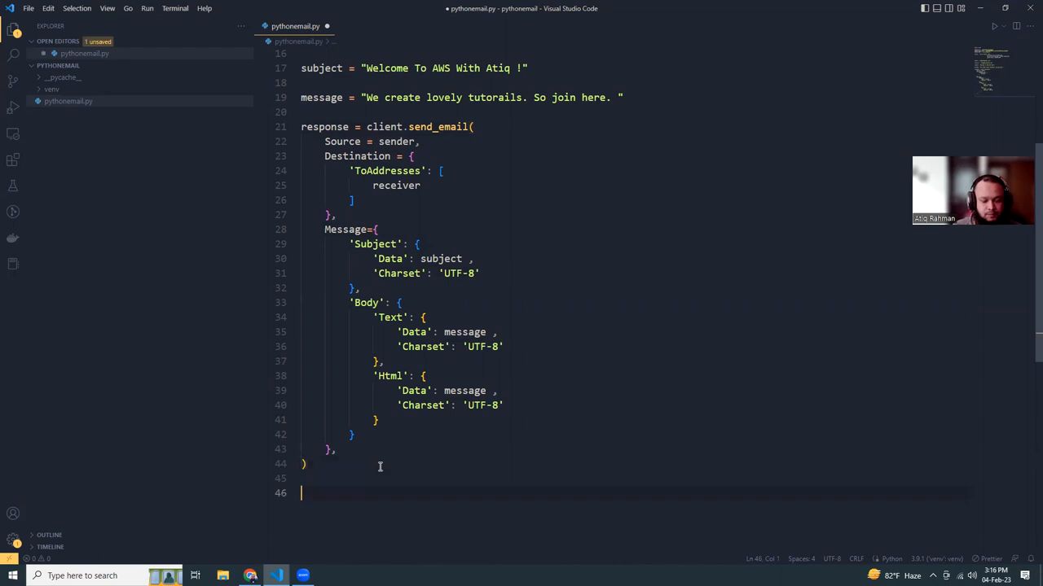
- End the script with print( response ) and save pythonemail.py
{"action": "type", "text": "print"}
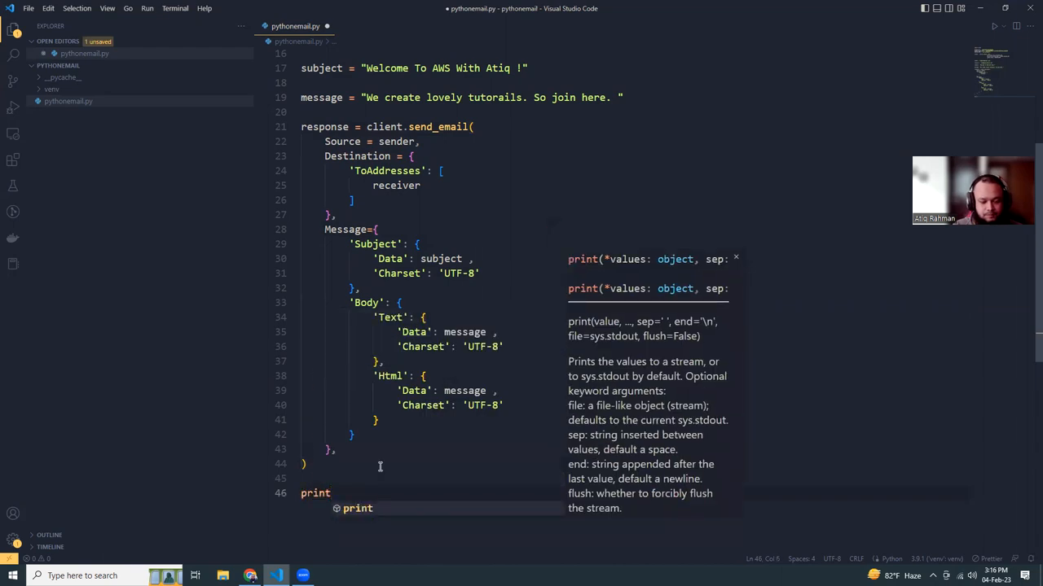
{"action": "type", "text": "( reso"}
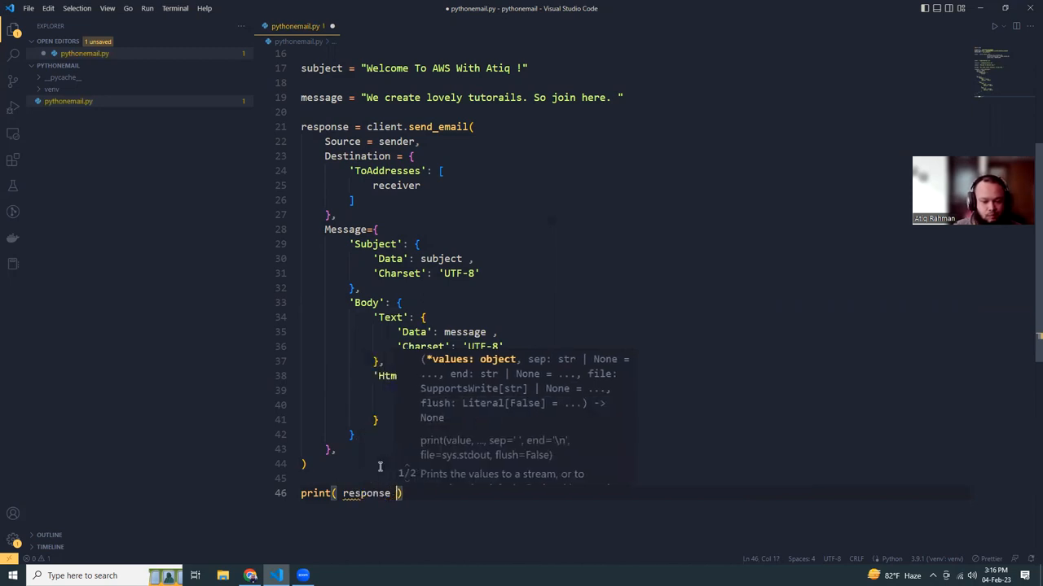
{"action": "key", "text": "ctrl+s"}
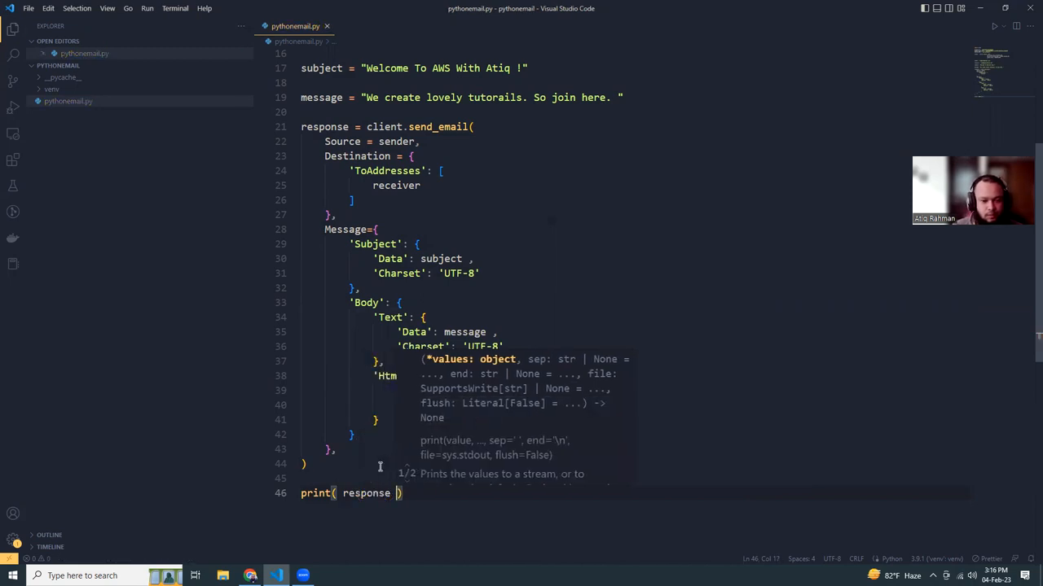
{"action": "scroll", "scroll_direction": "up", "scroll_amount": 3}
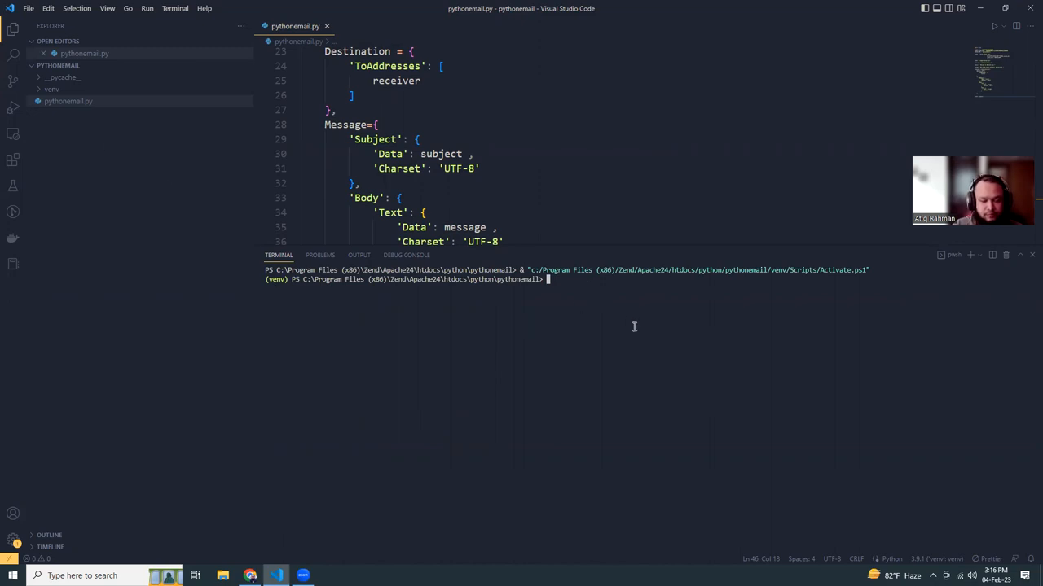
- Run 'pip3 install boto3' in the terminal to confirm boto3 is installed
{"action": "type", "text": "pip3"}
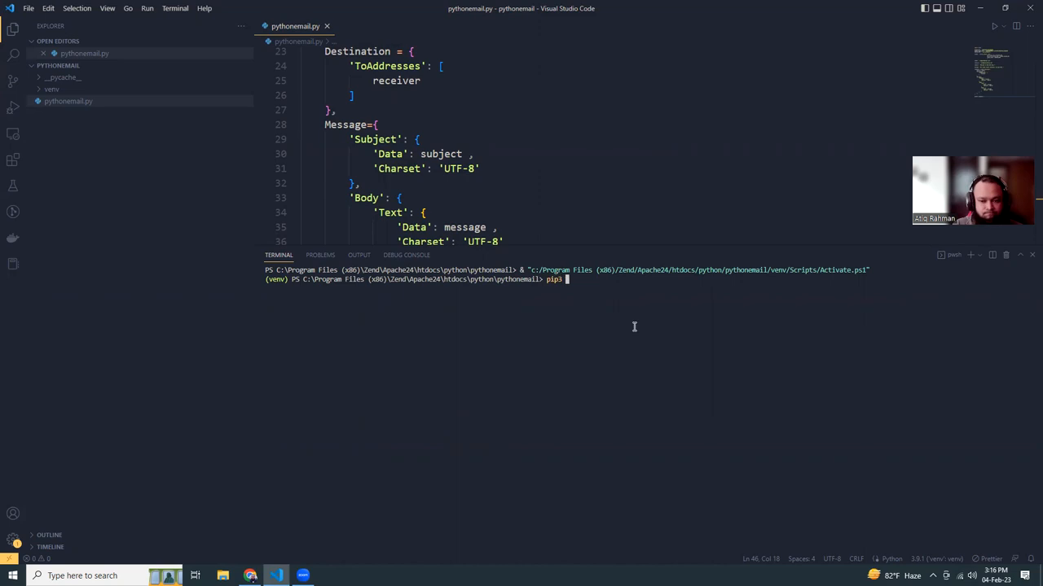
{"action": "type", "text": "install"}
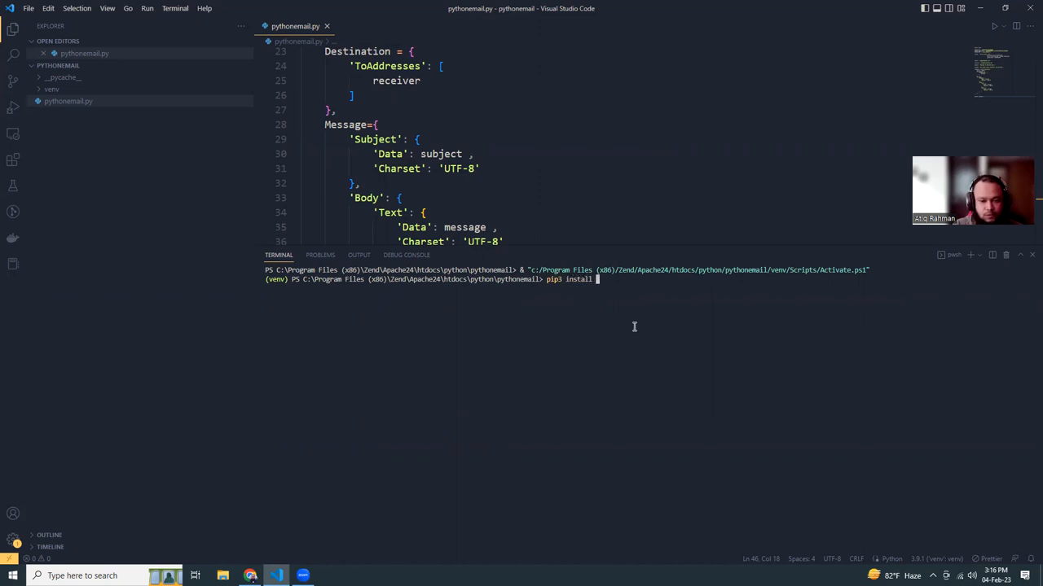
{"action": "type", "text": "boto3"}
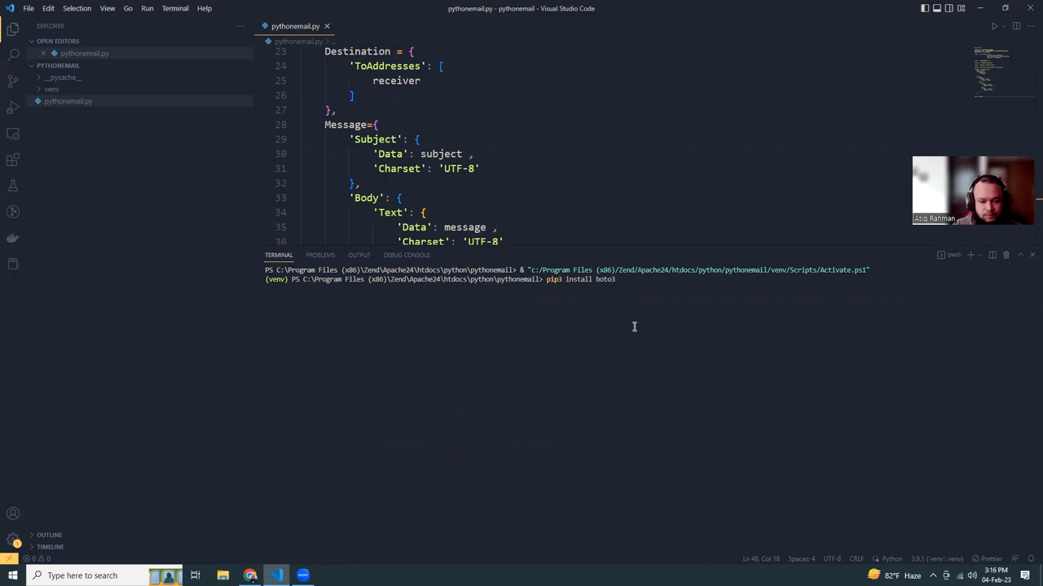
{"action": "key", "text": "Return"}
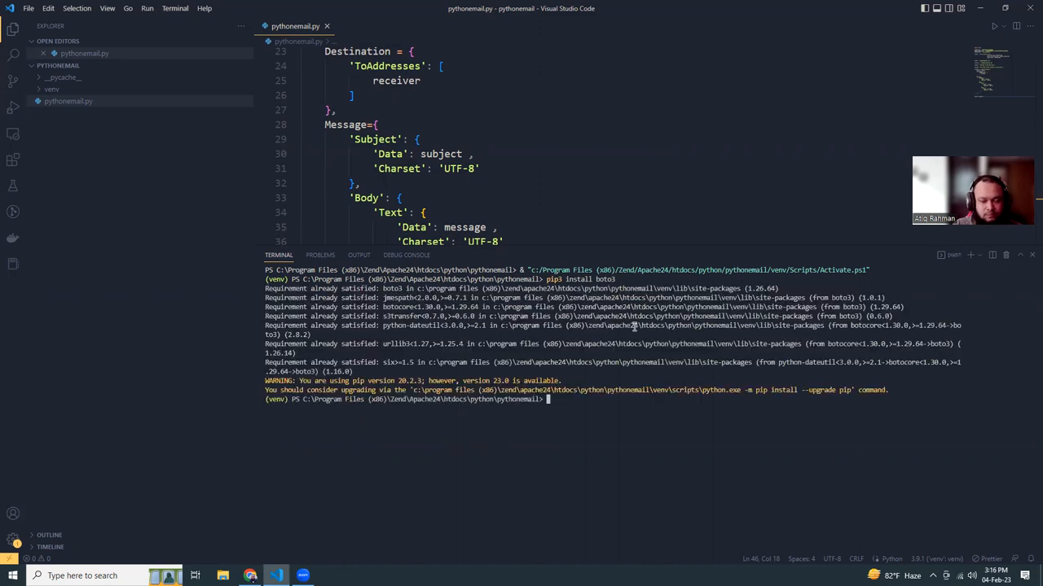
- Run 'python .\pythonemail.py' to send the SES email
{"action": "type", "text": "python .\\pythonemail.py"}
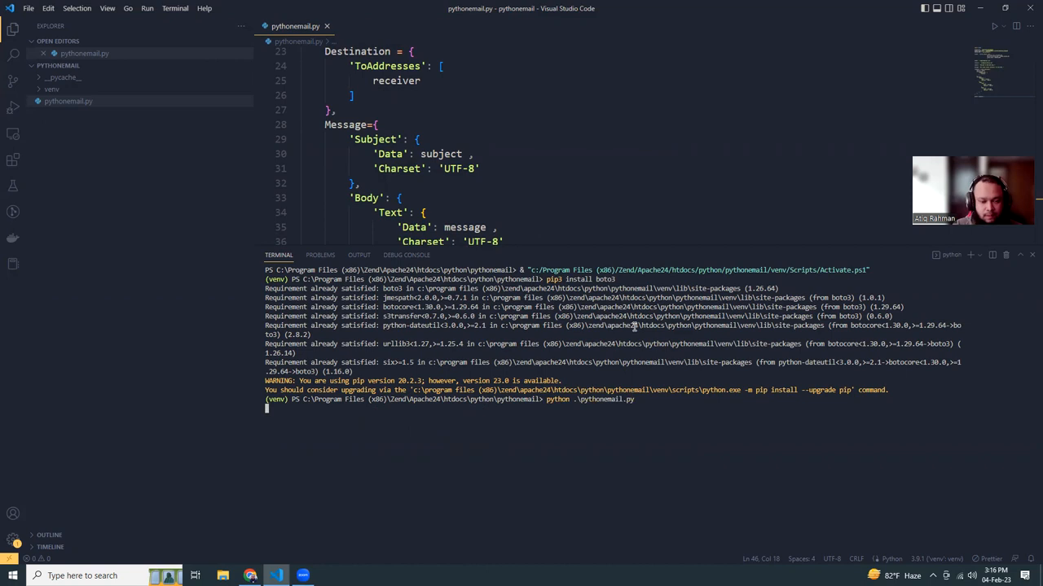
{"action": "key", "text": "Return"}
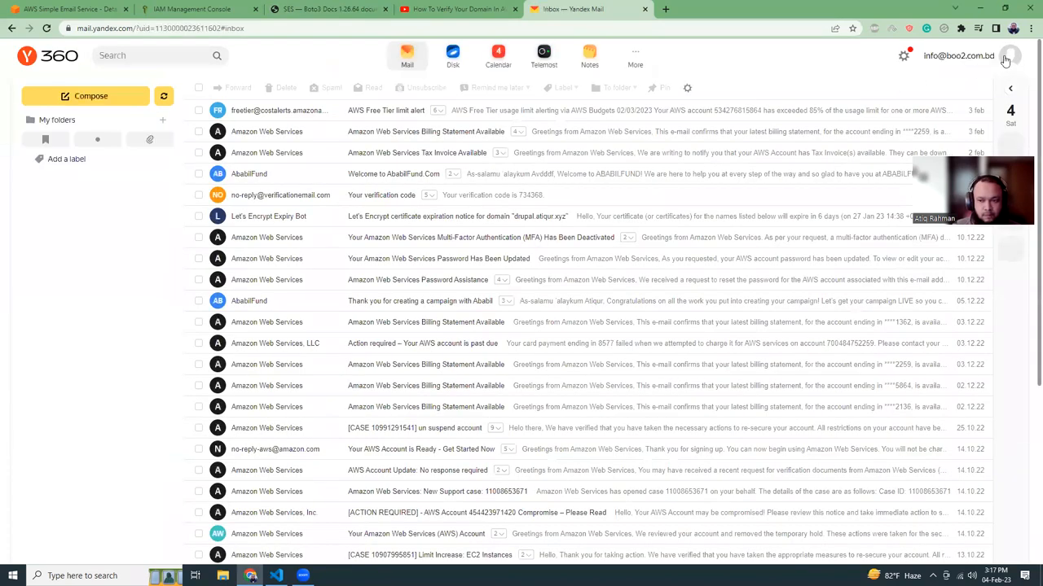
- In the recipient's mailbox, find and view the 'Welcome To AWS With Atiq !' message in Spam
{"action": "left_click", "coordinate": [1009, 59]}
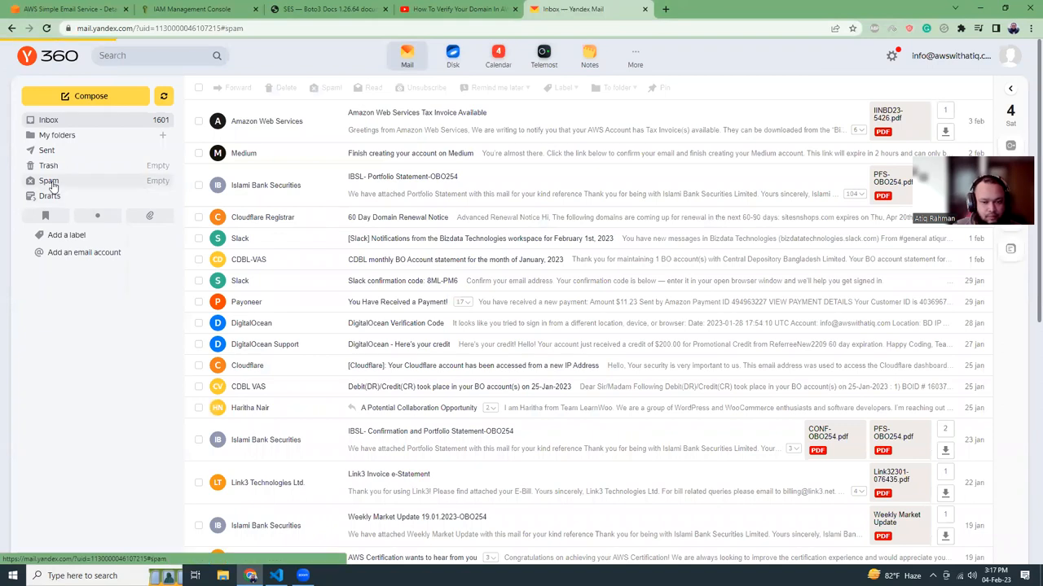
{"action": "left_click", "coordinate": [49, 181]}
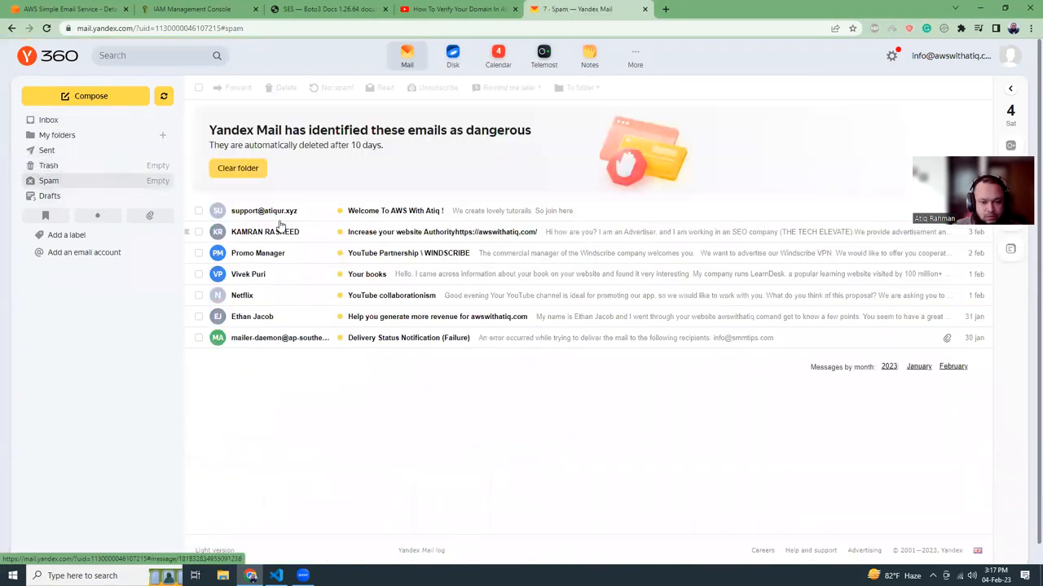
{"action": "left_click", "coordinate": [394, 210]}
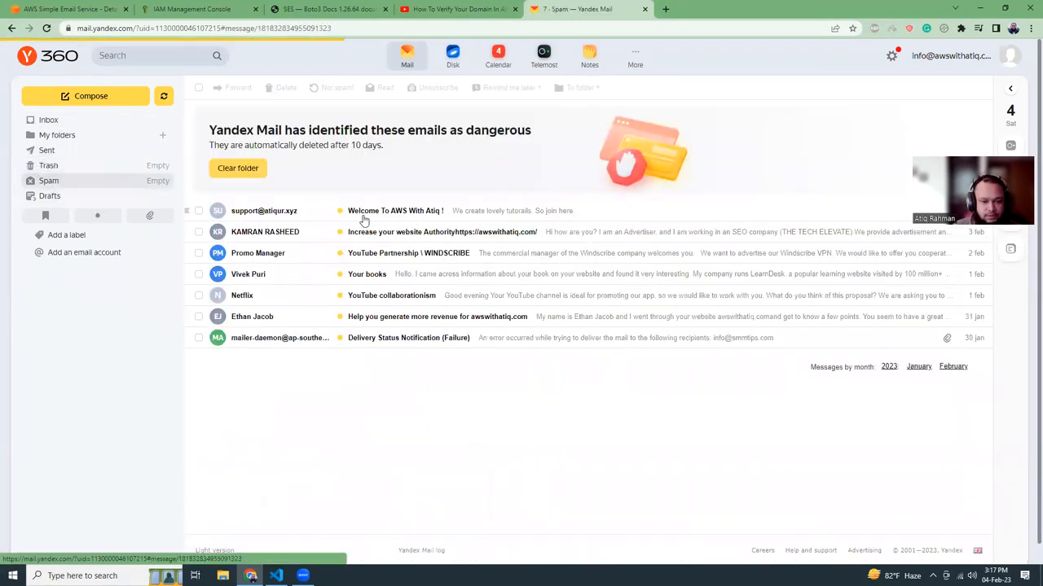
{"action": "left_click", "coordinate": [394, 211]}
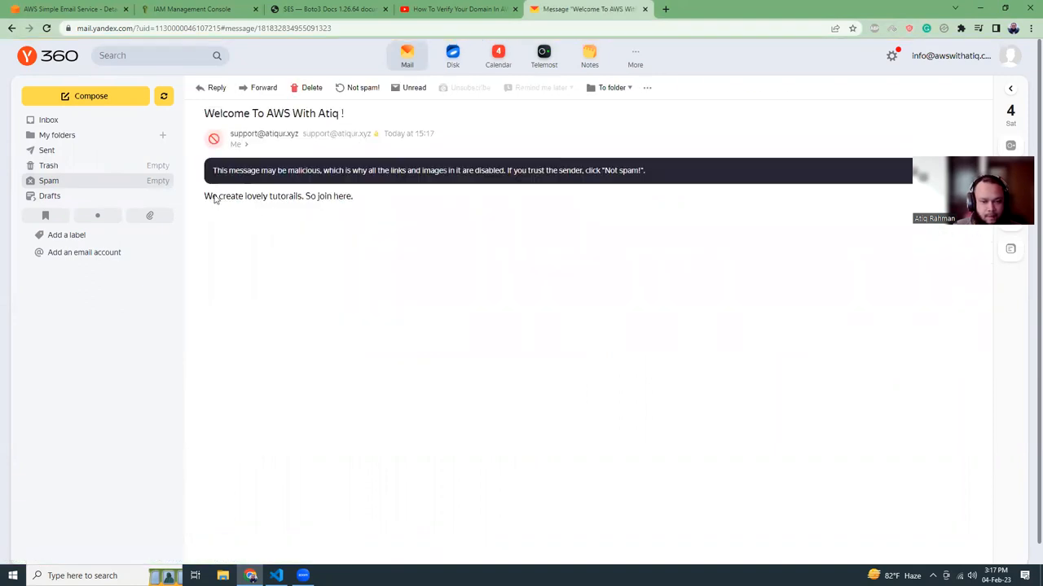
- Mark the message 'Not spam!' and confirm 'Definitely not spam' to move it to Inbox
{"action": "left_click", "coordinate": [362, 88]}
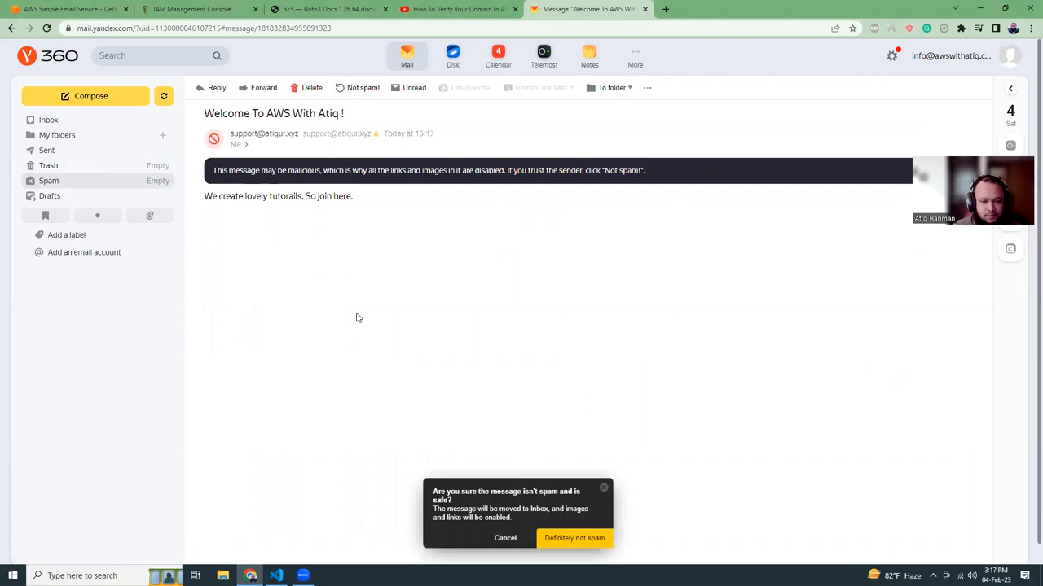
{"action": "left_click", "coordinate": [573, 537]}
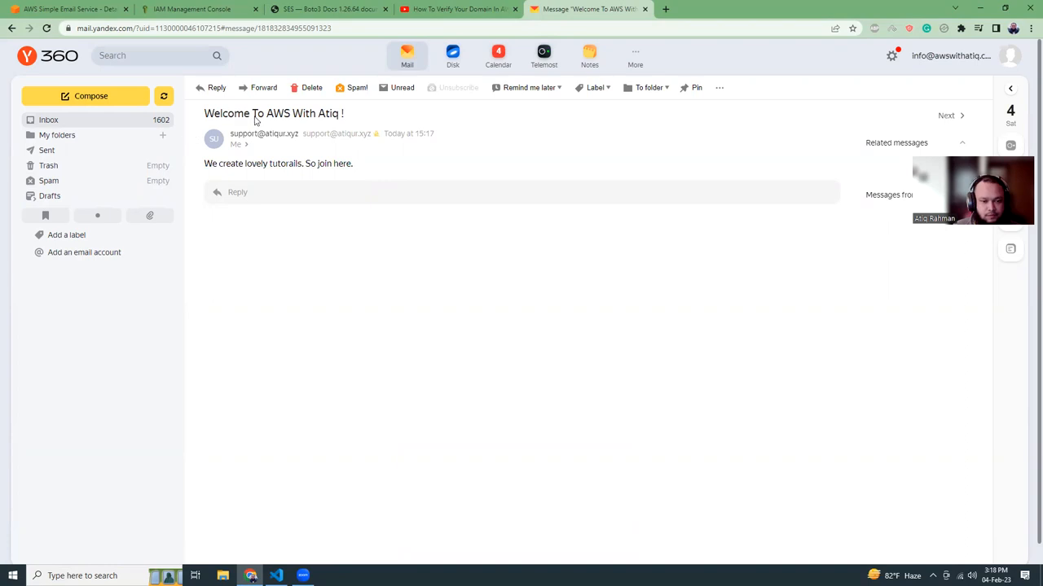
{"action": "mouse_move", "coordinate": [378, 137]}
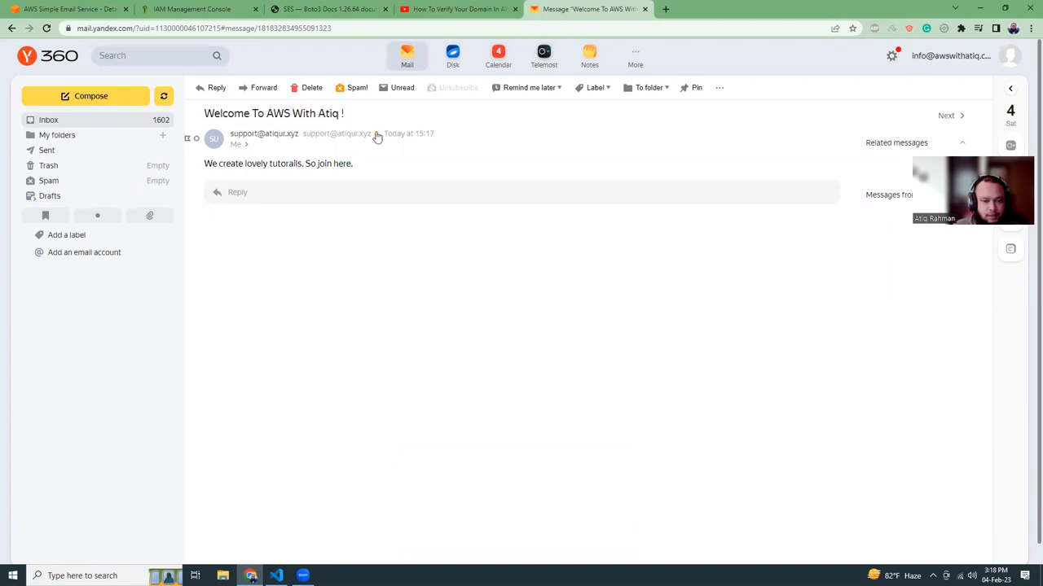
{"action": "mouse_move", "coordinate": [377, 137]}
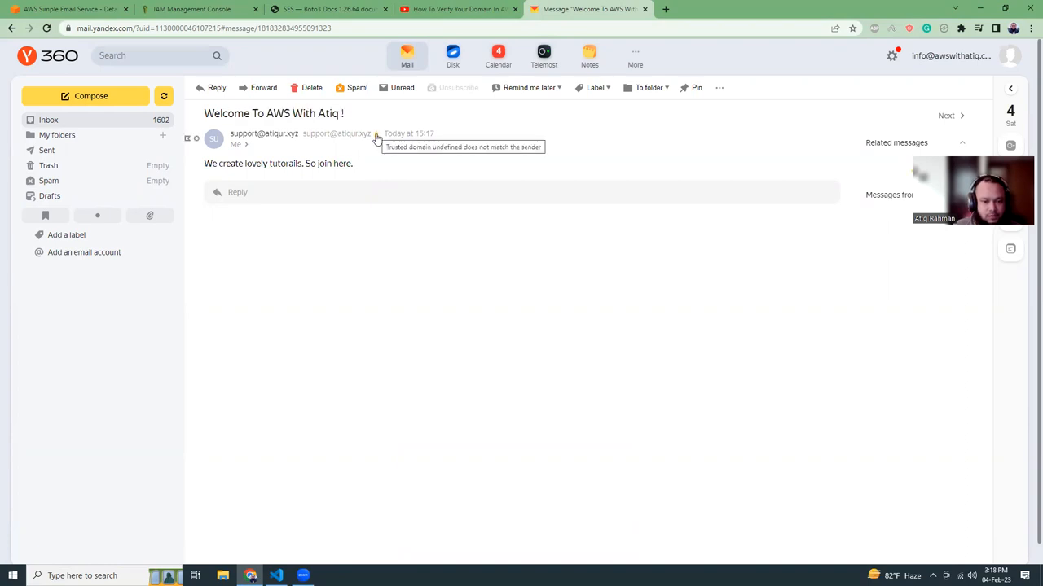
{"action": "mouse_move", "coordinate": [247, 151]}
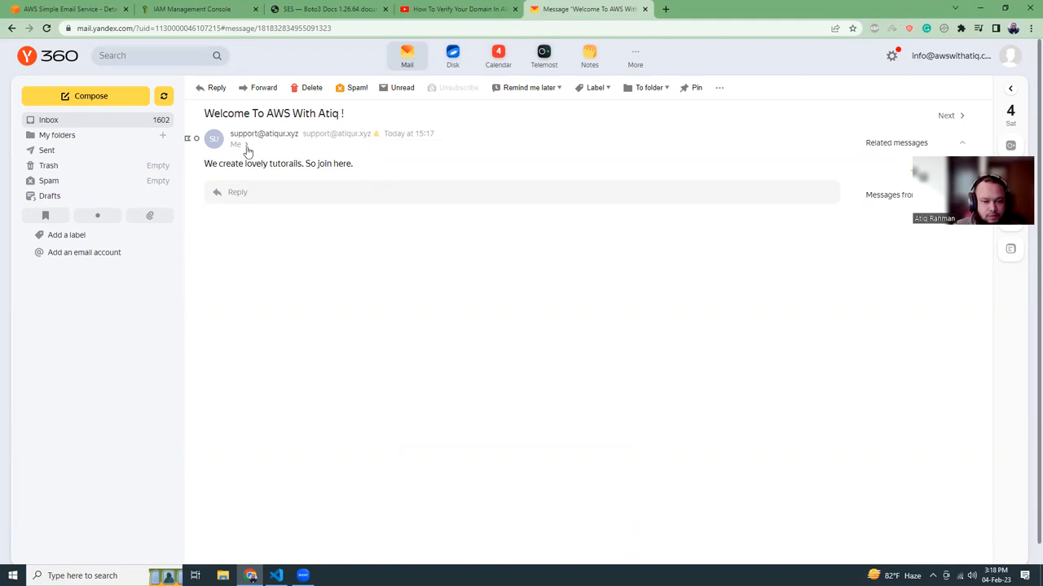